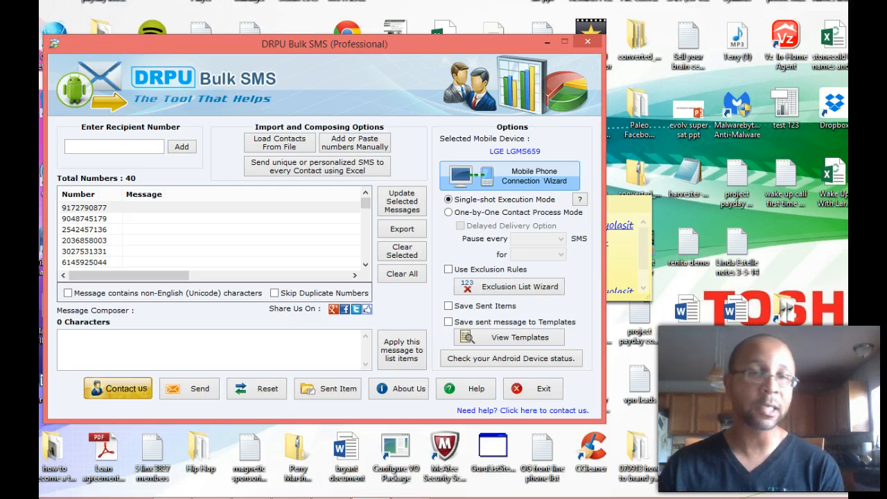
pyautogui.moveTo(172, 39)
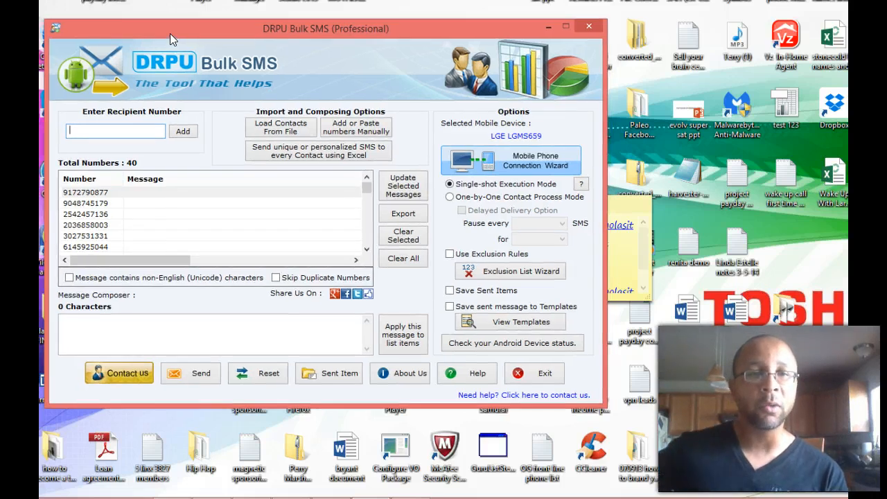
pyautogui.moveTo(202, 36)
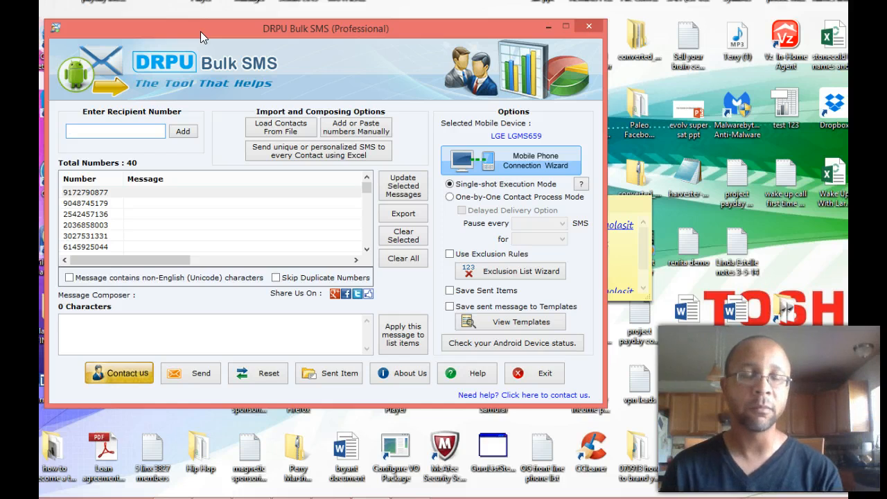
# Clear all 40 loaded numbers from the recipient list, confirming with Yes.
pyautogui.click(115, 130)
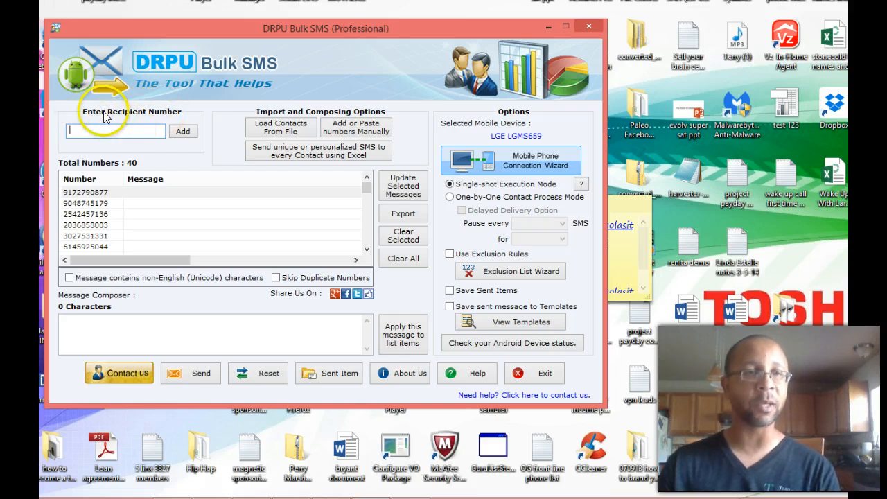
pyautogui.moveTo(302, 286)
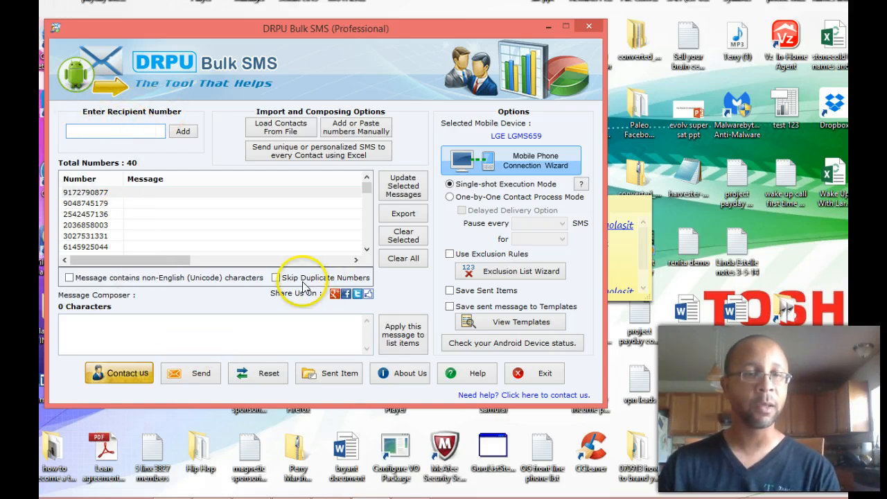
pyautogui.click(402, 258)
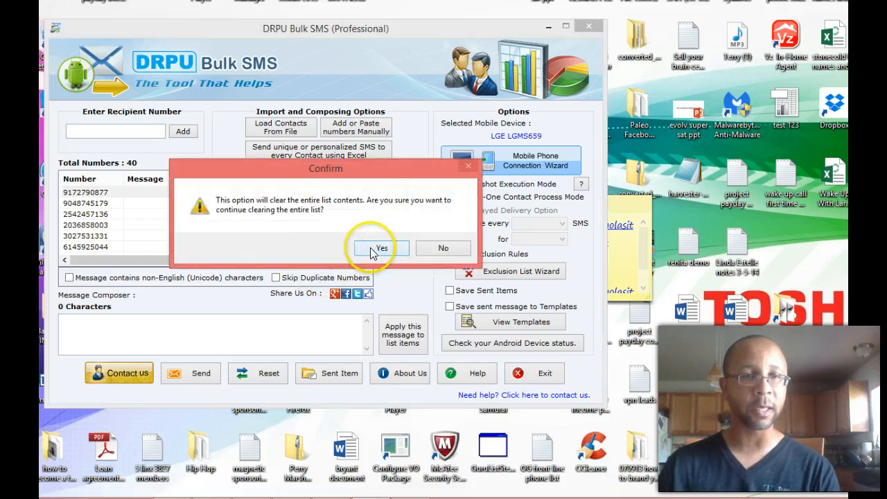
pyautogui.click(379, 248)
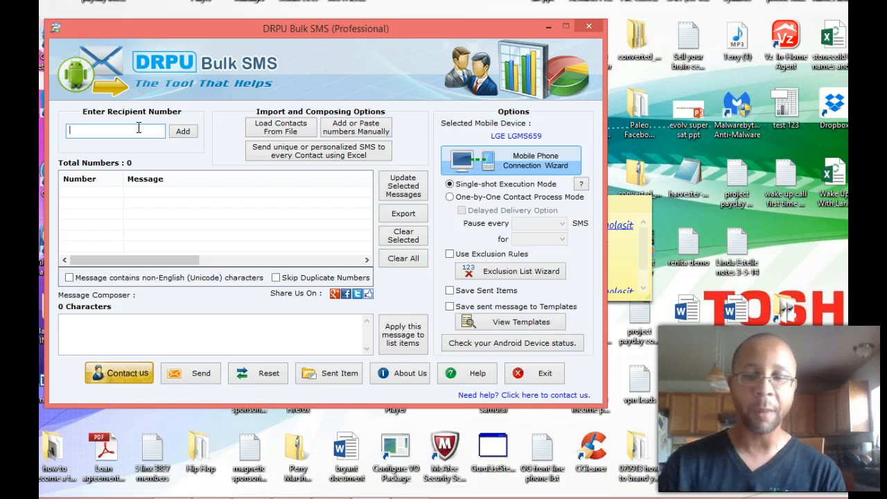
pyautogui.write('8135626')
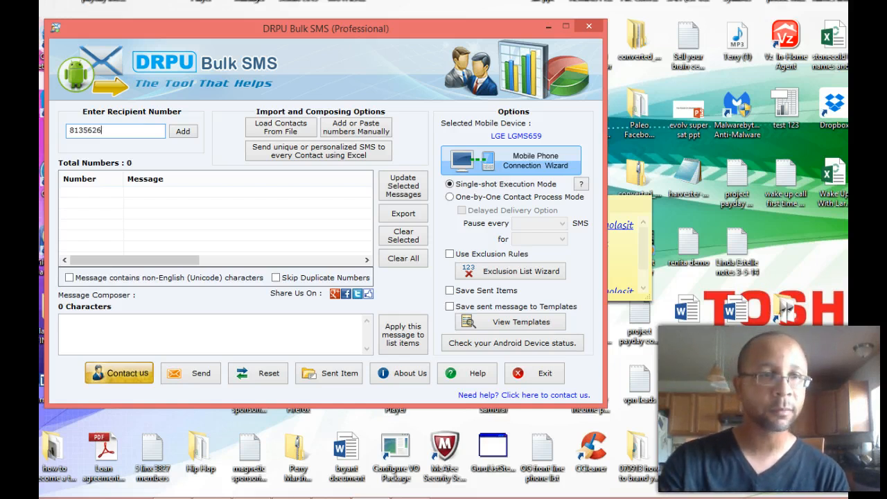
pyautogui.write('602')
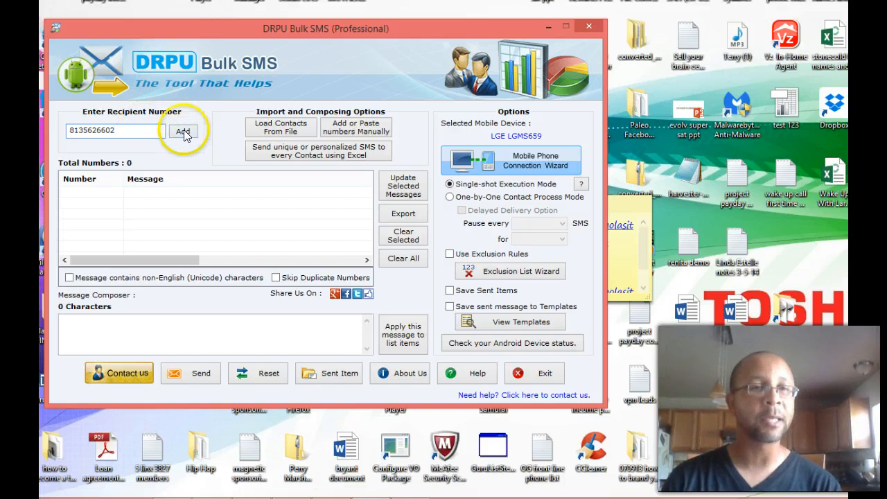
pyautogui.click(183, 130)
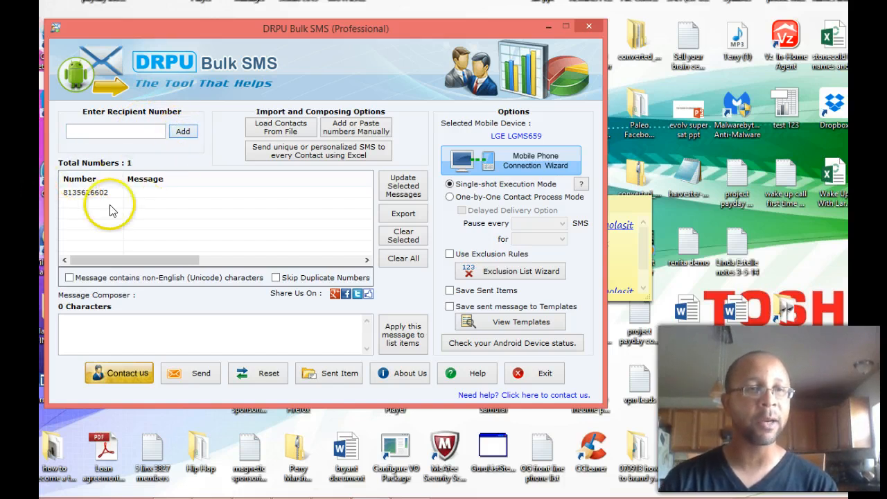
pyautogui.click(95, 331)
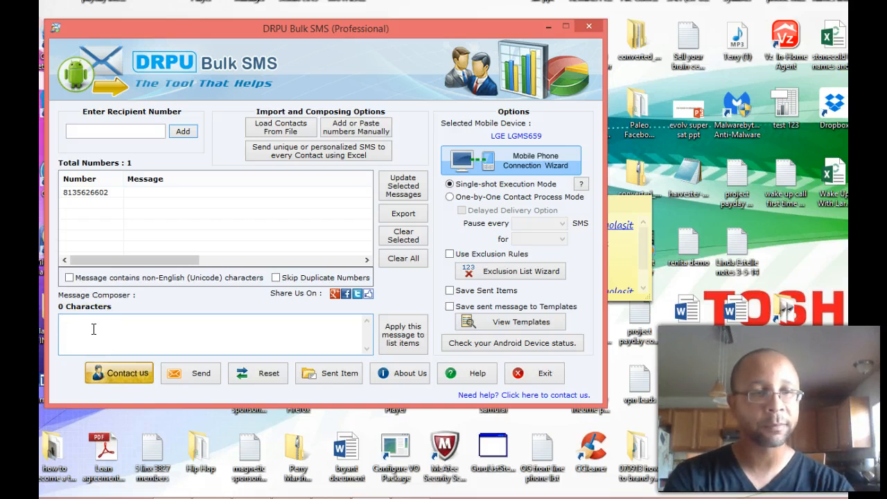
# Write the message 'Hey just wanted to let you know about skating tonight. Its at 7. you coming?'.
pyautogui.write('Hey just wanted')
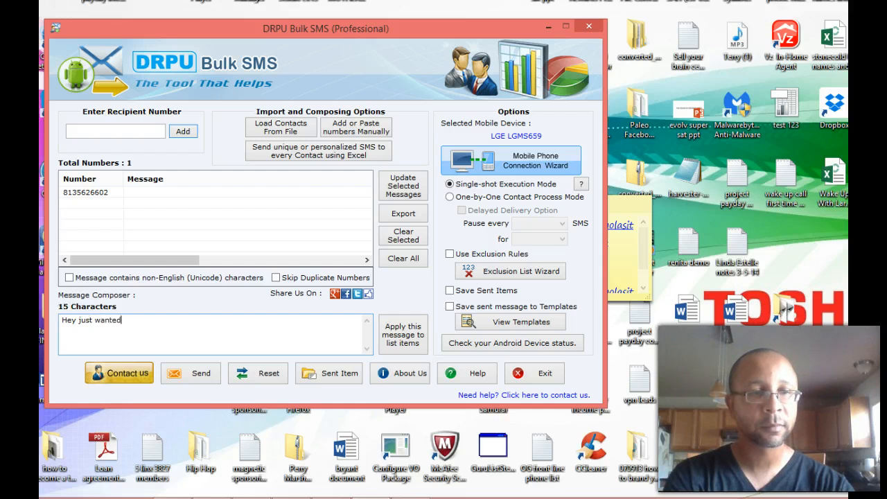
pyautogui.write('to let you k')
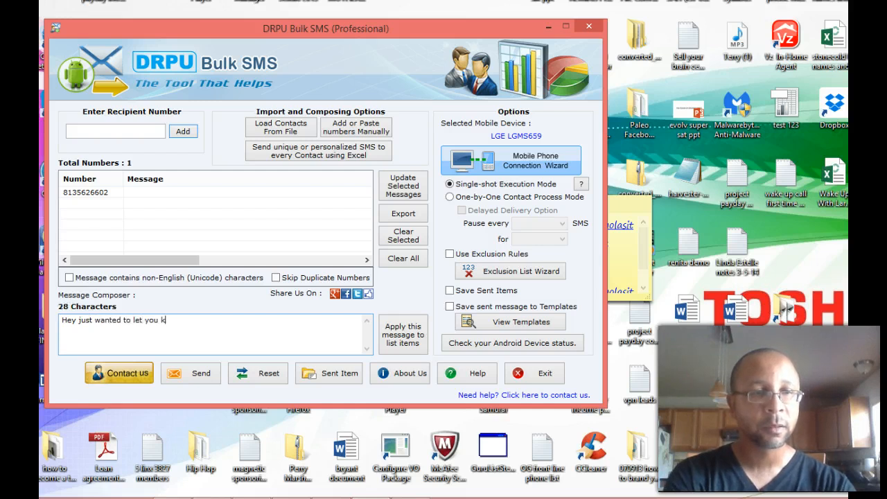
pyautogui.write('now about')
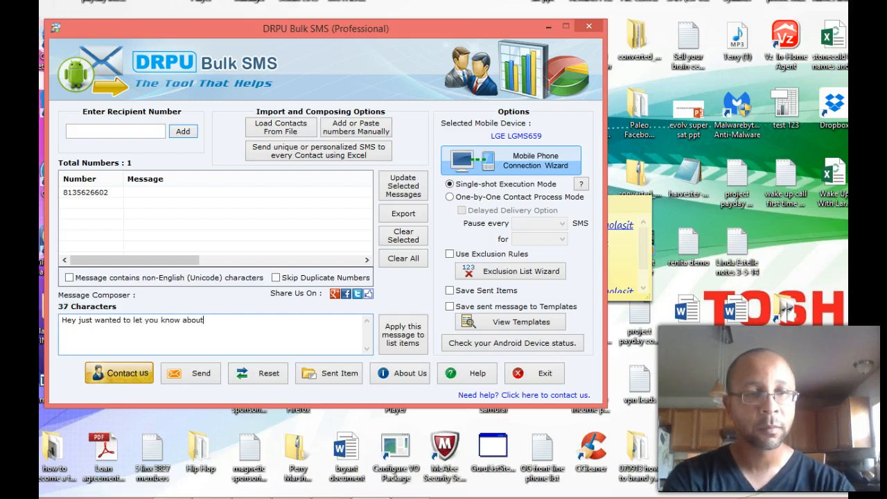
pyautogui.write('skat')
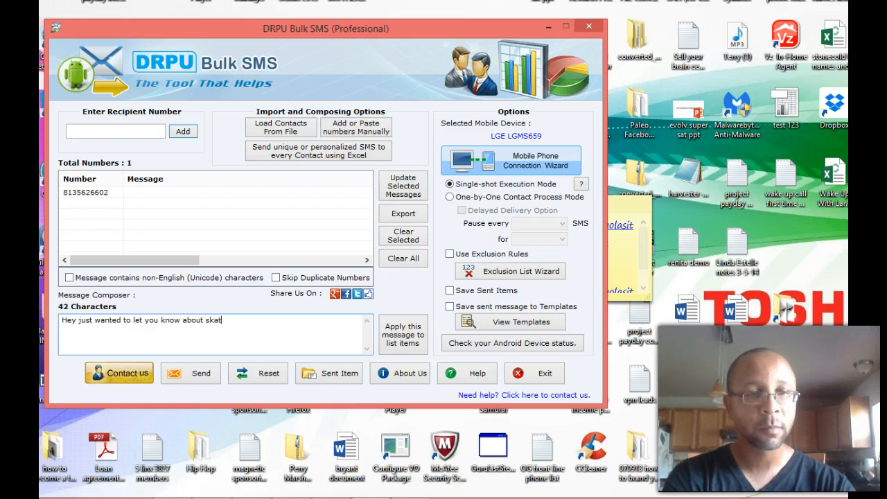
pyautogui.write('ing tonight.')
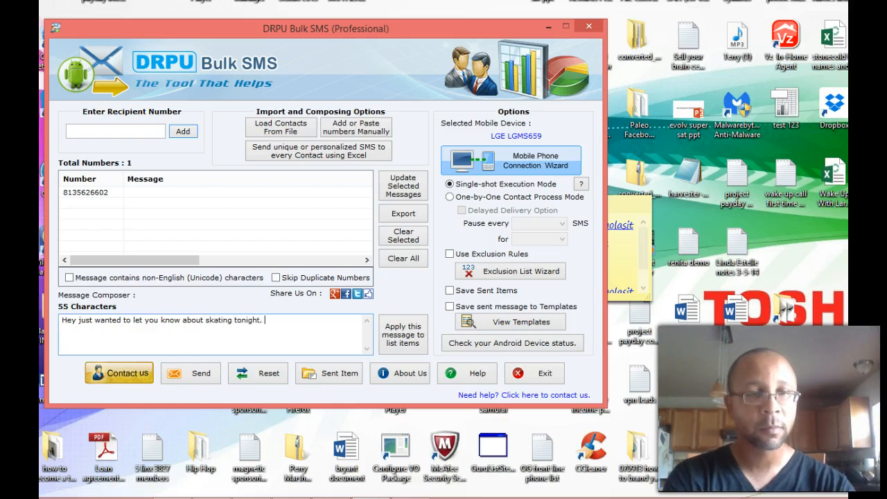
pyautogui.write('Its at')
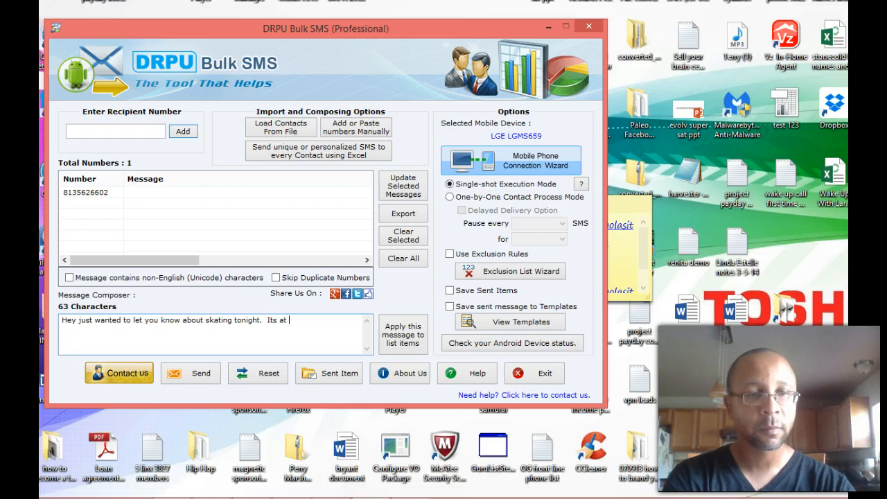
pyautogui.write('7. yo')
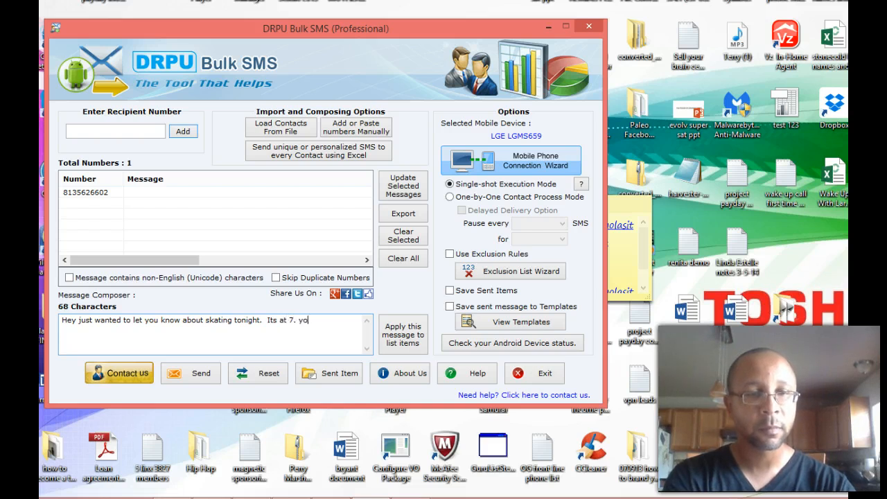
pyautogui.write('u coming?')
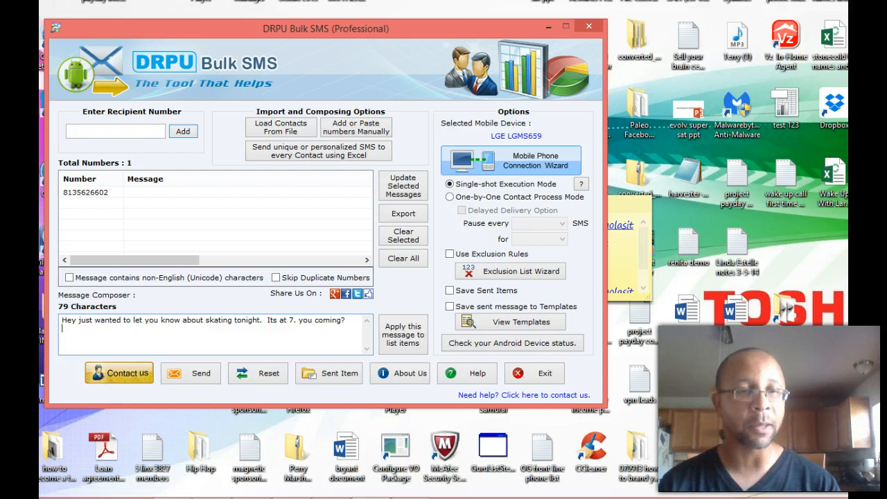
pyautogui.moveTo(205, 247)
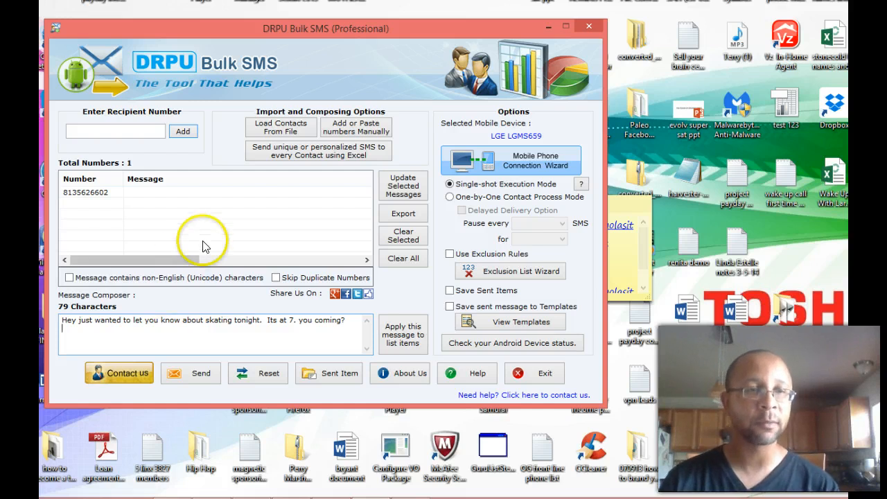
pyautogui.moveTo(139, 316)
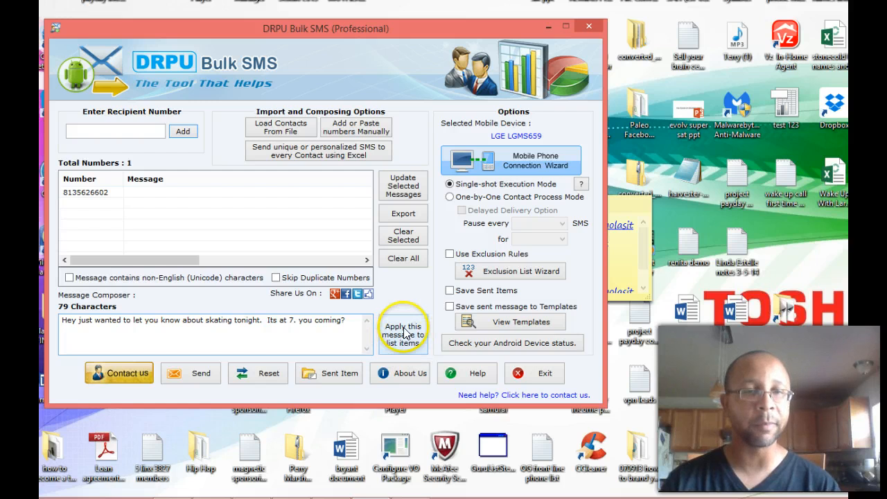
# Apply the skating message to all list items and confirm copying it to every number.
pyautogui.click(402, 334)
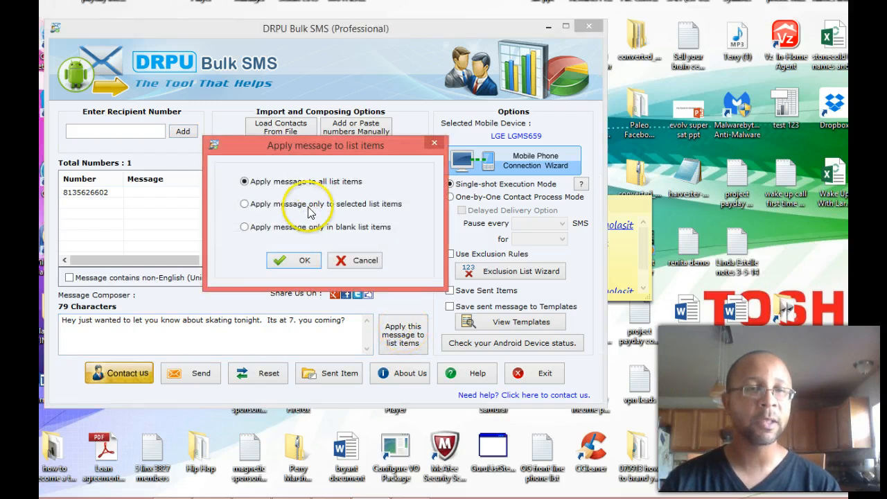
pyautogui.moveTo(344, 183)
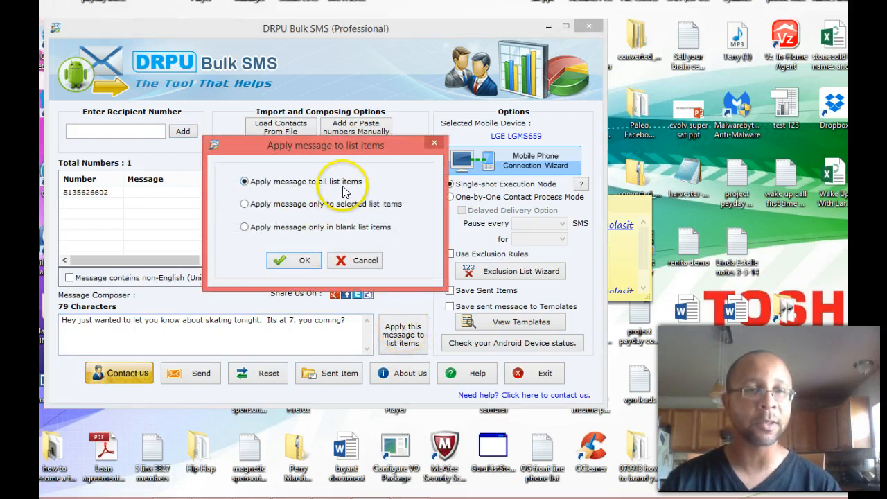
pyautogui.moveTo(377, 211)
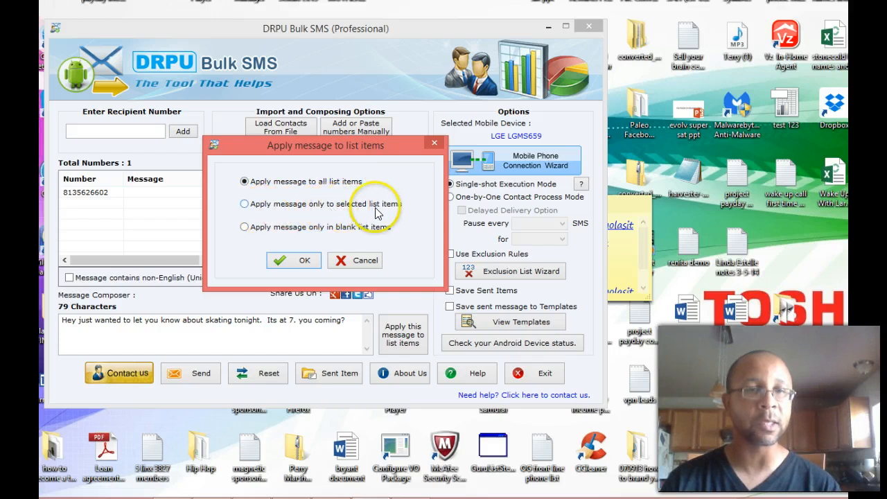
pyautogui.moveTo(377, 236)
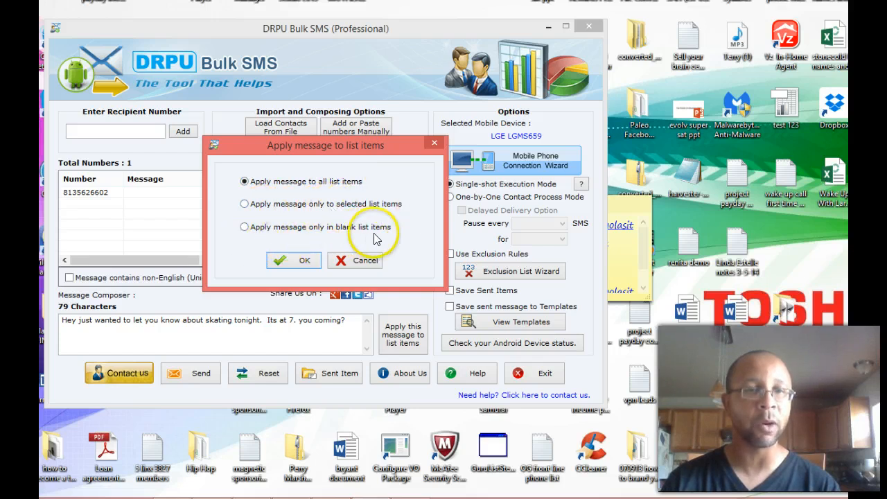
pyautogui.moveTo(271, 219)
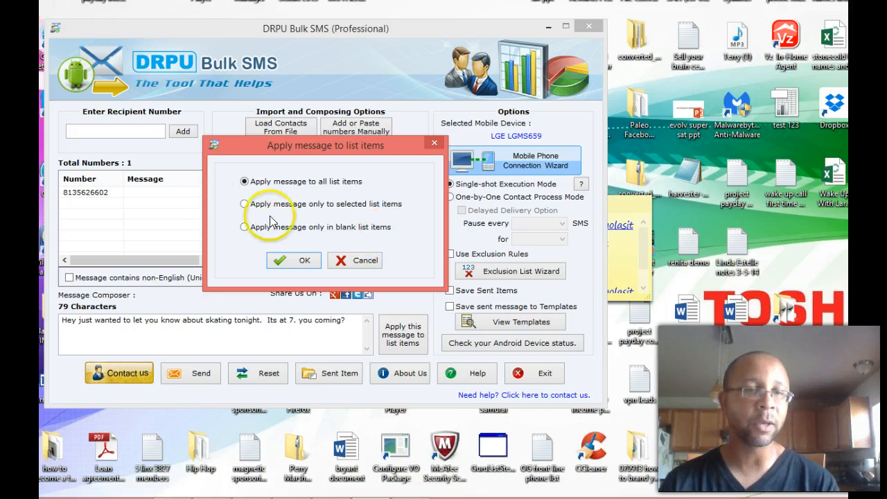
pyautogui.click(293, 260)
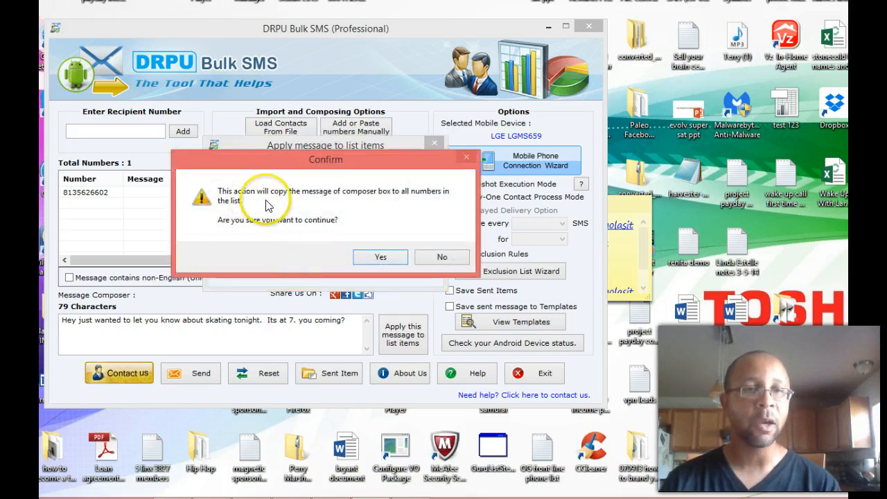
pyautogui.moveTo(395, 201)
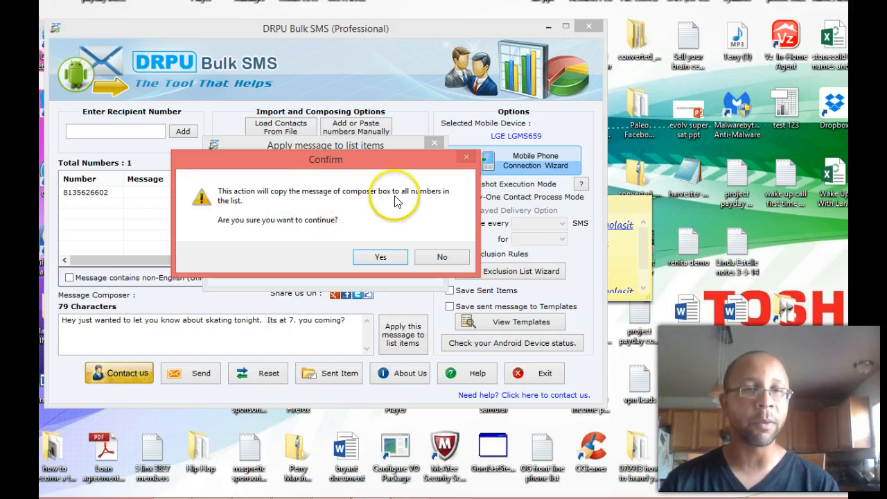
pyautogui.moveTo(223, 223)
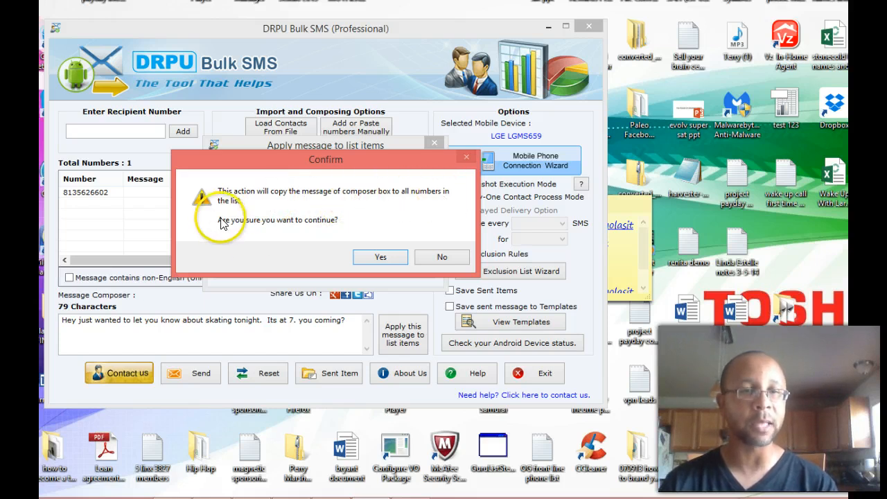
pyautogui.click(380, 256)
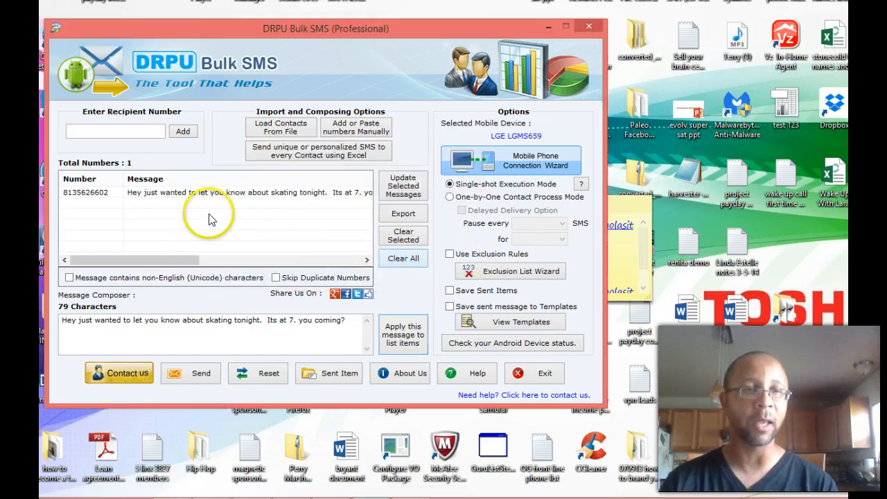
pyautogui.moveTo(114, 247)
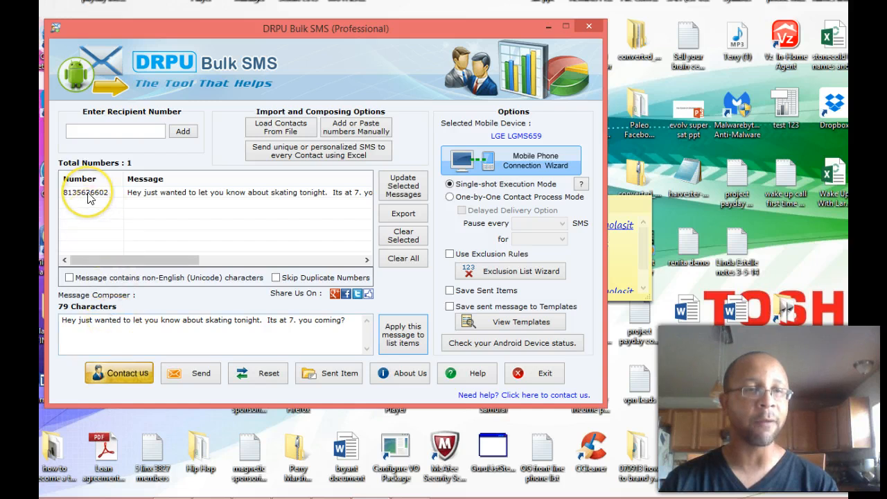
pyautogui.moveTo(86, 192)
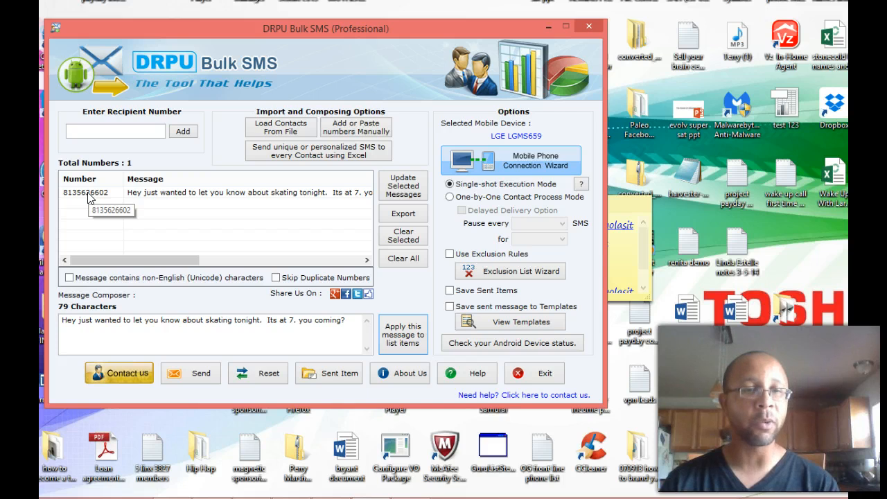
pyautogui.moveTo(188, 377)
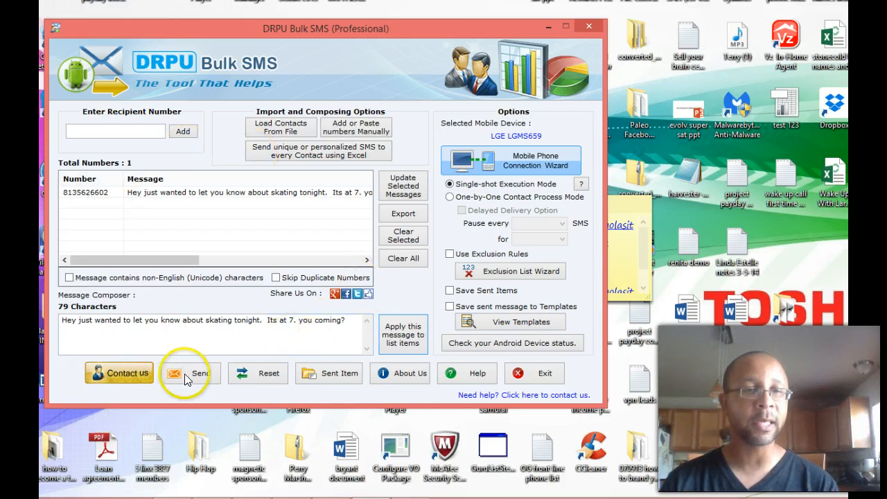
# Send the message to the single number and acknowledge the 'Message sent successfully' notice.
pyautogui.click(192, 373)
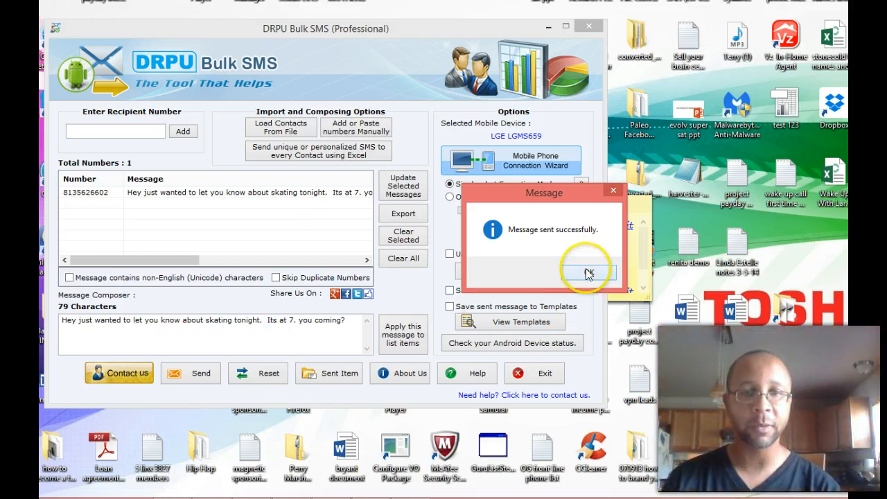
pyautogui.click(587, 272)
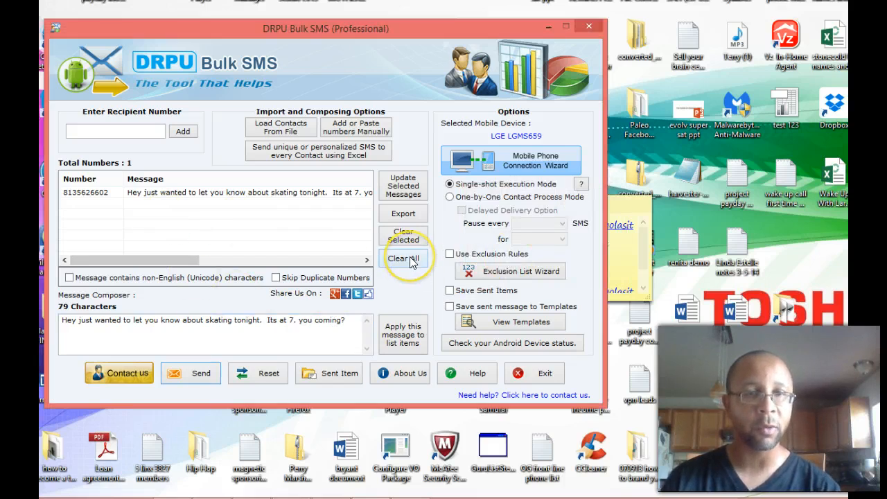
# Clear all numbers from the recipient list, leaving it empty.
pyautogui.click(402, 258)
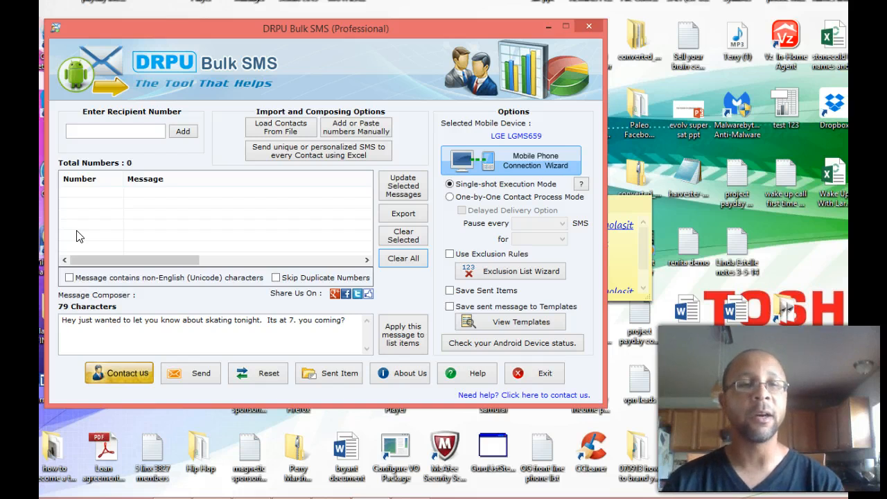
pyautogui.moveTo(224, 200)
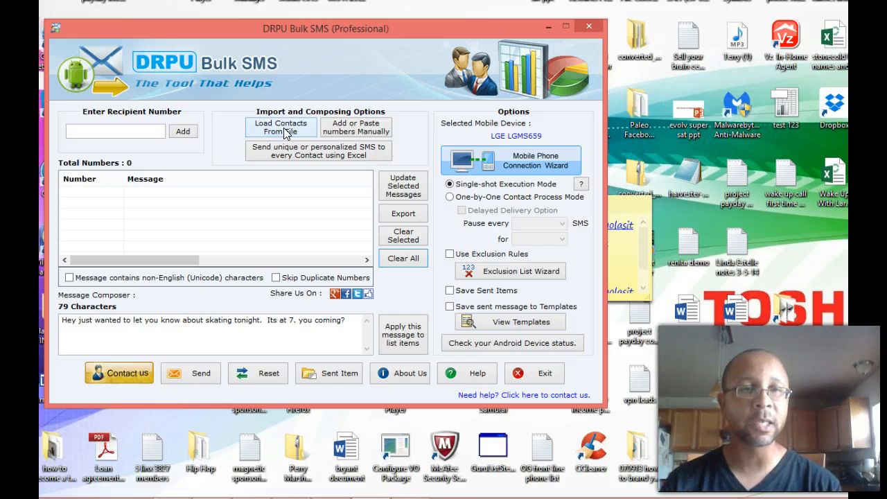
# Import 40 recipient numbers from the Excel file's Sheet1 phone-number column.
pyautogui.click(280, 128)
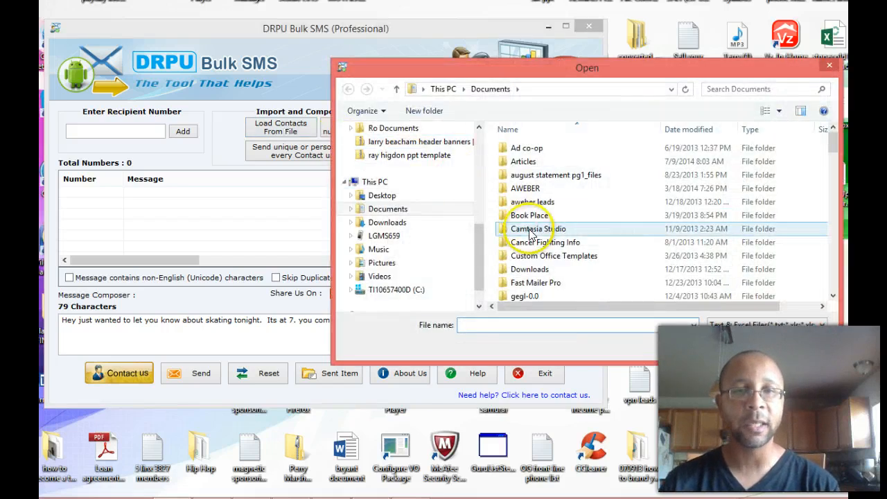
pyautogui.scroll(-3)
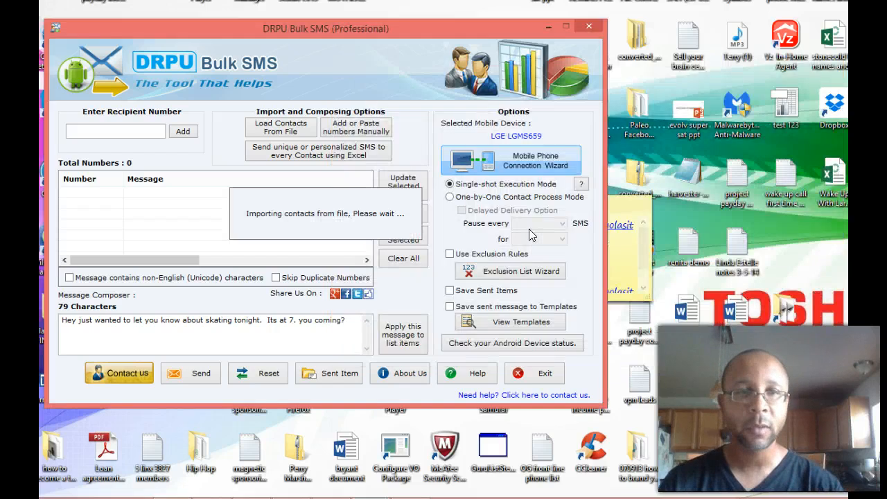
pyautogui.click(280, 127)
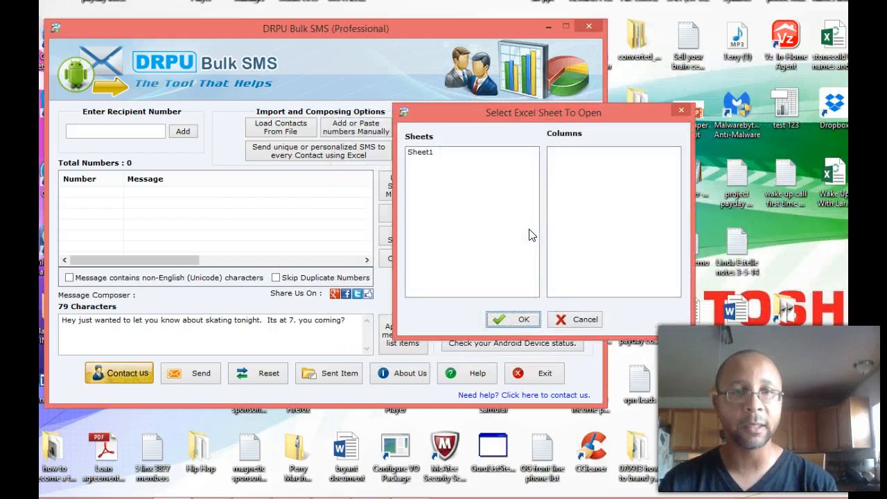
pyautogui.click(420, 151)
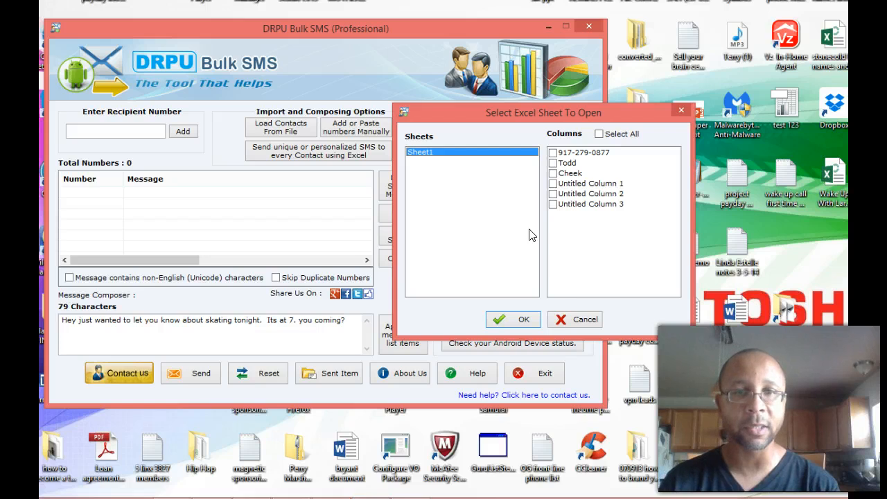
pyautogui.click(553, 153)
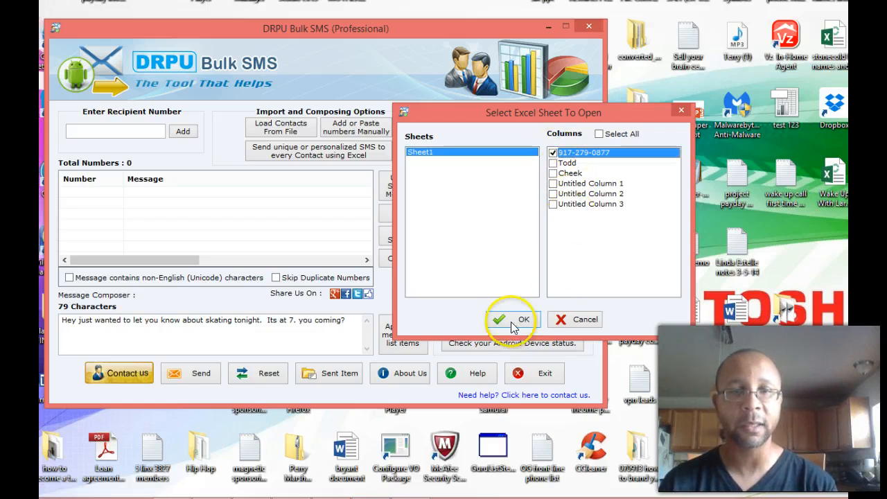
pyautogui.click(516, 319)
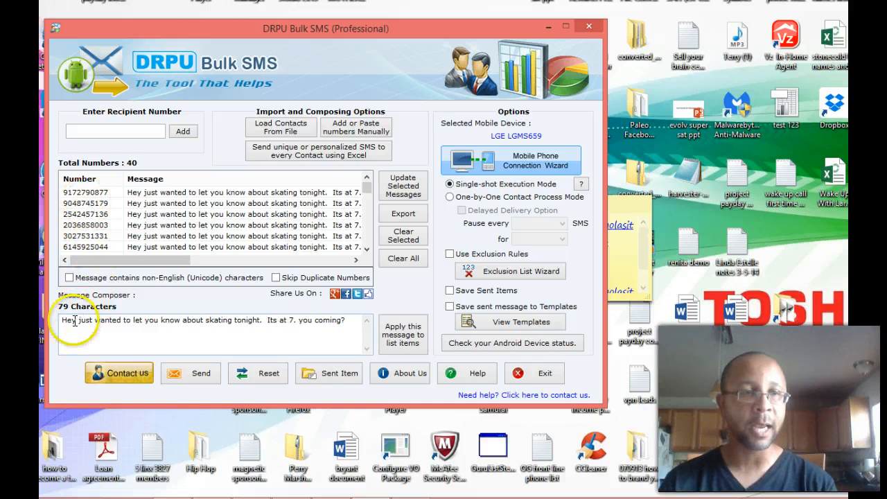
# Select the composed skating message text in the Message Composer.
pyautogui.tripleClick(201, 319)
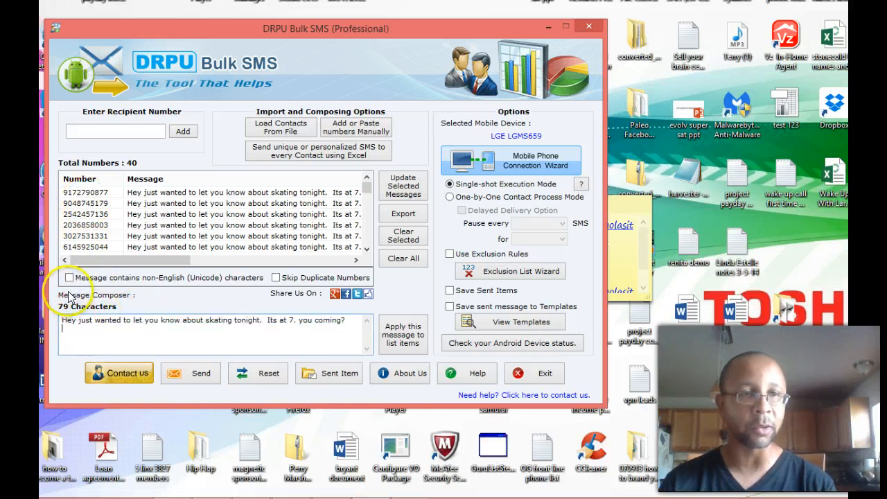
pyautogui.moveTo(138, 201)
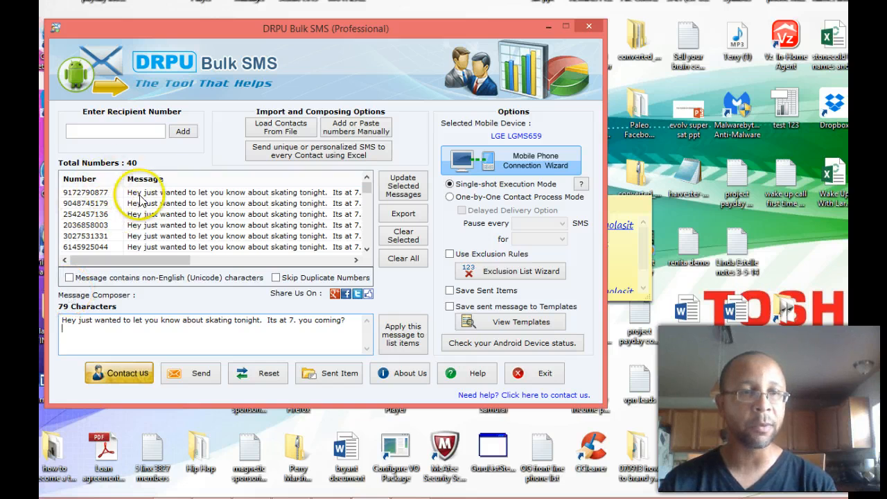
pyautogui.scroll(-3)
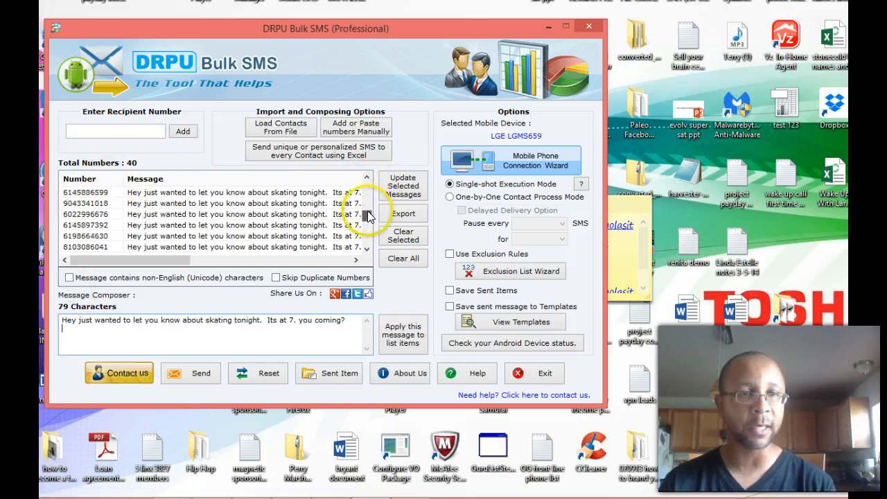
pyautogui.click(366, 181)
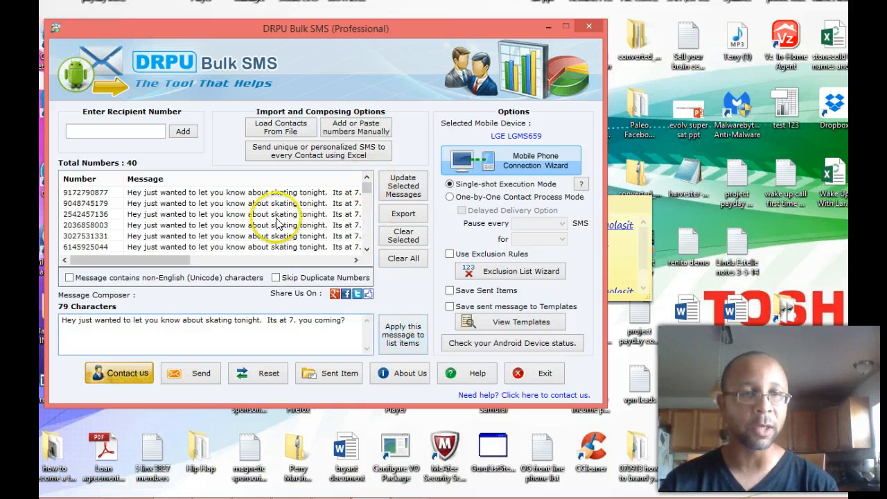
# Clear all 40 imported numbers so the recipient list is empty again.
pyautogui.click(402, 258)
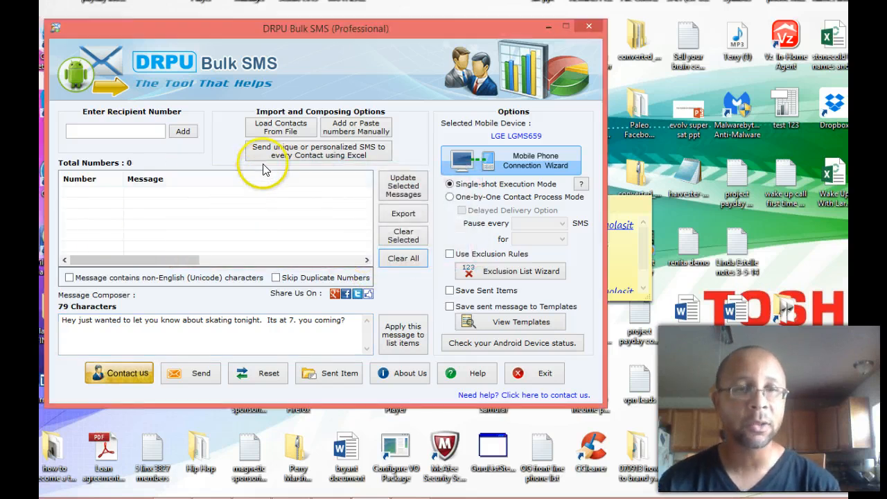
pyautogui.moveTo(280, 156)
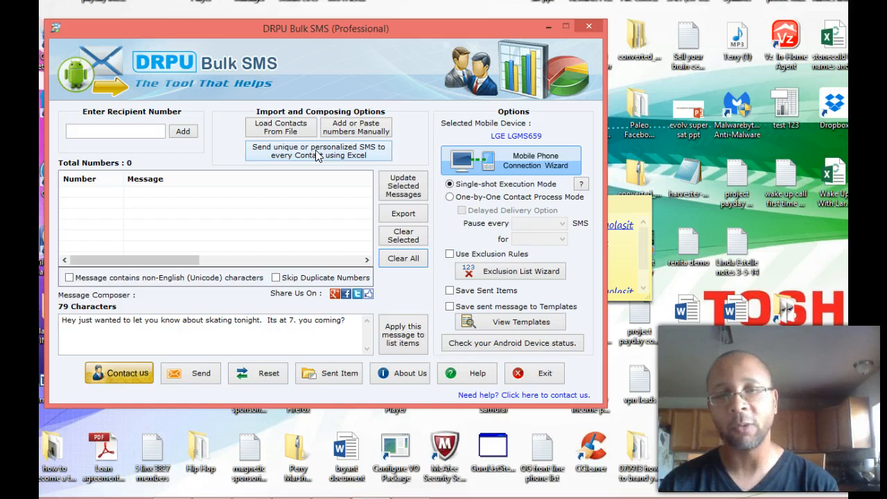
# Start the personalized SMS import via Excel, choosing dynamic messages based on Excel file contents.
pyautogui.click(318, 150)
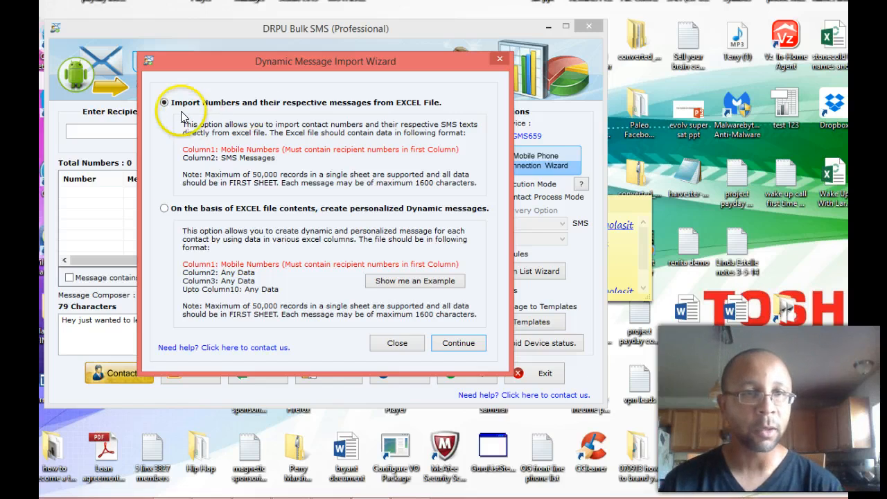
pyautogui.moveTo(316, 114)
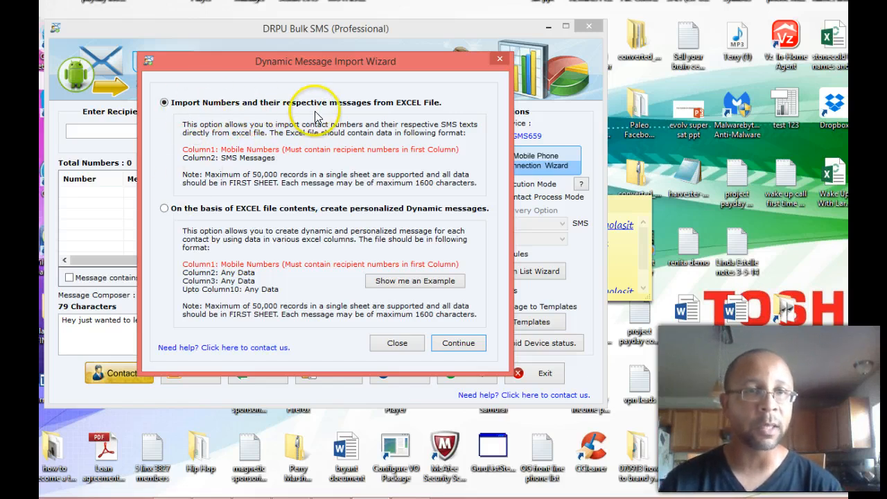
pyautogui.moveTo(409, 113)
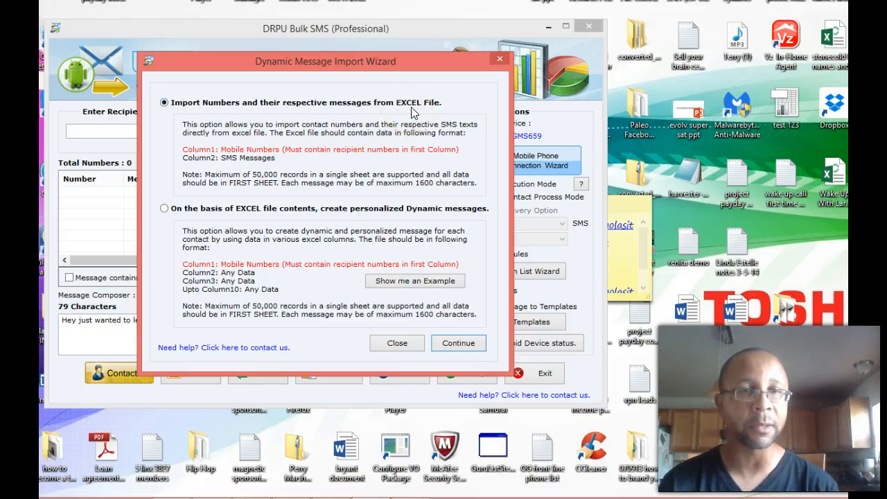
pyautogui.moveTo(242, 113)
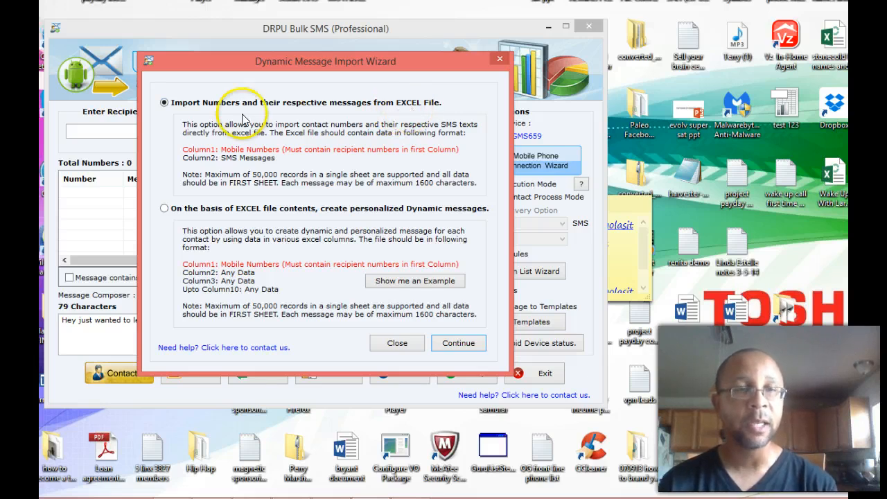
pyautogui.moveTo(280, 117)
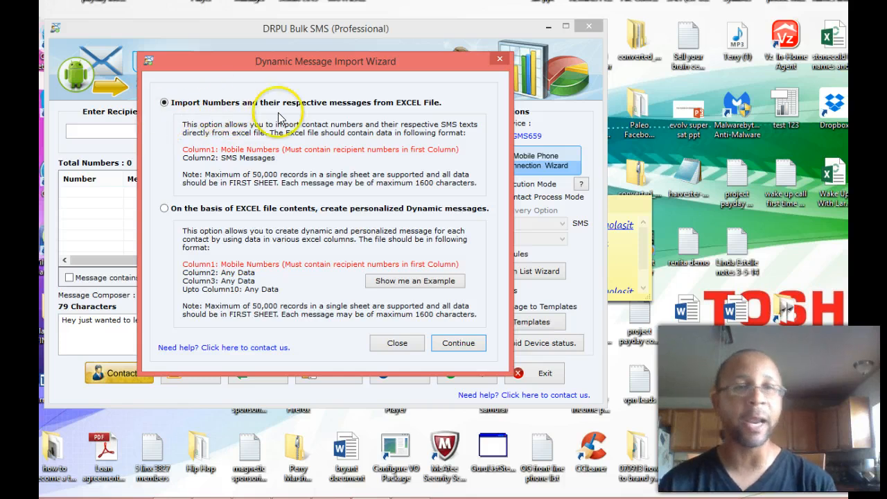
pyautogui.moveTo(161, 216)
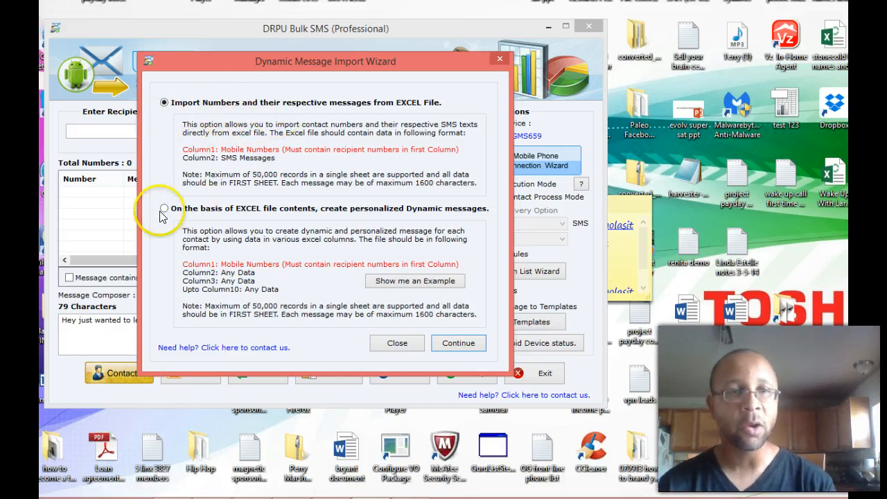
pyautogui.click(163, 208)
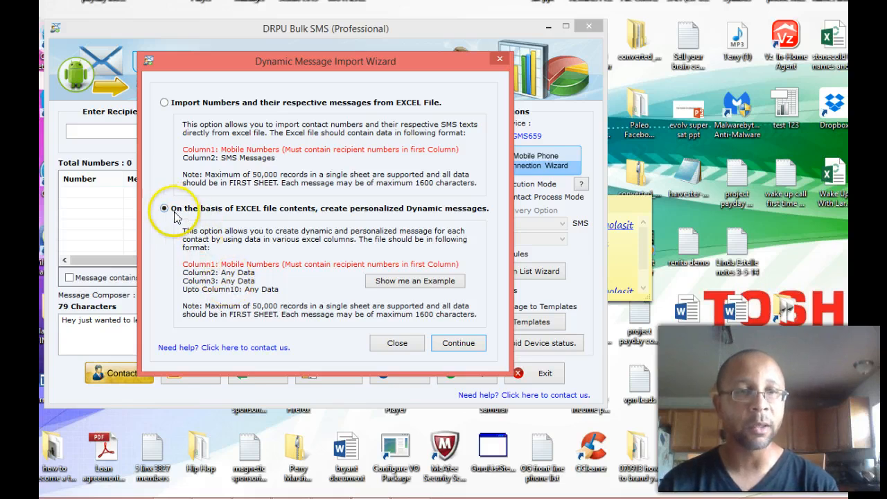
pyautogui.moveTo(219, 233)
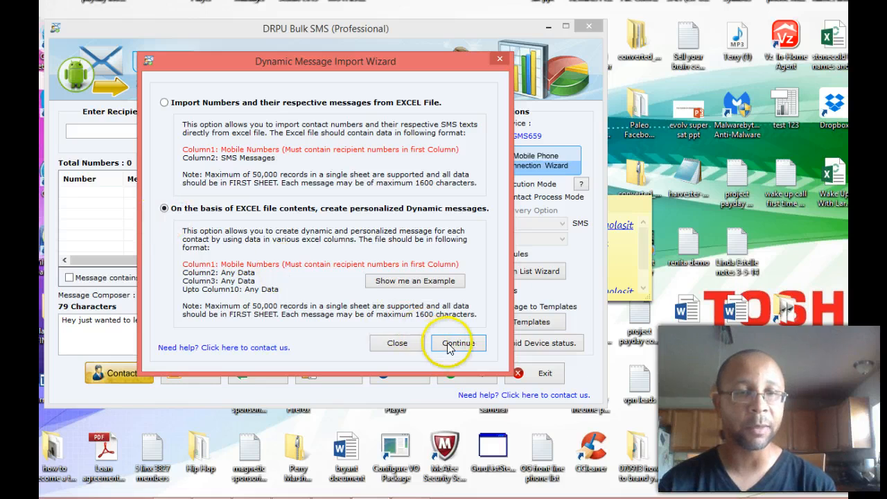
# Browse to and choose the 'Wake Up With Larry List With Names 2' spreadsheet for the import.
pyautogui.click(458, 343)
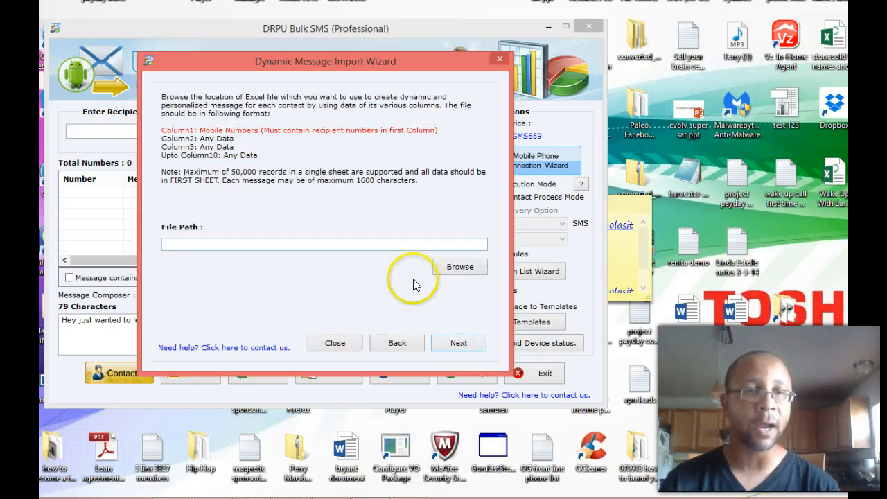
pyautogui.click(460, 266)
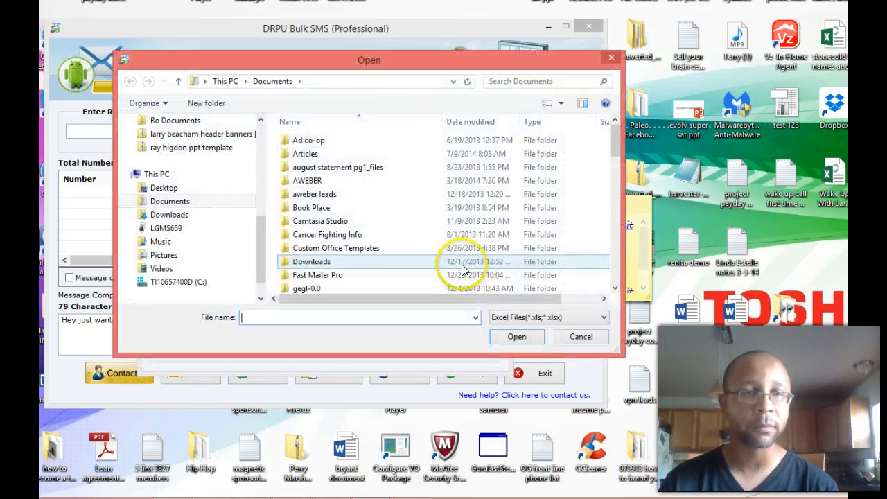
pyautogui.write('ww')
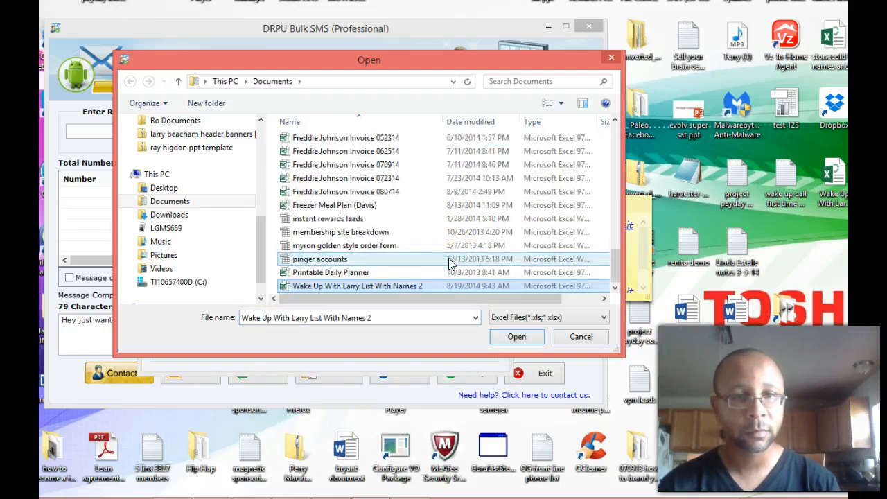
pyautogui.click(516, 337)
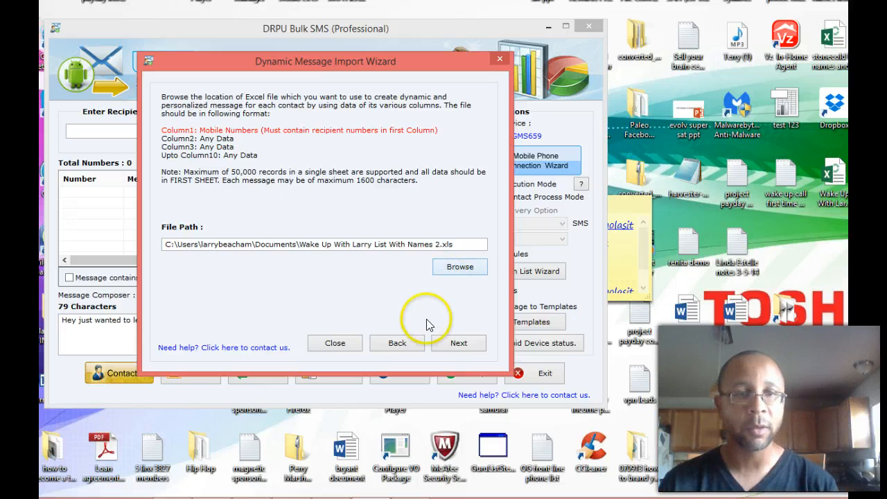
pyautogui.click(457, 344)
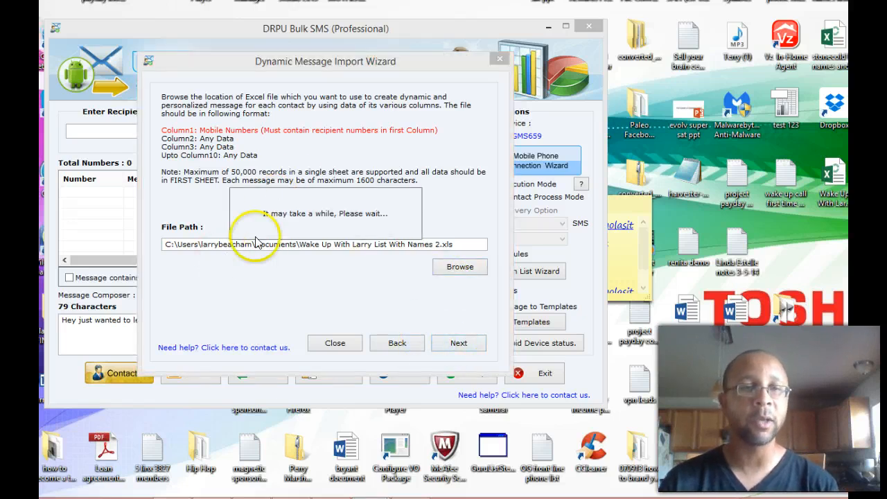
# Read the file's columns COL-1 to COL-6 and select column entries in the wizard.
pyautogui.click(457, 344)
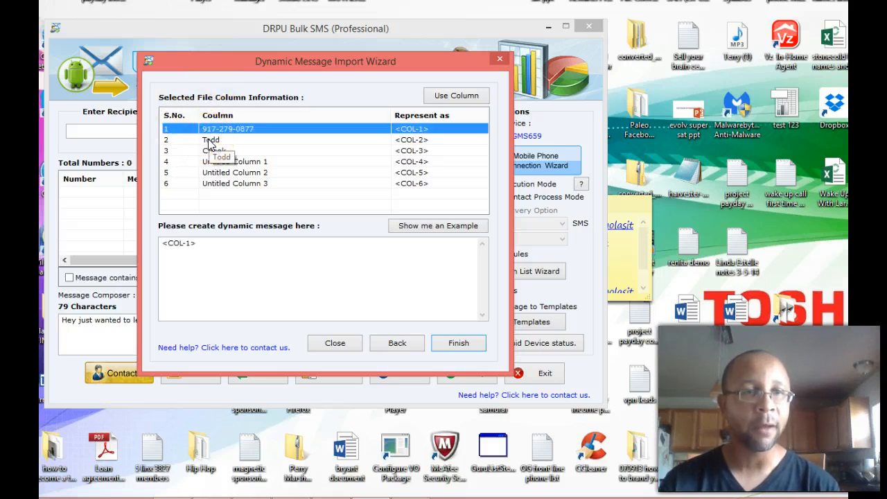
pyautogui.click(214, 150)
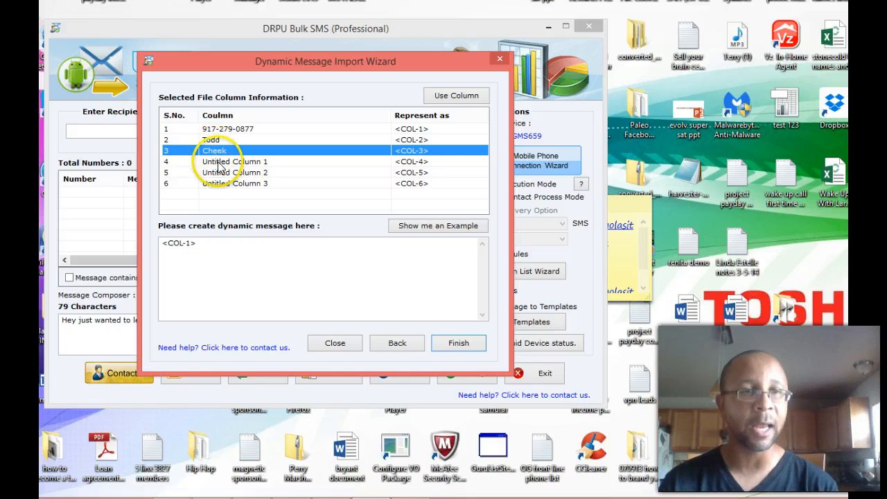
pyautogui.click(236, 161)
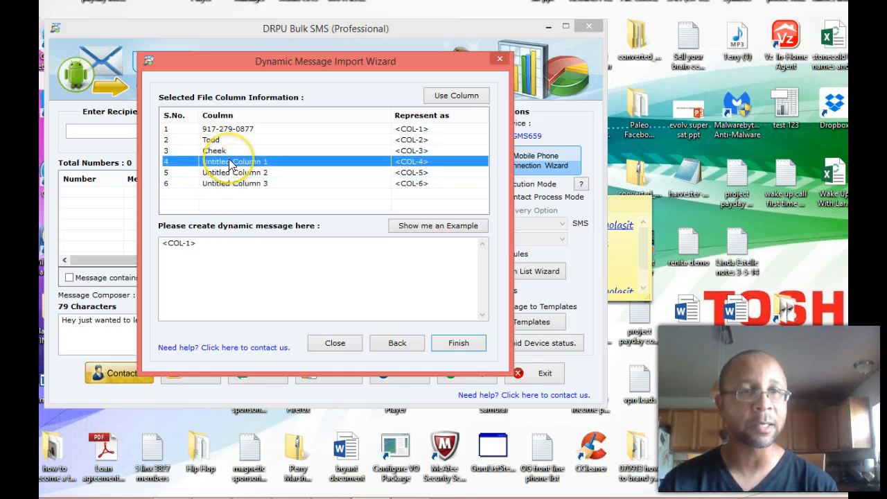
pyautogui.moveTo(227, 132)
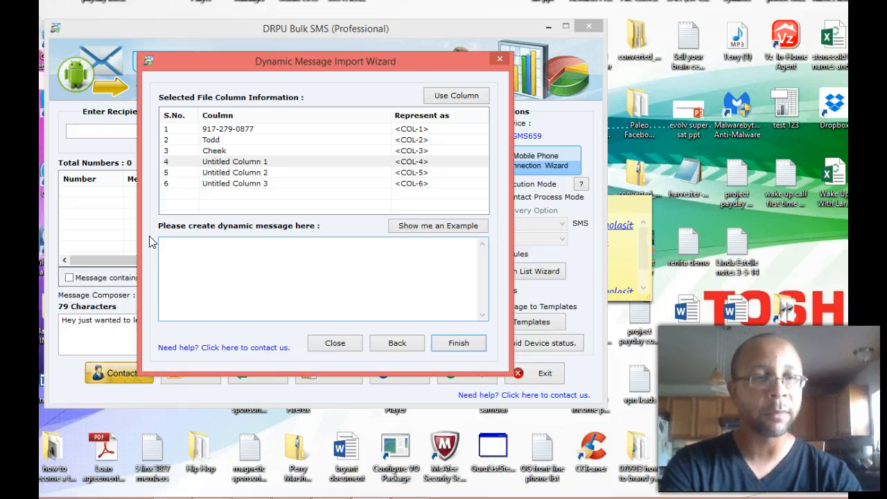
# Enter the skating-tonight invitation asking if they're coming into the wizard's dynamic message box.
pyautogui.moveTo(324, 61); pyautogui.dragTo(319, 21)
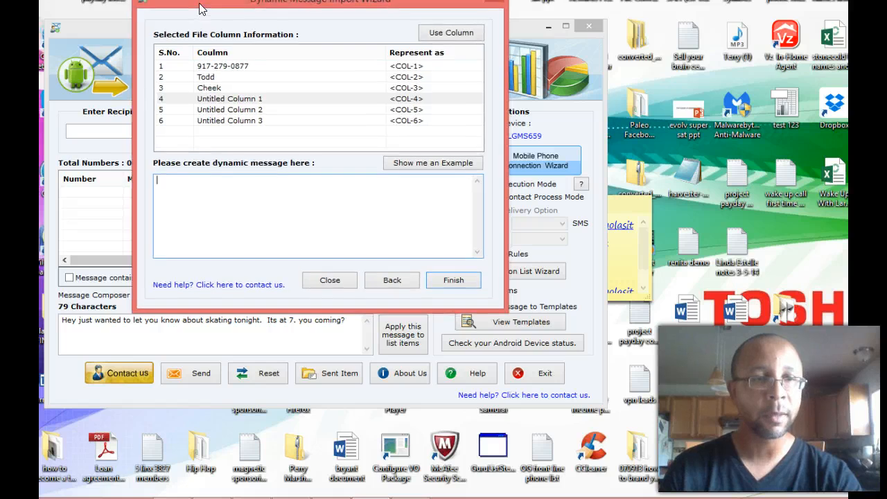
pyautogui.write('H')
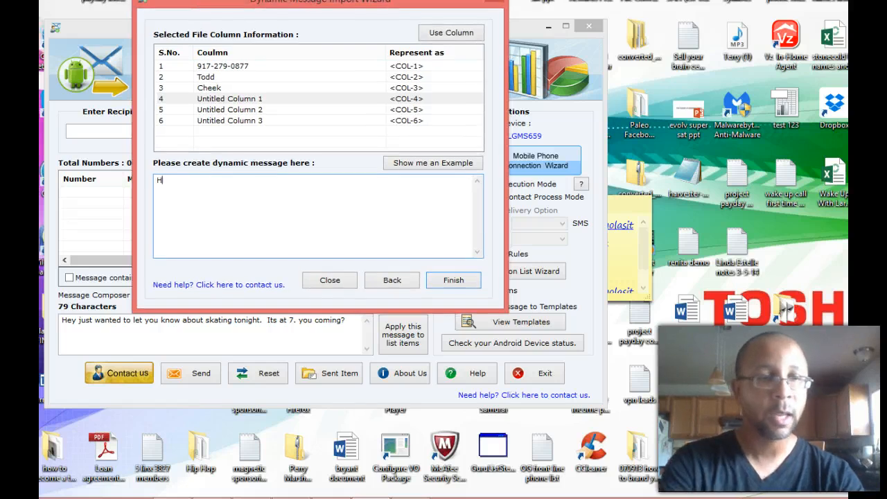
pyautogui.write('ey just wanted to le')
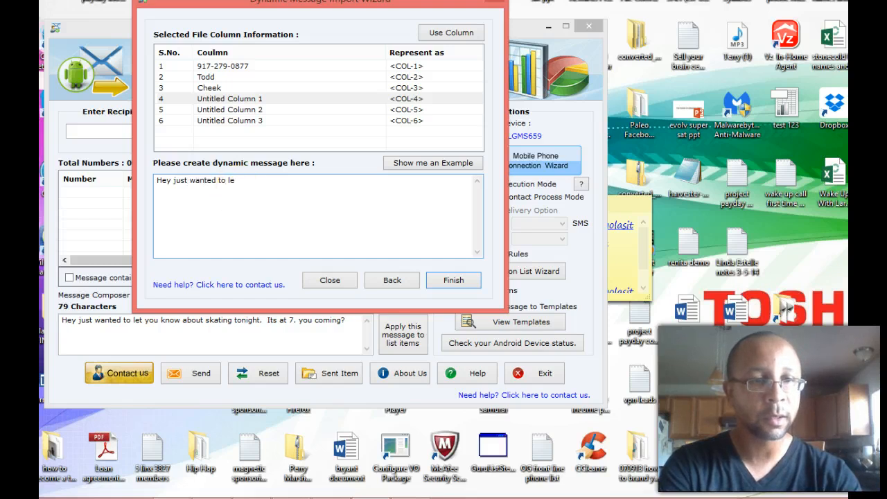
pyautogui.write('t you know')
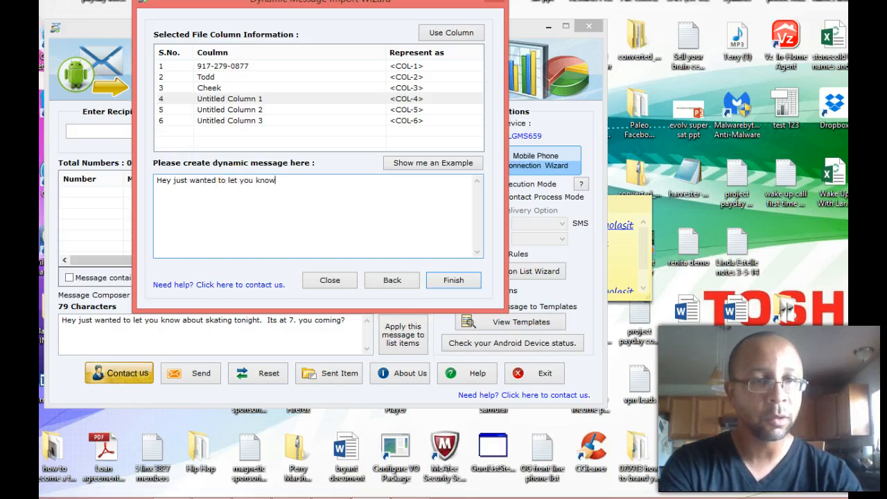
pyautogui.write('about skat')
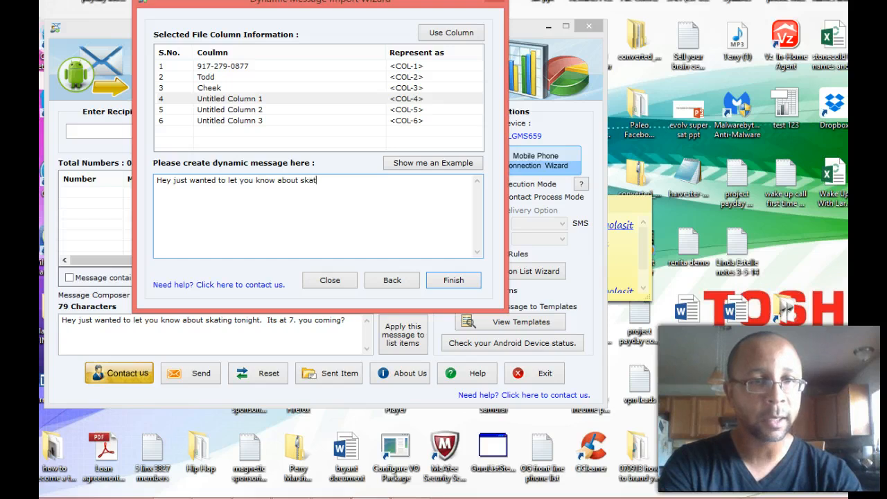
pyautogui.write('ing tonight. Its at 7. You')
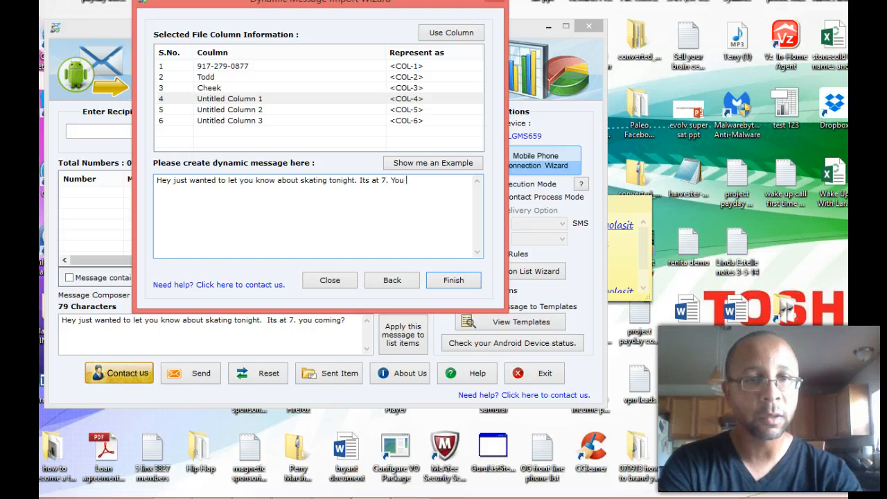
pyautogui.write('coming?')
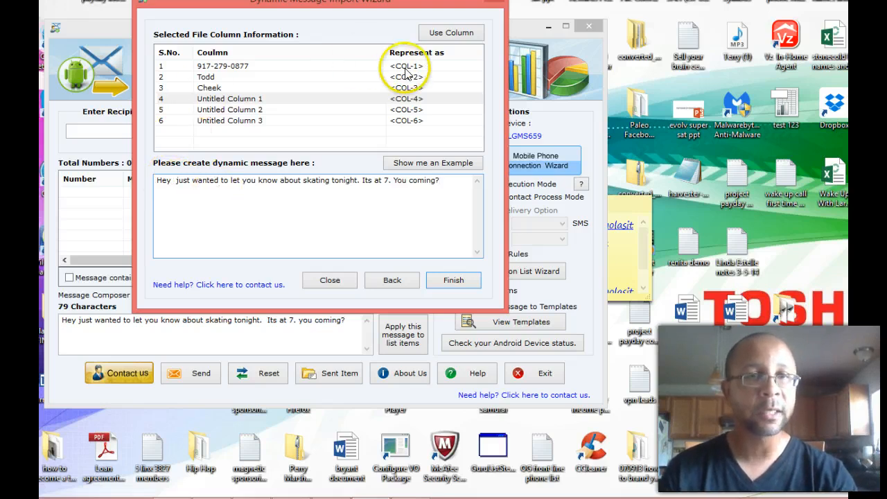
# Insert the name column <COL-2> after 'Hey' and finish, importing 40 personalised recipients.
pyautogui.click(242, 66)
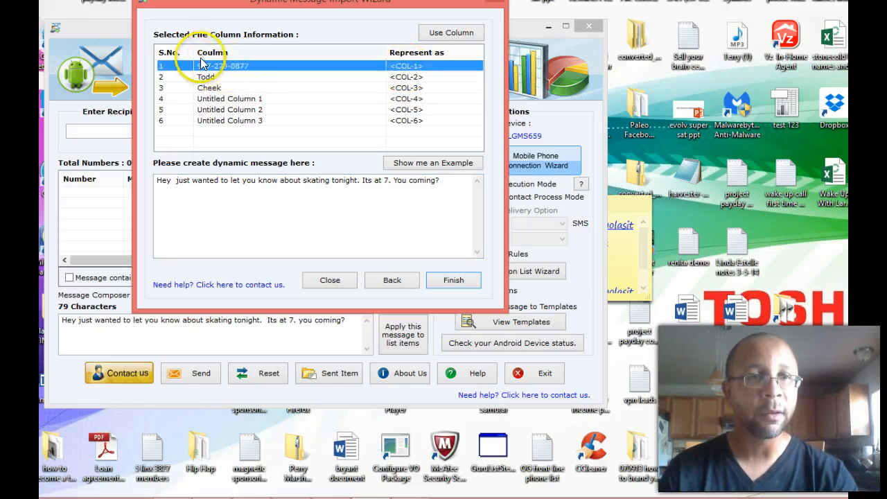
pyautogui.moveTo(427, 132)
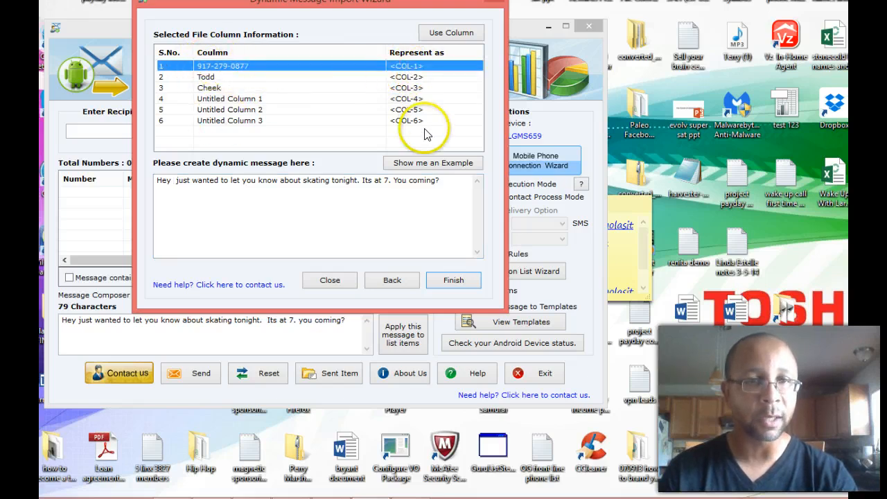
pyautogui.moveTo(413, 72)
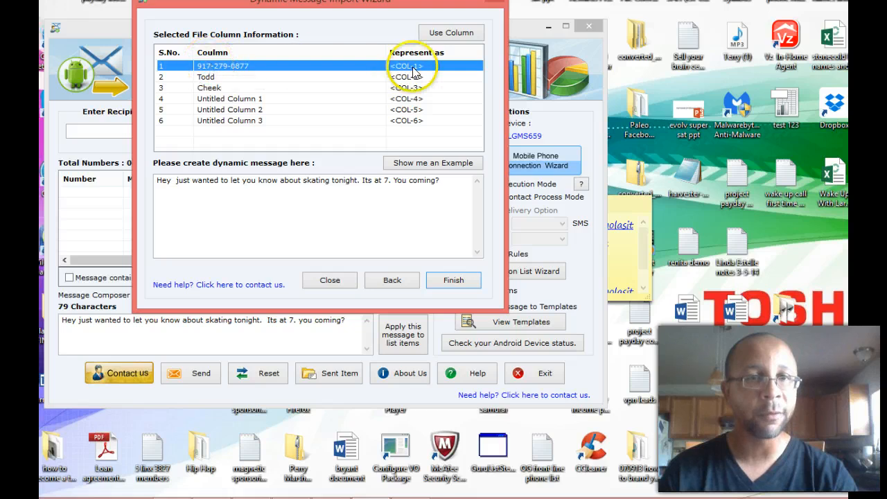
pyautogui.click(208, 77)
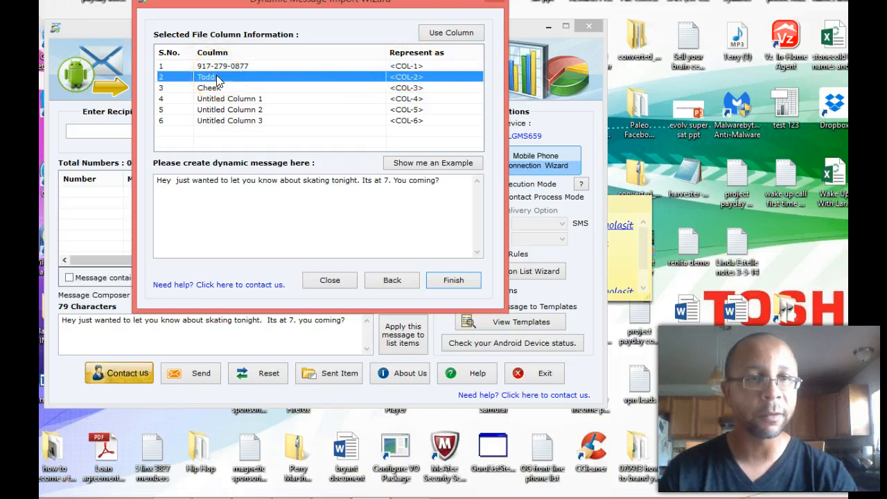
pyautogui.click(229, 87)
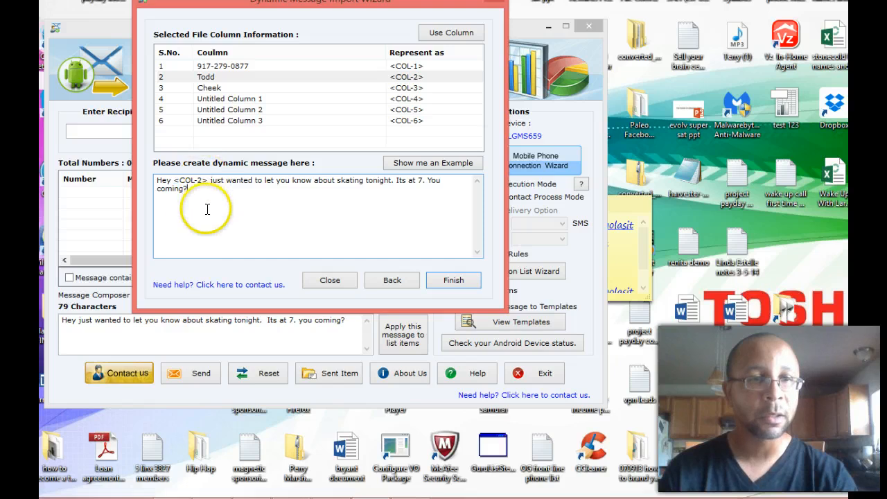
pyautogui.moveTo(175, 177)
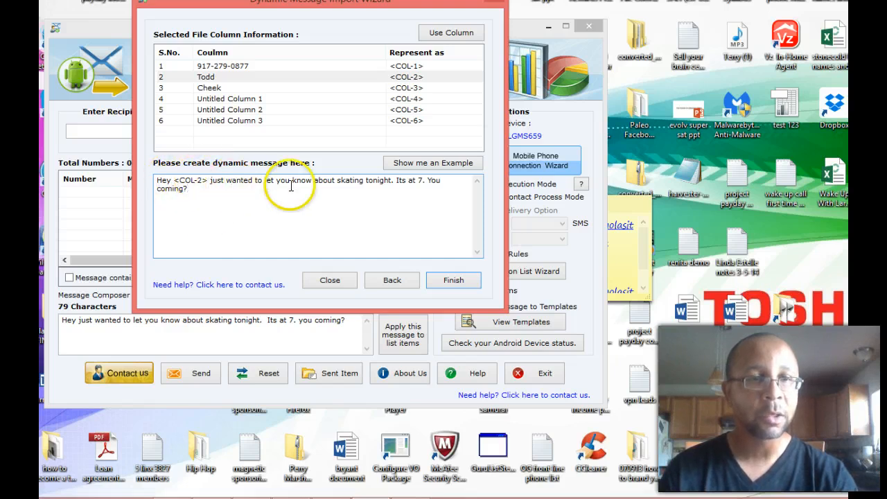
pyautogui.moveTo(453, 280)
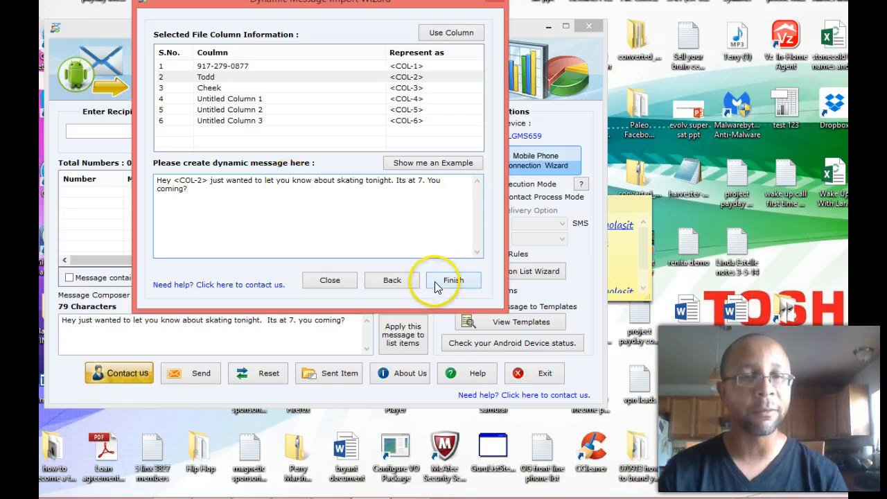
pyautogui.click(453, 280)
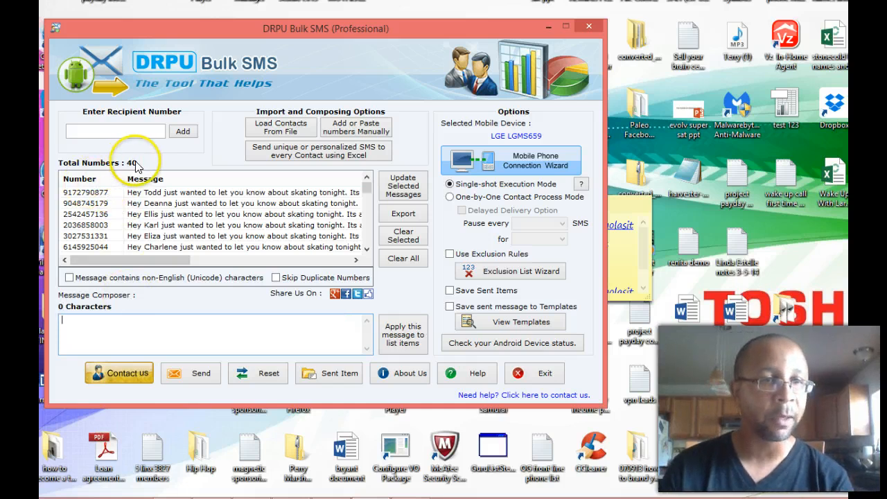
pyautogui.moveTo(367, 252)
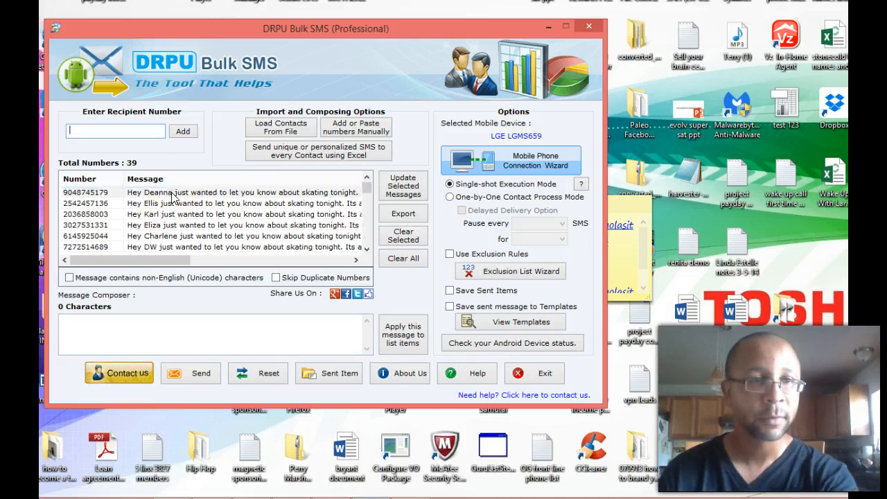
# Delete the first several recipient rows from the personalised Number/Message list.
pyautogui.click(208, 192)
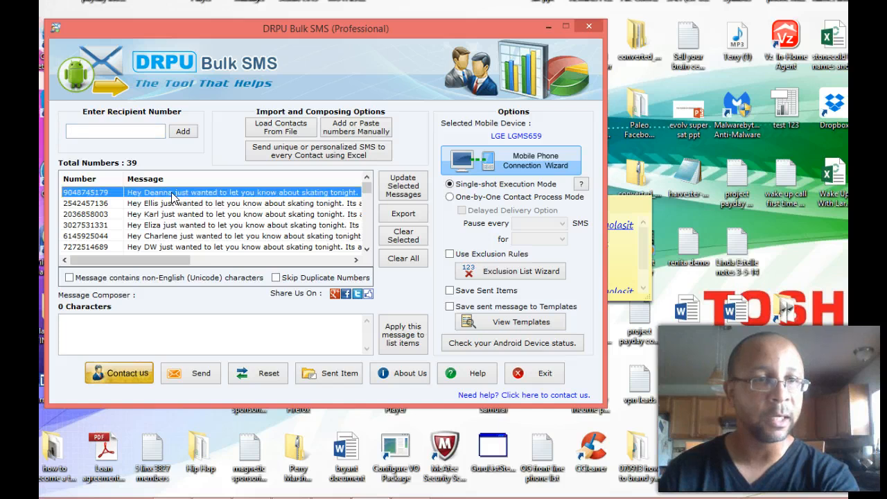
pyautogui.click(402, 235)
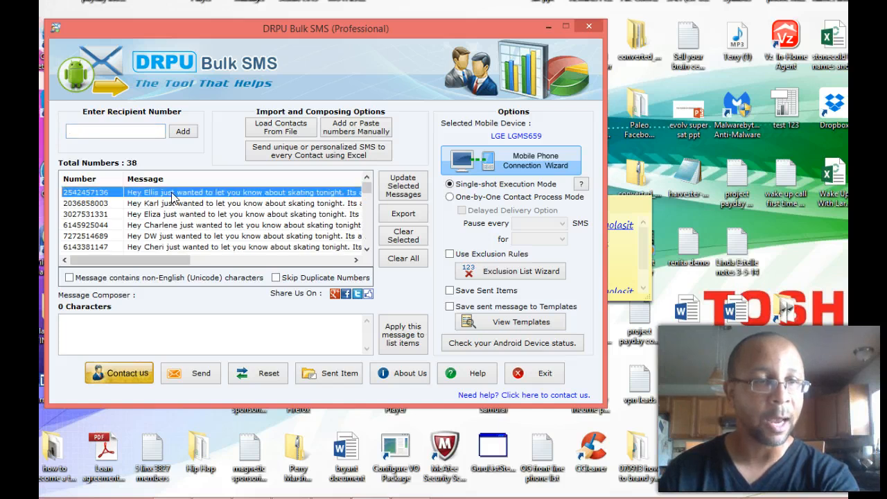
pyautogui.click(402, 236)
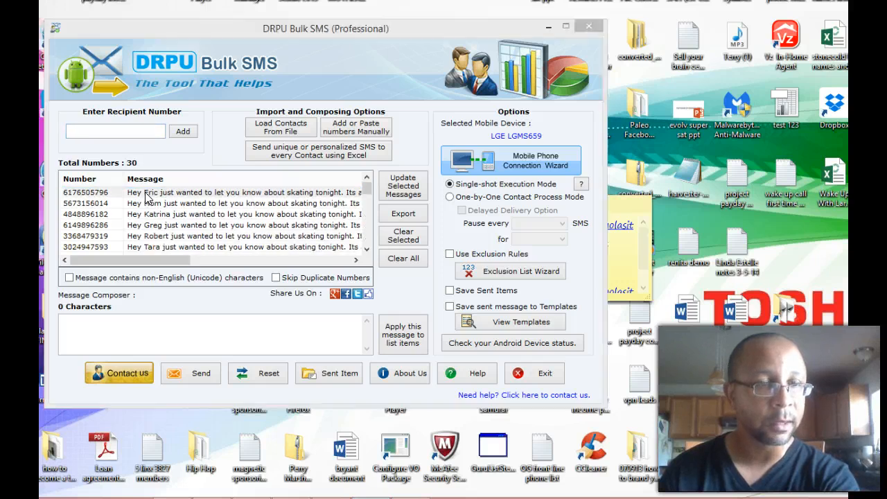
pyautogui.click(402, 185)
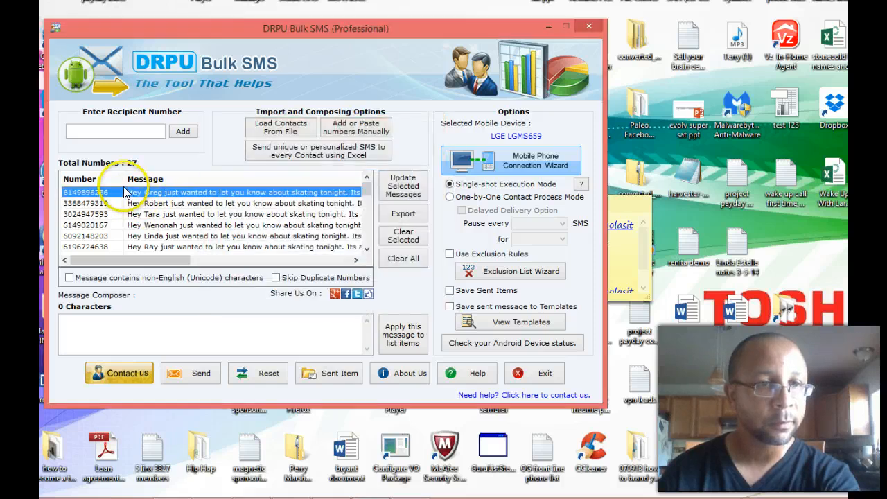
pyautogui.click(402, 185)
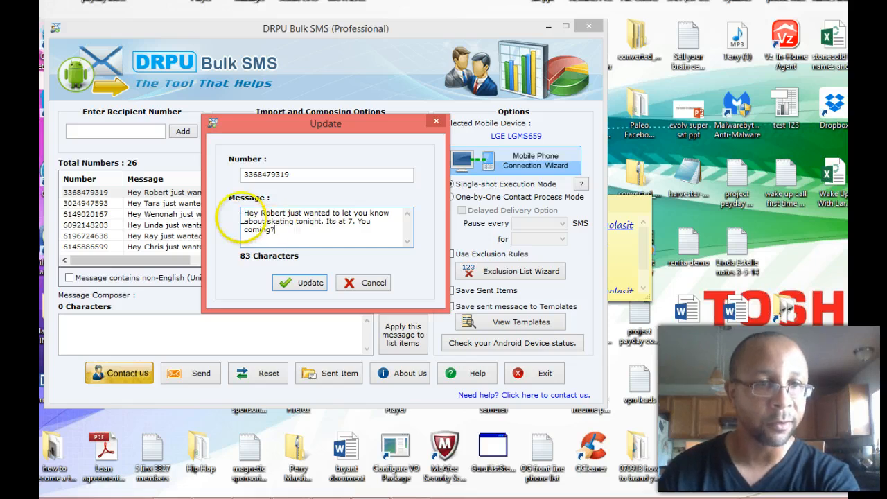
# Cancel the Update dialog and keep deleting rows until only Larry remains.
pyautogui.click(300, 283)
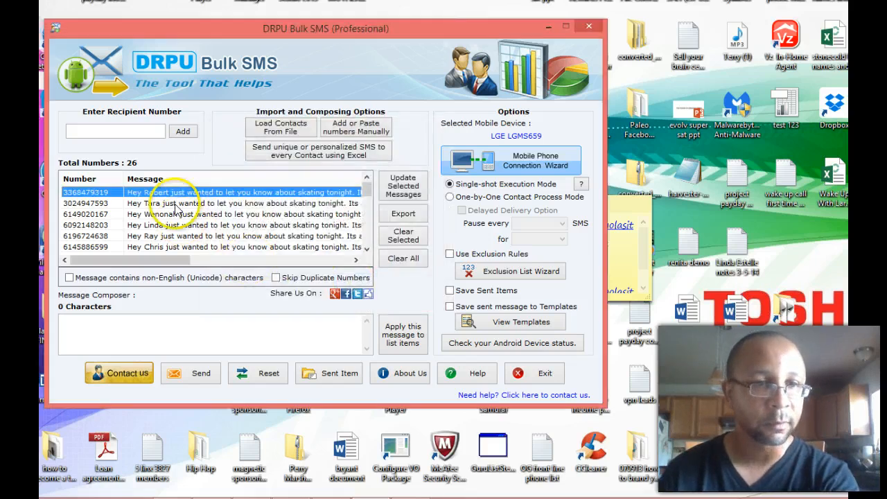
pyautogui.click(402, 236)
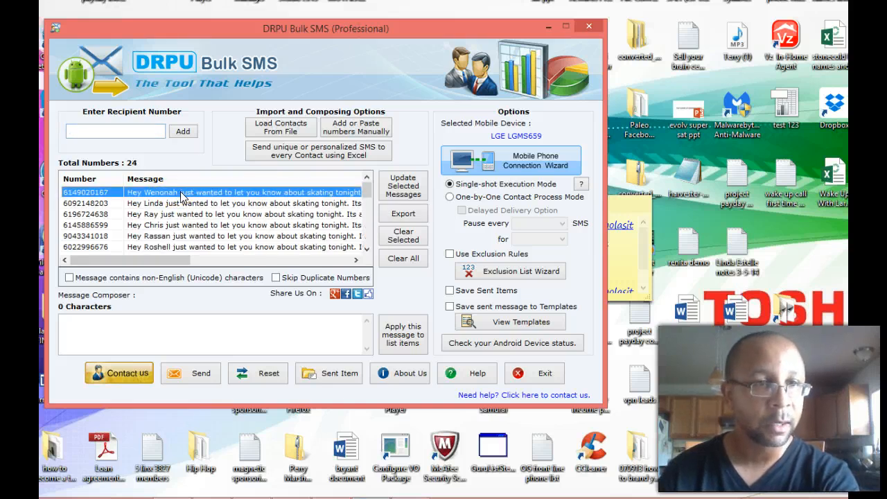
pyautogui.click(402, 236)
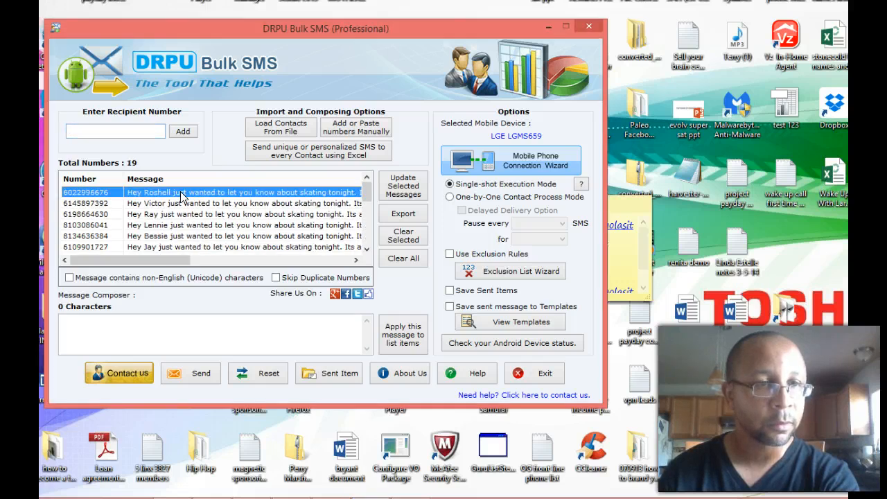
pyautogui.click(402, 236)
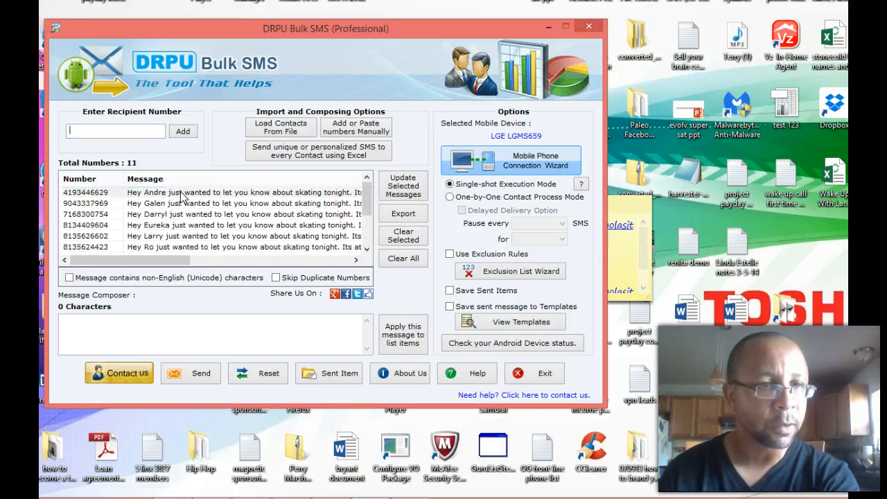
pyautogui.click(402, 236)
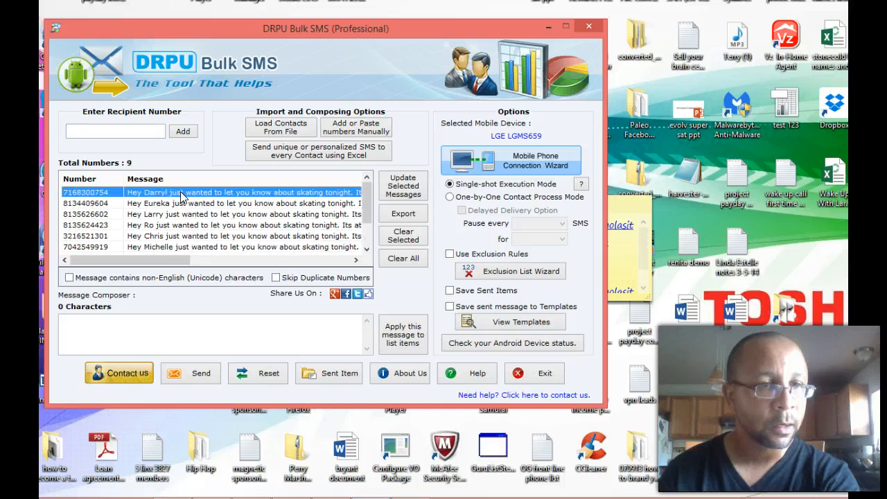
pyautogui.click(402, 235)
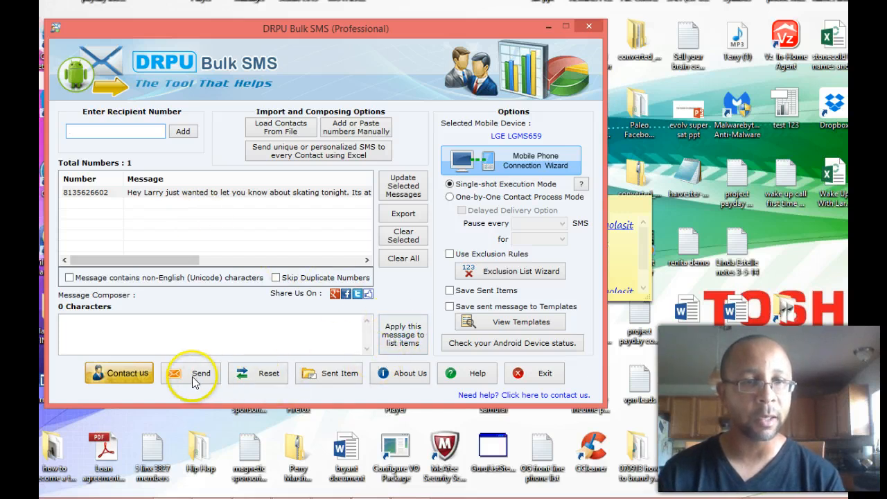
# Send Larry's skating invitation and acknowledge the 'Message sent successfully' notice.
pyautogui.click(199, 373)
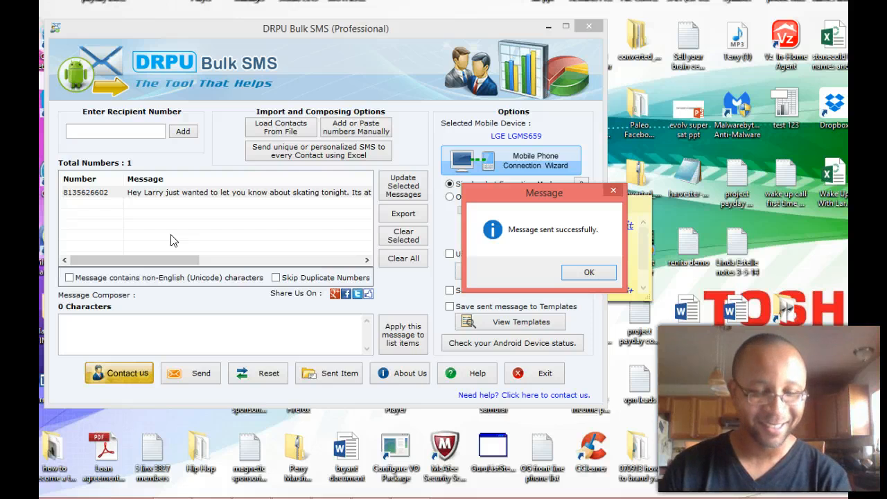
pyautogui.click(588, 271)
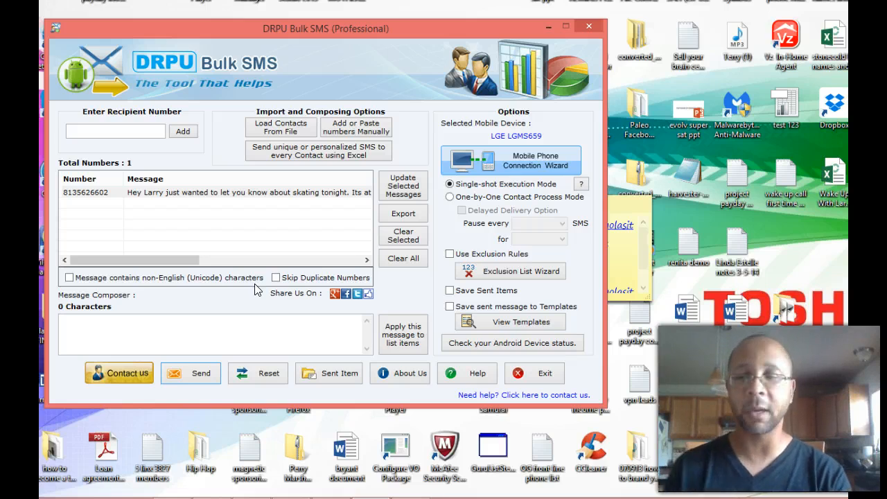
pyautogui.moveTo(250, 290)
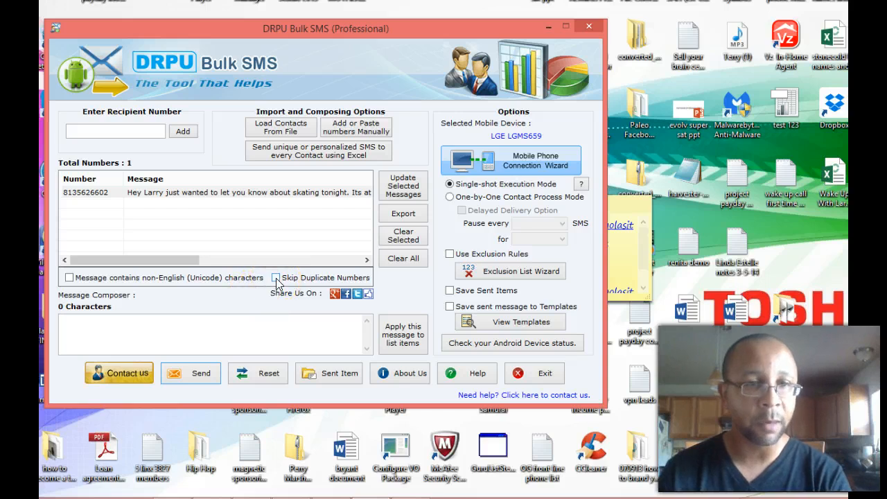
# Turn off 'Skip Duplicate Numbers' below the message list.
pyautogui.click(277, 278)
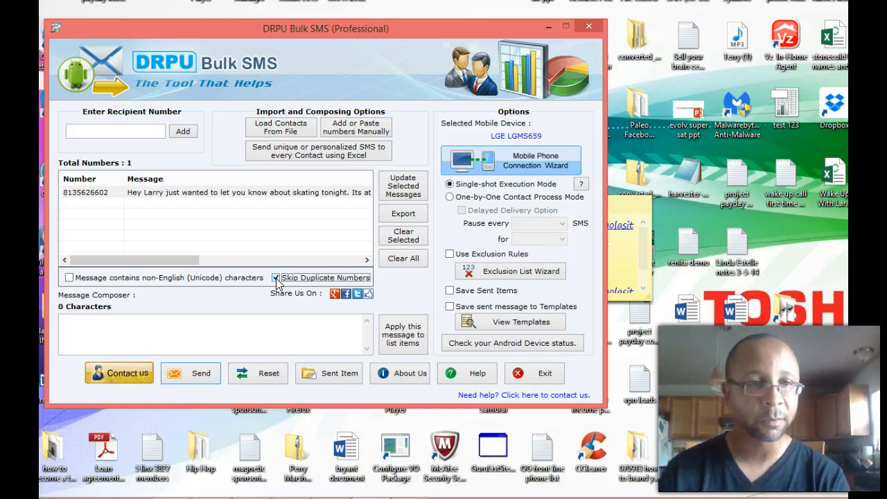
pyautogui.click(278, 277)
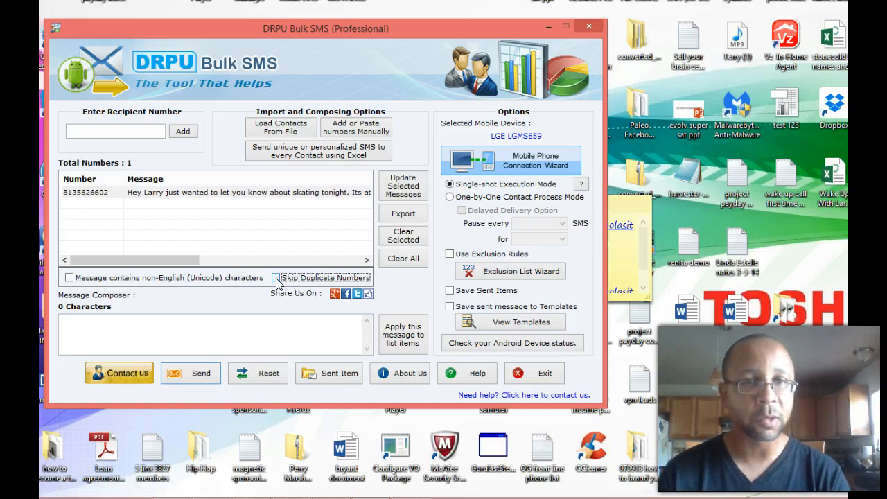
pyautogui.moveTo(457, 122)
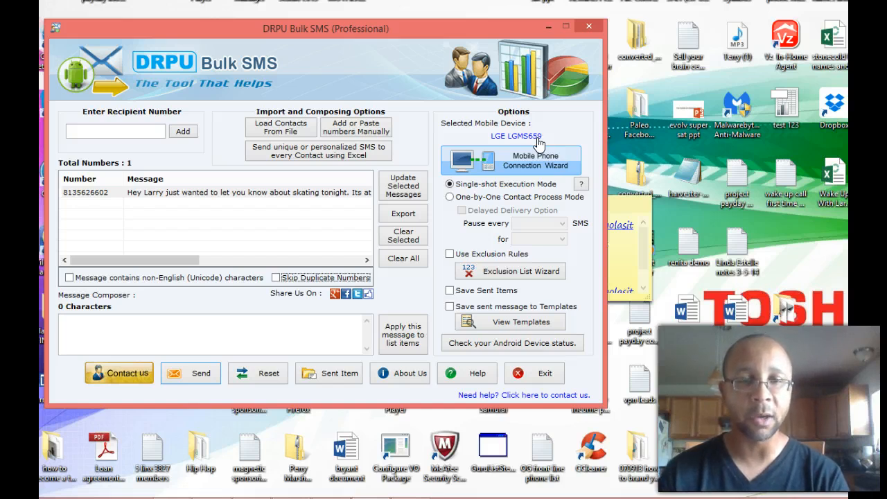
pyautogui.moveTo(450, 184)
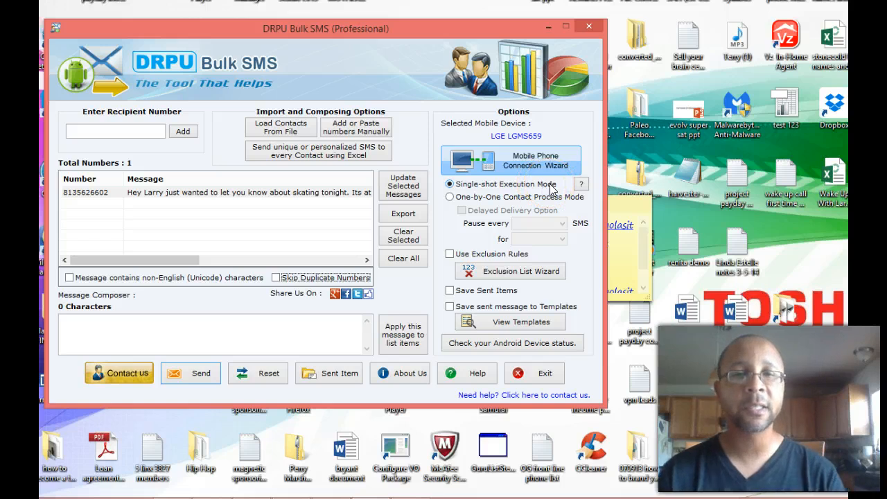
pyautogui.moveTo(281, 235)
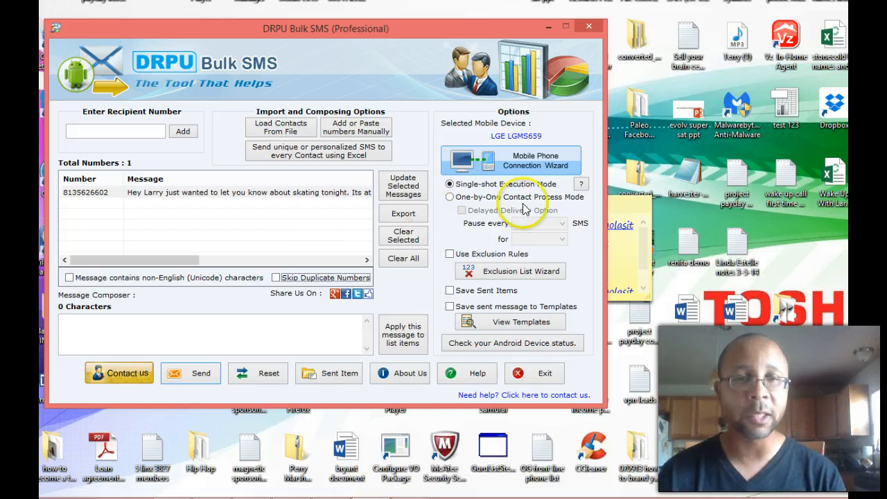
pyautogui.moveTo(239, 373)
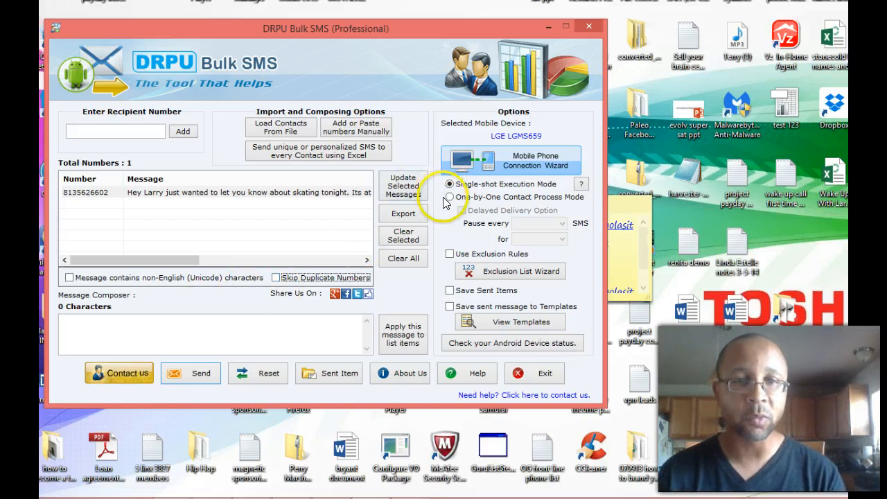
pyautogui.click(449, 196)
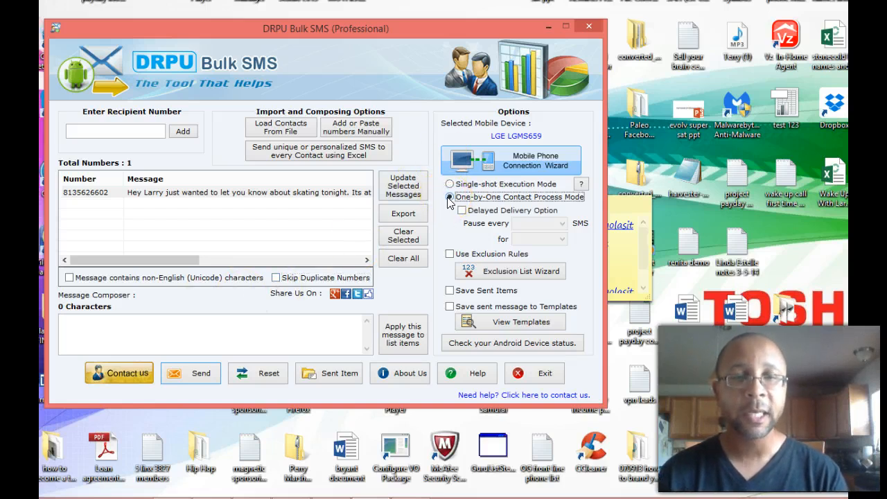
pyautogui.click(462, 211)
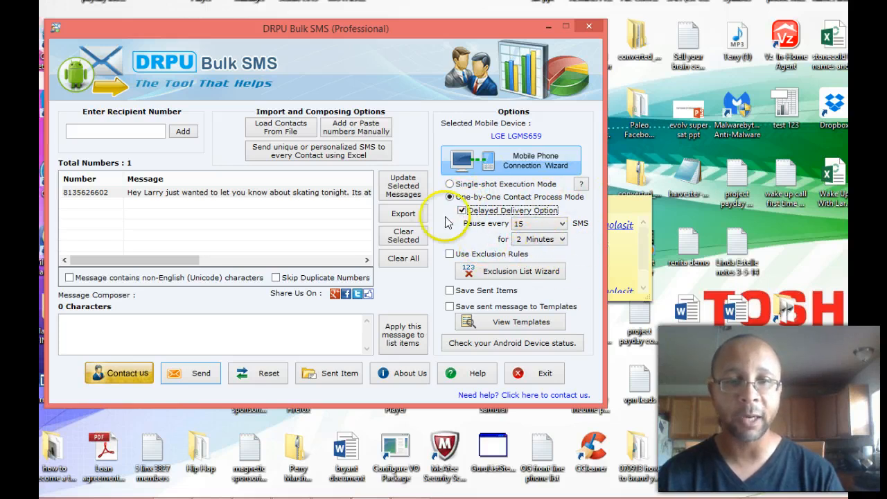
pyautogui.click(452, 183)
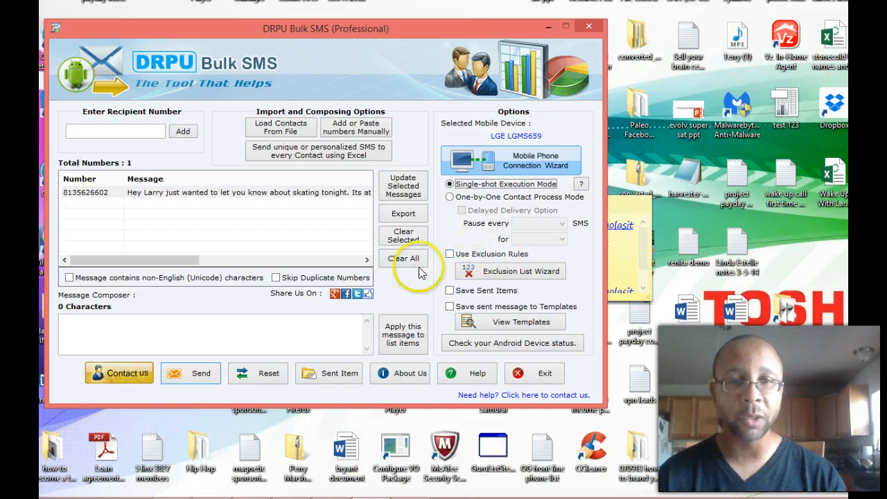
pyautogui.moveTo(520, 270)
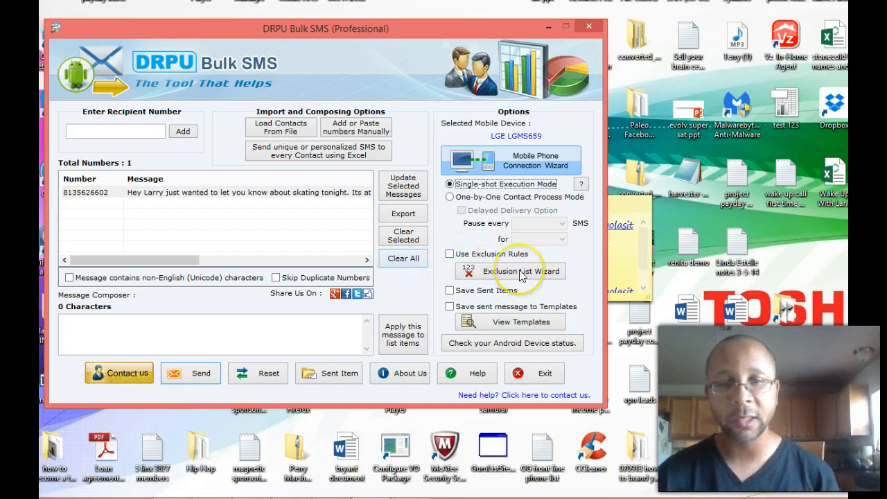
# Launch the Exclusion List Wizard from the Options panel, showing 'demo list 1'.
pyautogui.click(521, 271)
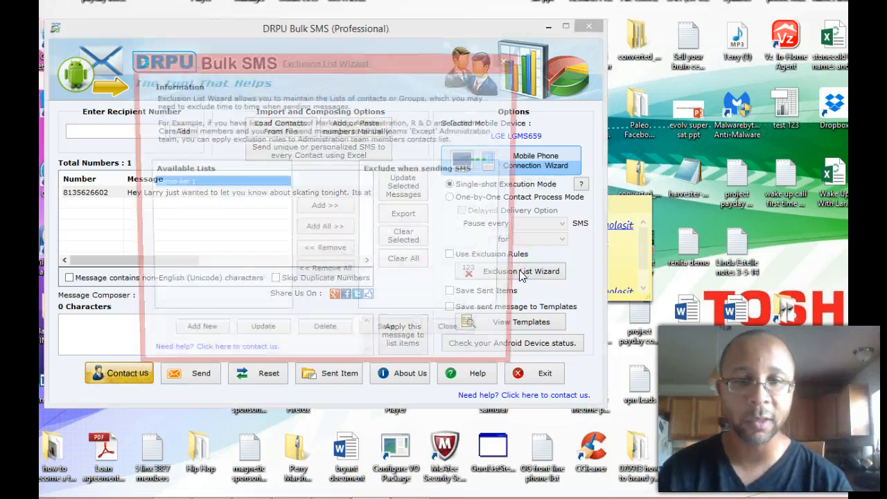
pyautogui.click(521, 270)
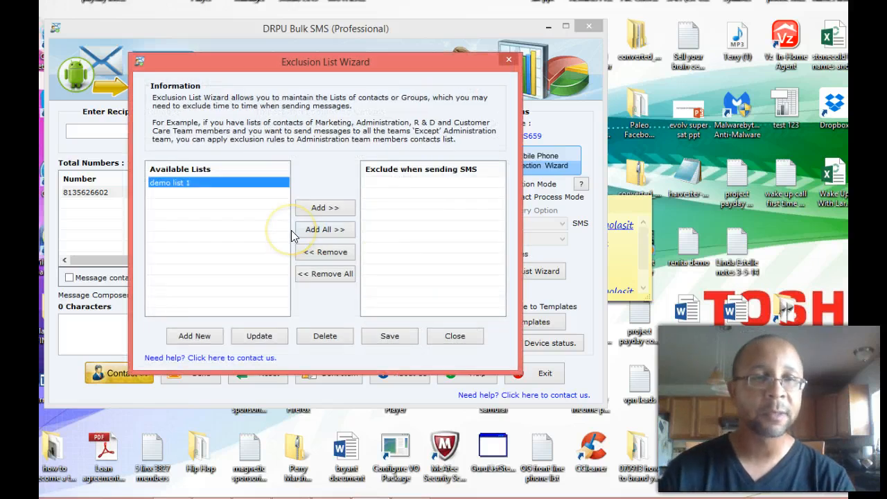
pyautogui.moveTo(175, 155)
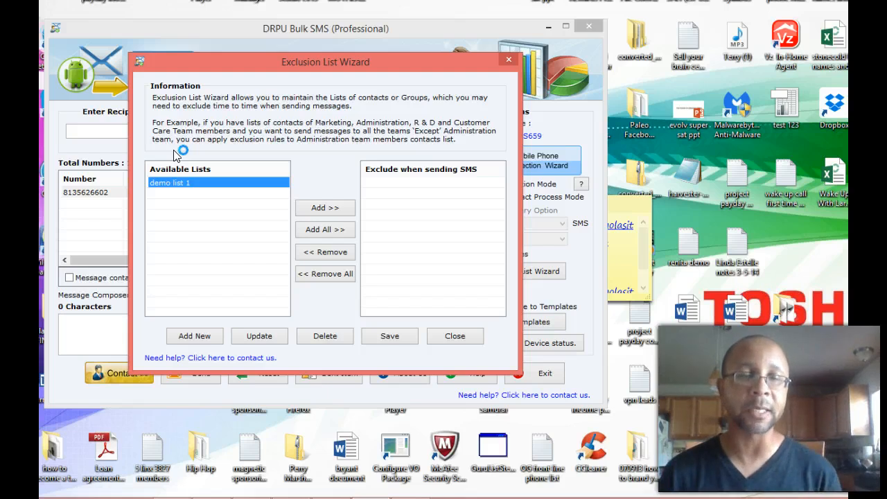
pyautogui.moveTo(201, 173)
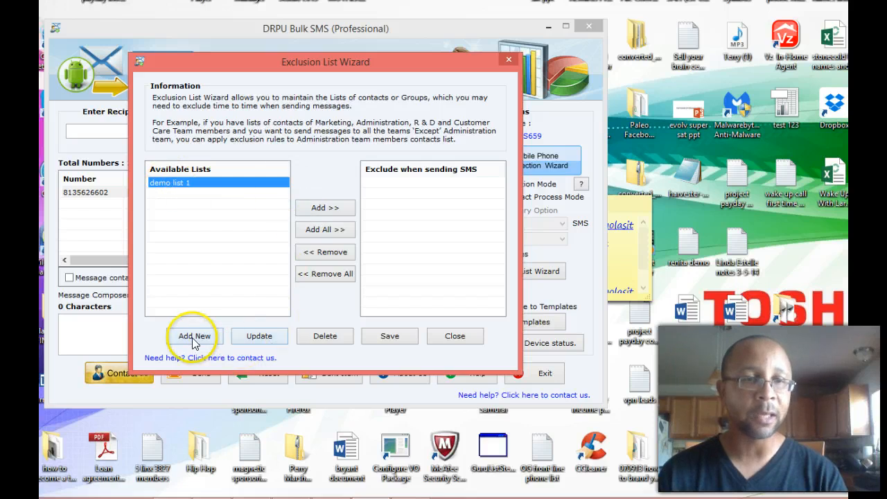
# Add a new exclusion list named 'demo list 2' and continue to its number-entry step.
pyautogui.click(194, 335)
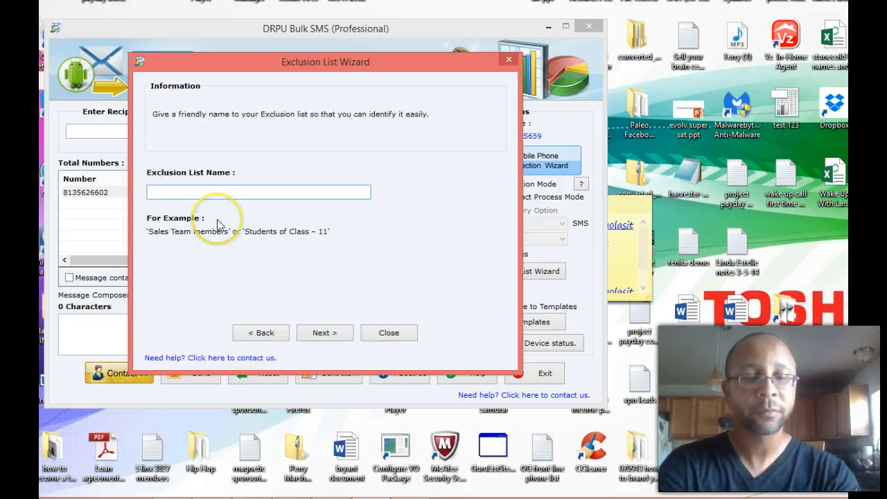
pyautogui.write('demo list')
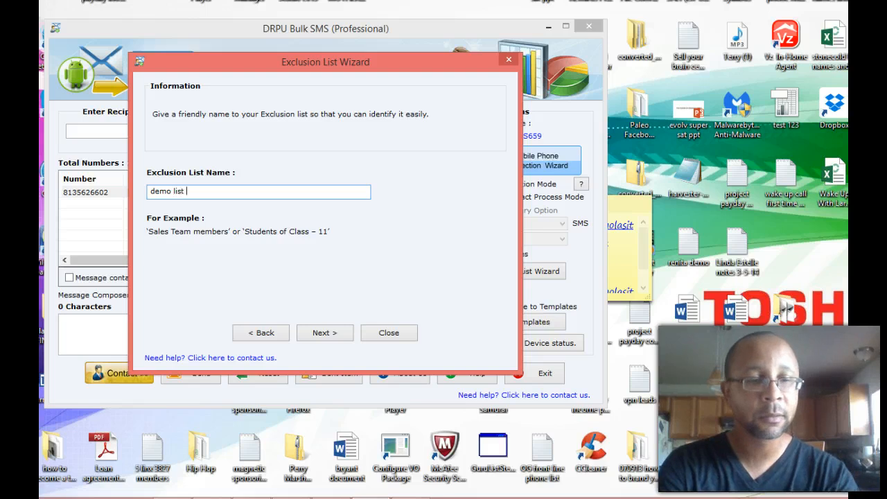
pyautogui.click(324, 333)
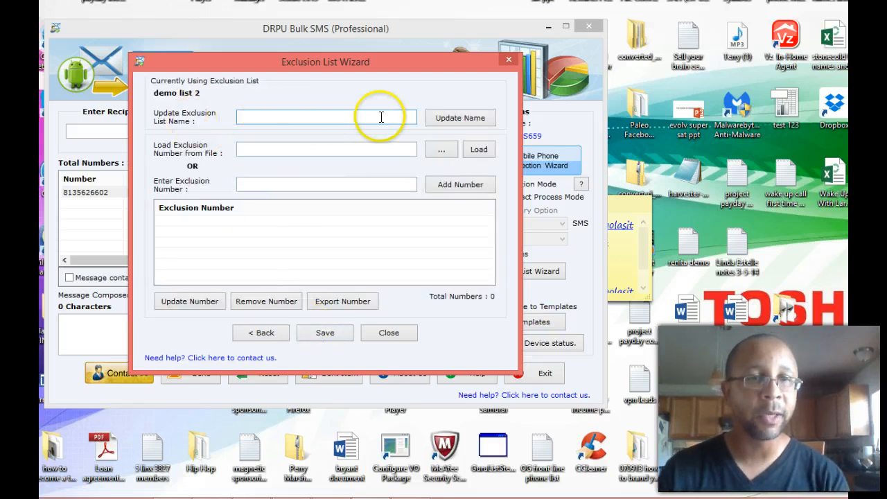
pyautogui.moveTo(167, 154)
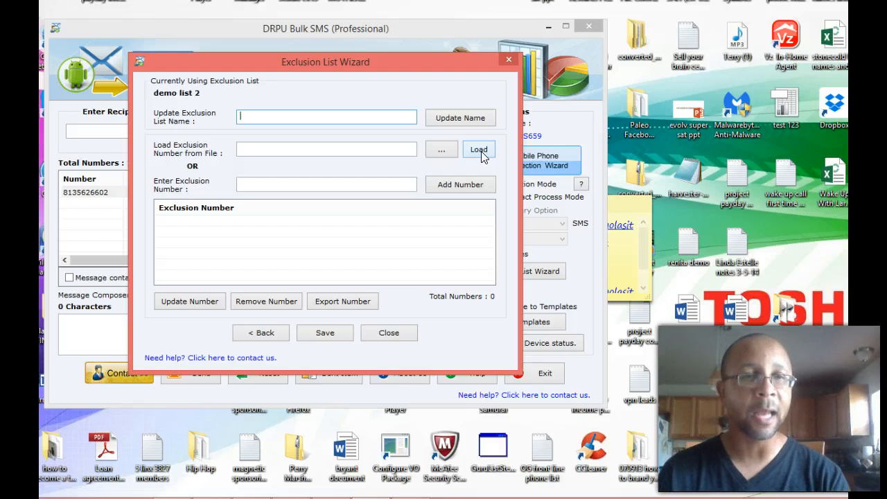
# Load 40 numbers into demo list 2 from the Wake Up With Larry spreadsheet's Sheet1 and save.
pyautogui.click(478, 150)
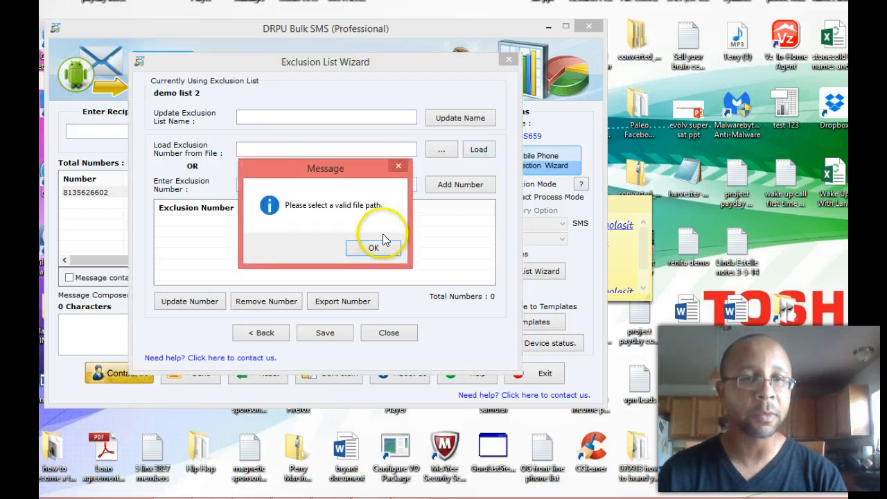
pyautogui.click(372, 247)
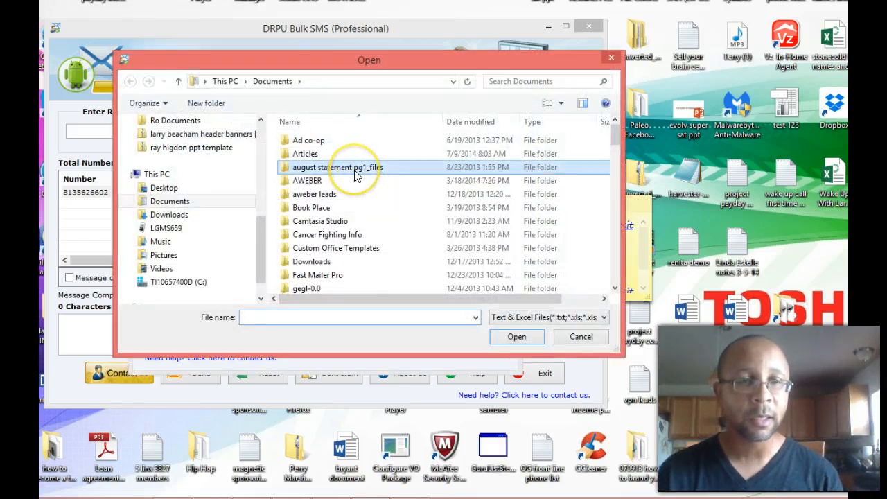
pyautogui.click(347, 205)
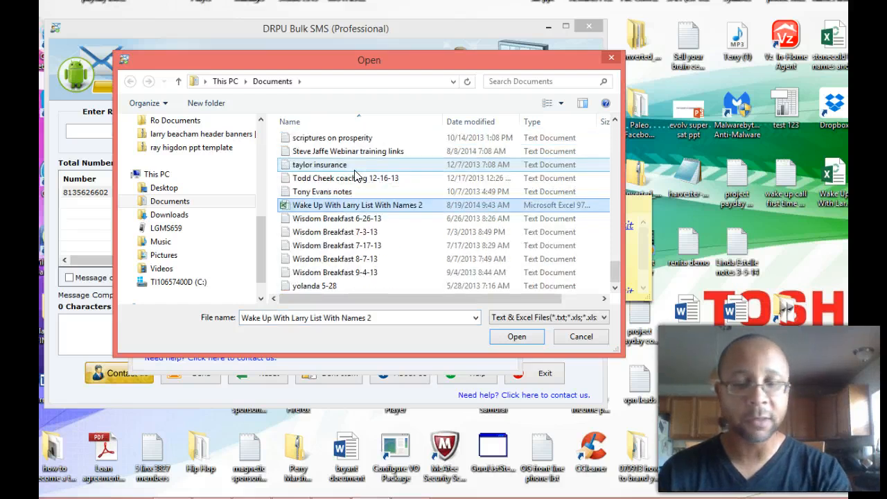
pyautogui.click(516, 337)
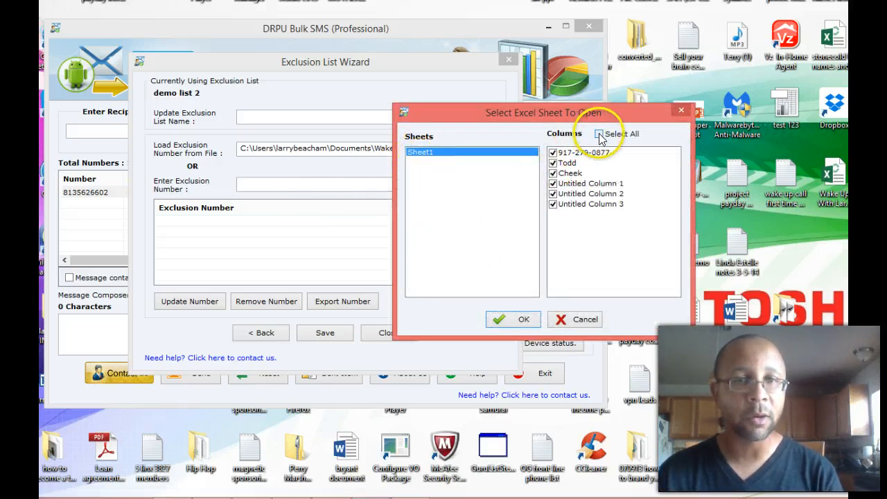
pyautogui.click(513, 319)
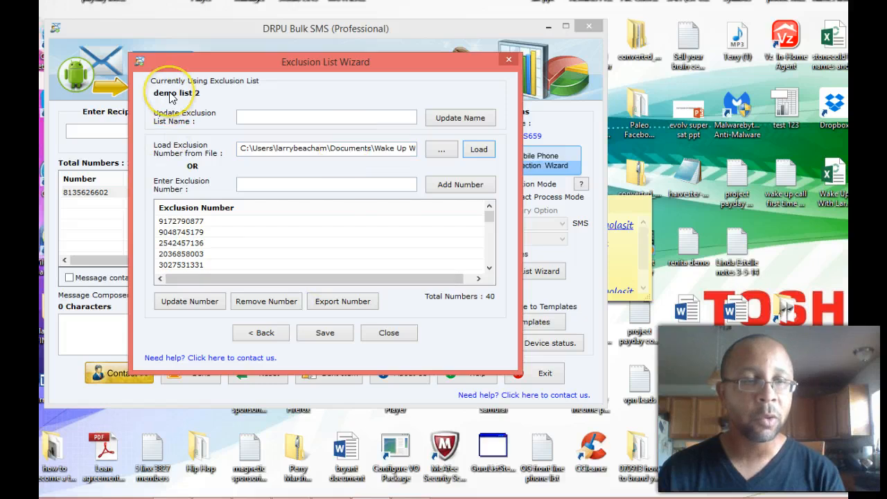
pyautogui.moveTo(219, 67)
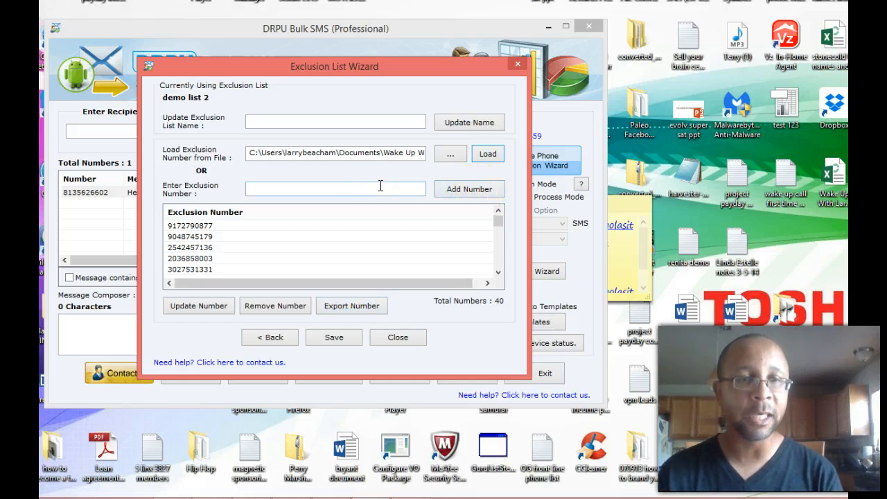
pyautogui.click(332, 338)
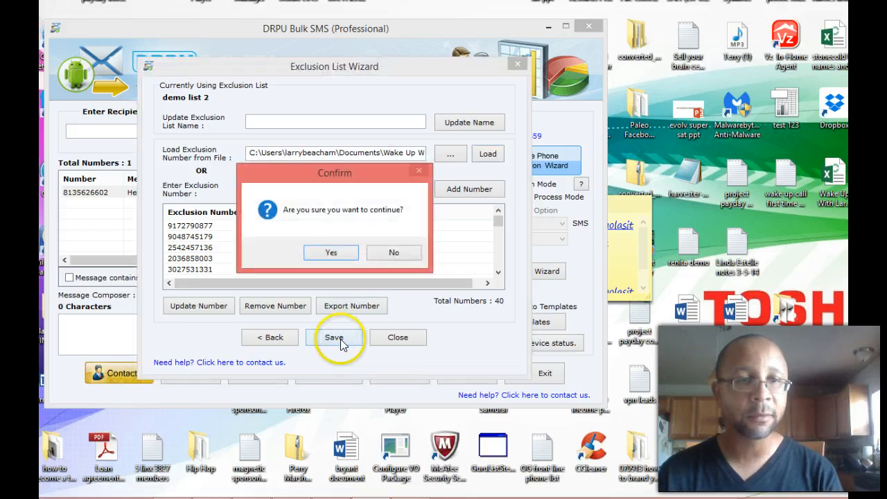
# Confirm saving demo list 2, then reopen the wizard showing it beside demo list 1.
pyautogui.click(330, 252)
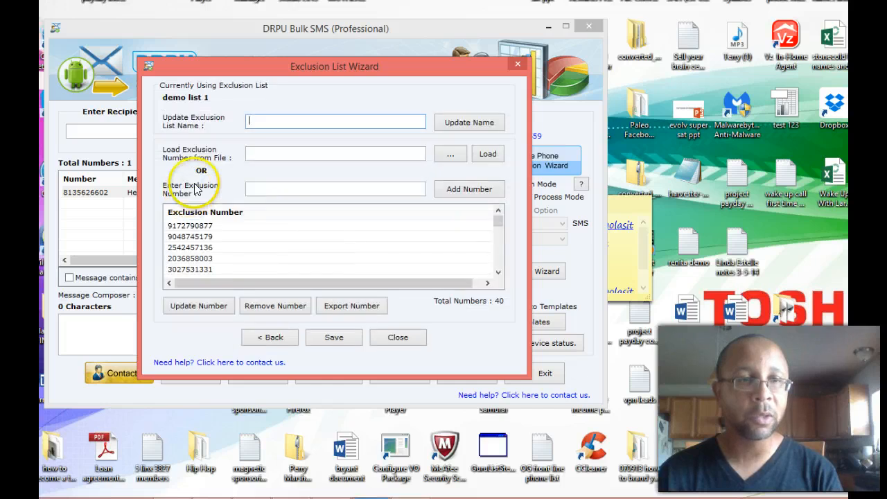
pyautogui.click(398, 338)
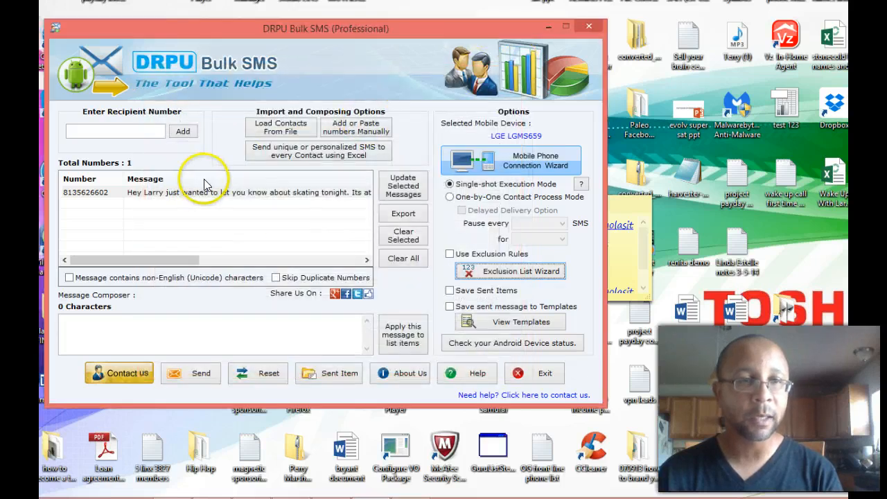
pyautogui.click(510, 270)
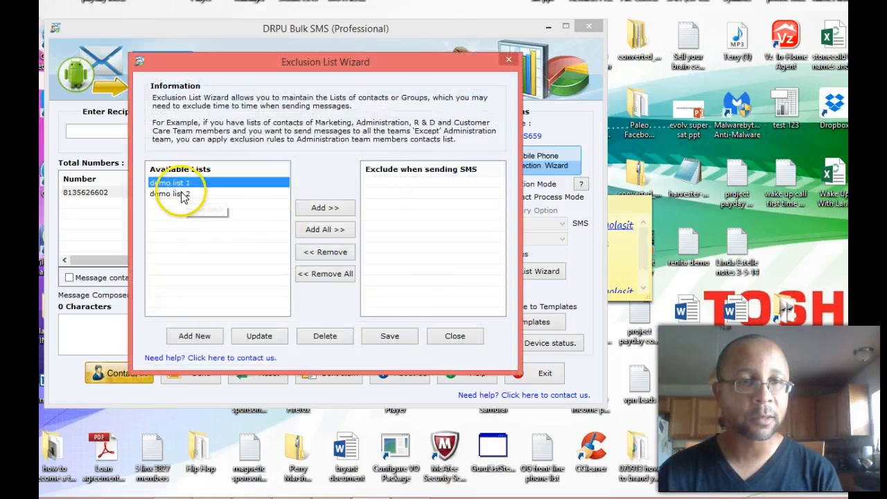
# Add demo list 1 and demo list 2 to 'Exclude when sending SMS', save, and close the wizard.
pyautogui.click(259, 337)
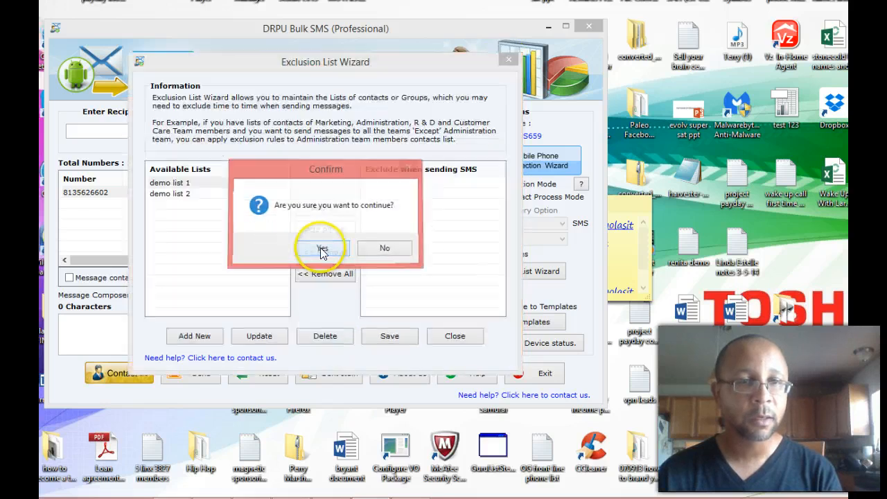
pyautogui.click(322, 248)
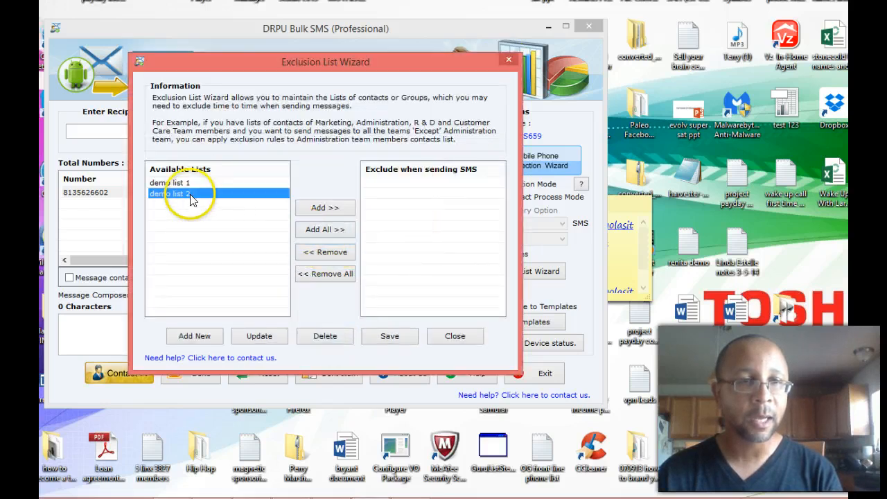
pyautogui.click(324, 208)
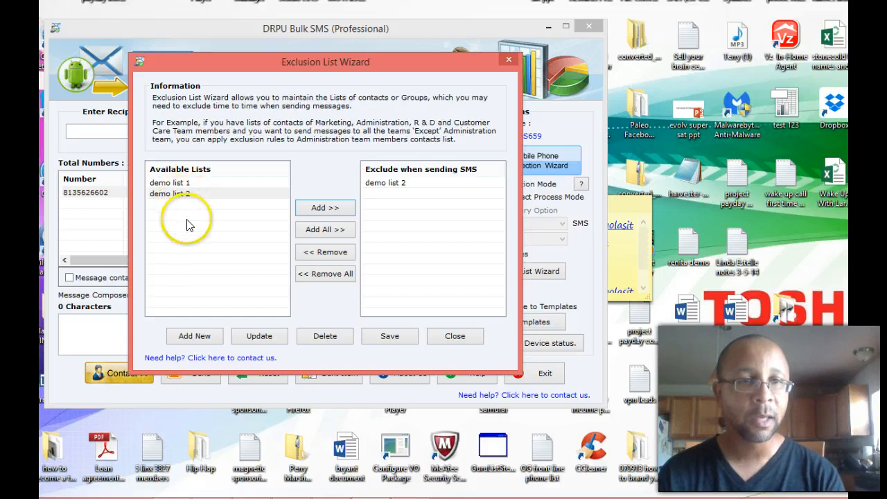
pyautogui.click(324, 230)
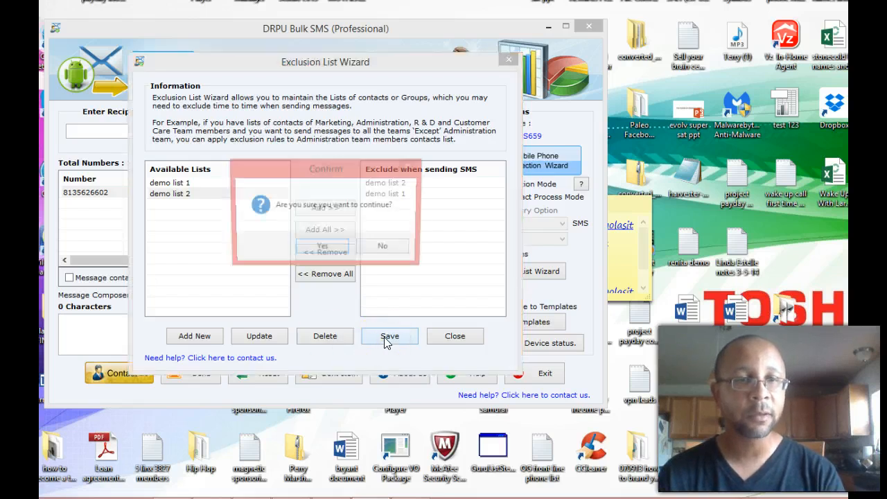
pyautogui.click(322, 246)
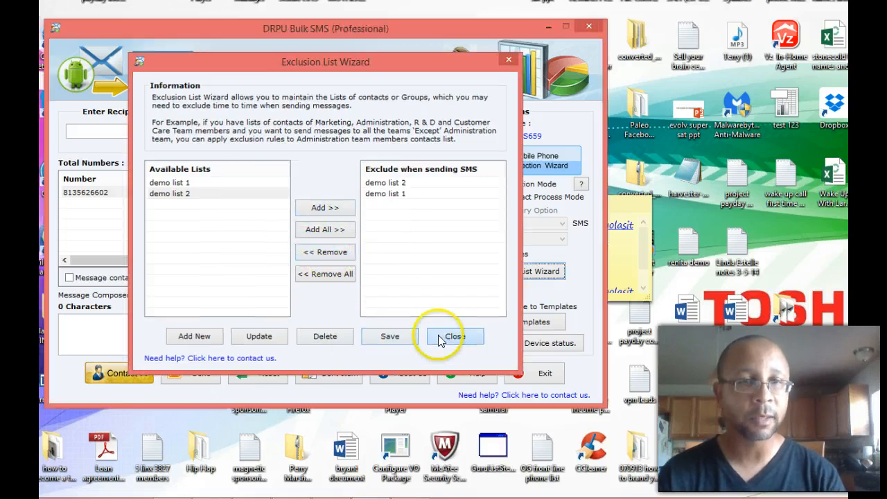
pyautogui.click(455, 337)
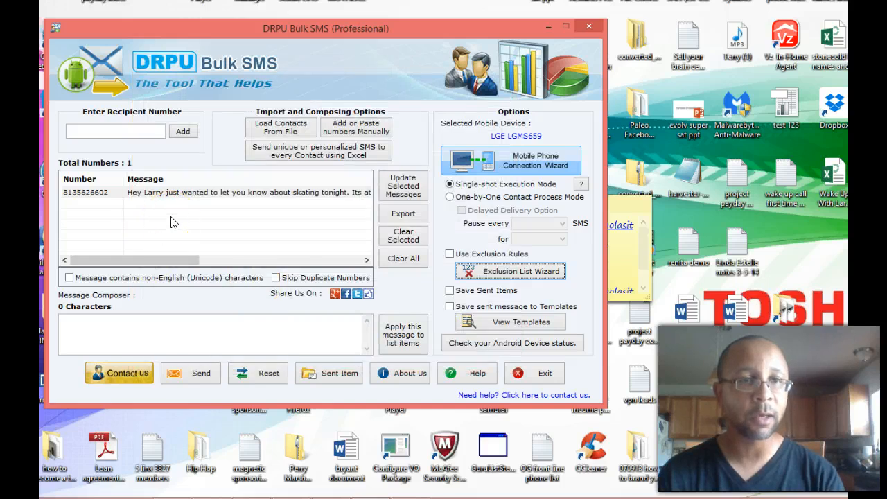
pyautogui.moveTo(414, 319)
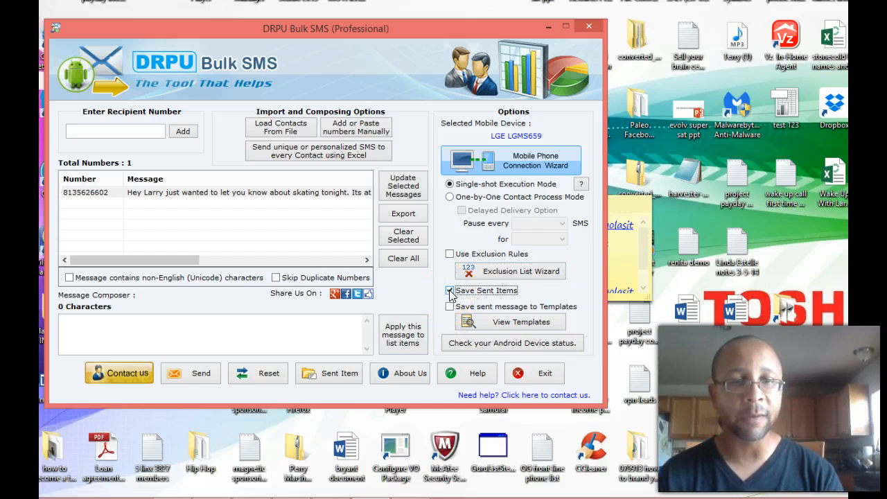
# Show the Templates window with its empty list of saved templates.
pyautogui.click(449, 291)
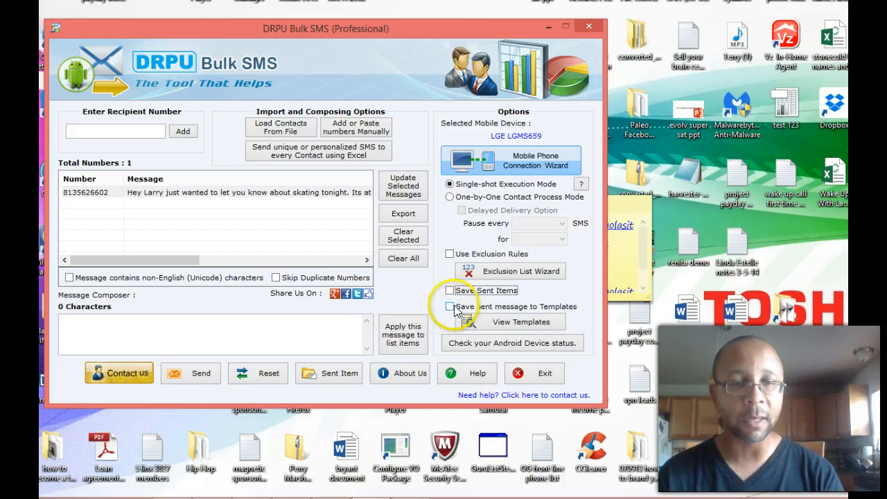
pyautogui.moveTo(496, 328)
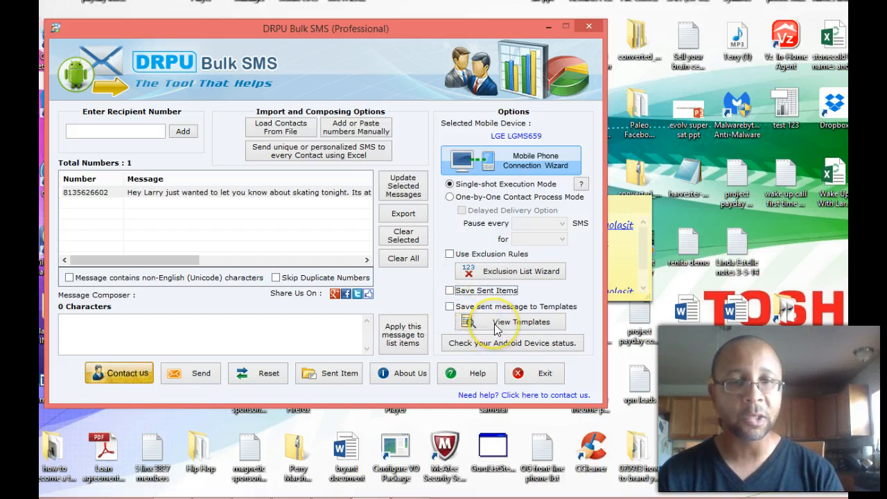
pyautogui.click(512, 321)
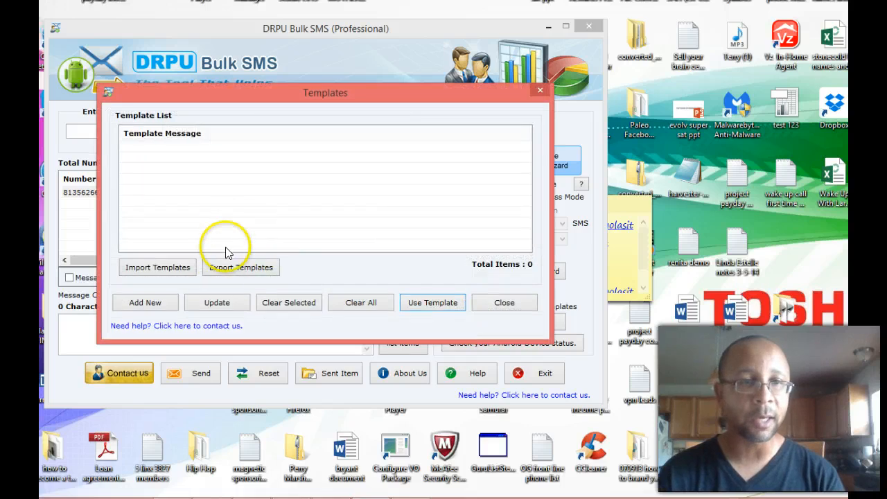
pyautogui.moveTo(222, 267)
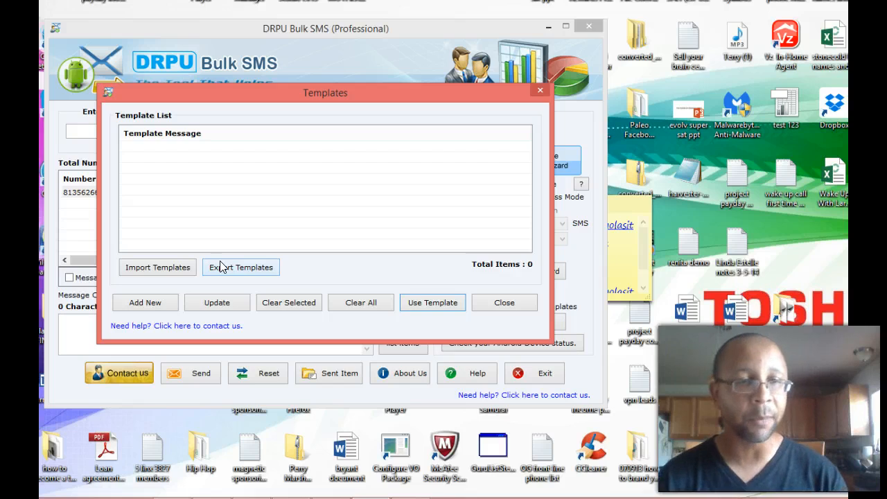
# Add the template 'Hey just wanted to remind you about the wake up call today at 10am EST'.
pyautogui.click(144, 303)
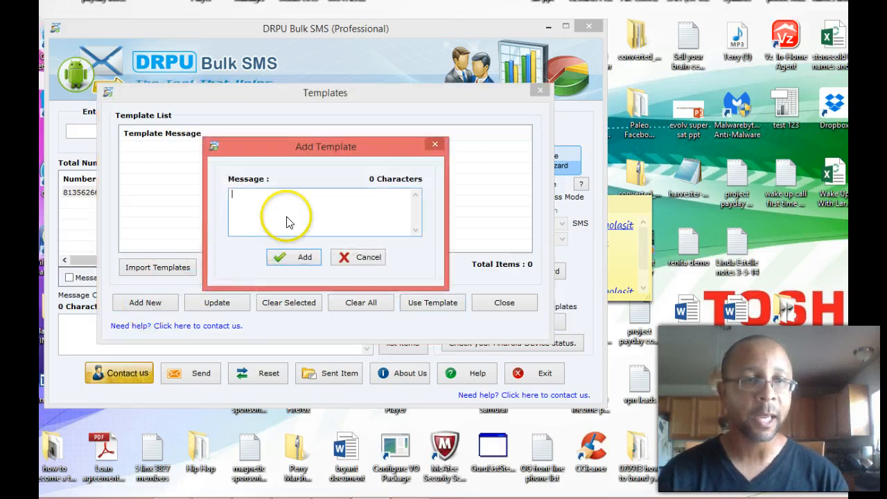
pyautogui.moveTo(520, 205)
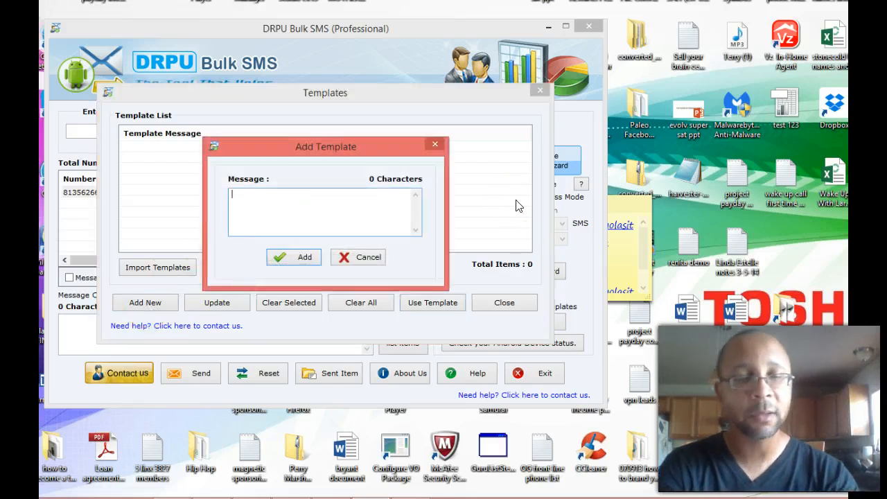
pyautogui.write('Hey')
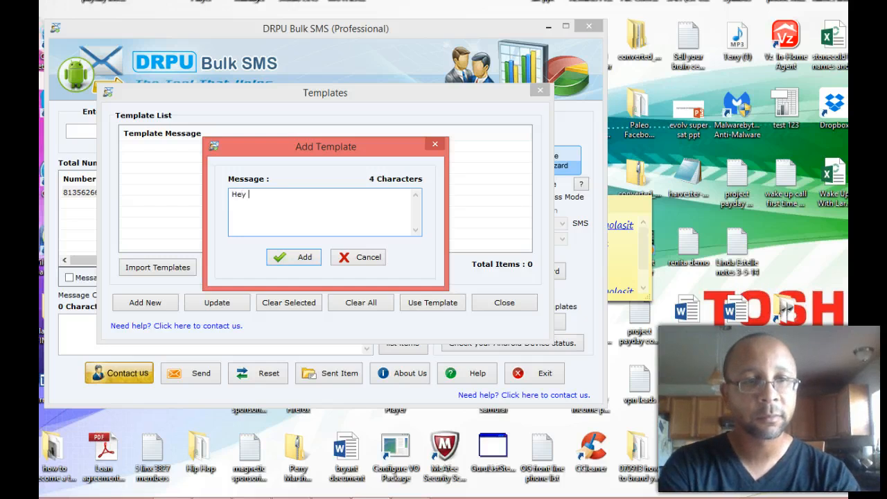
pyautogui.write('just wanted to')
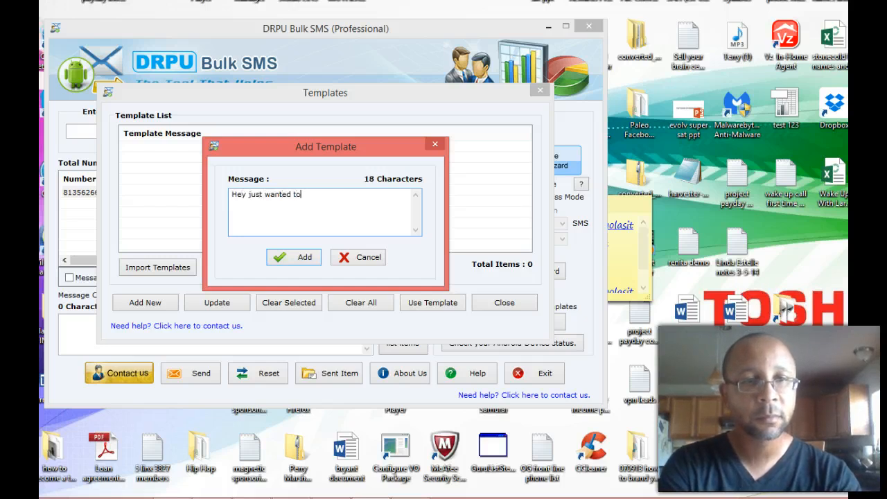
pyautogui.write('remind you about the')
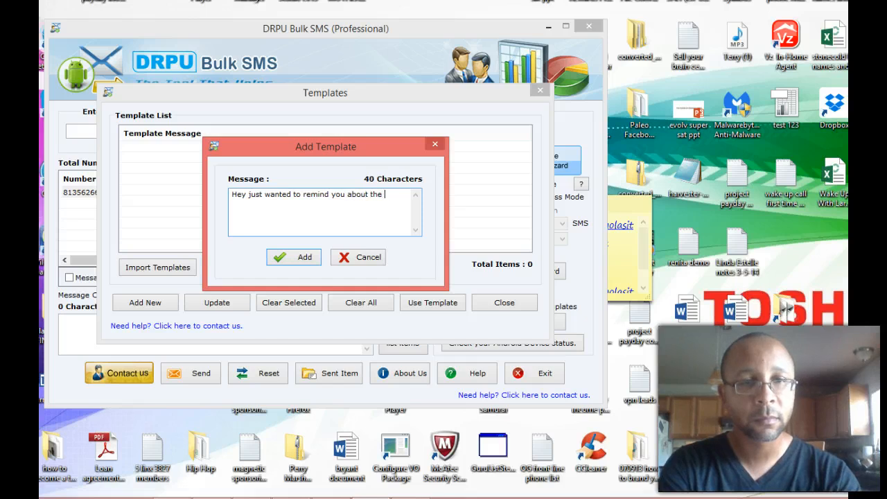
pyautogui.write('wake up call today')
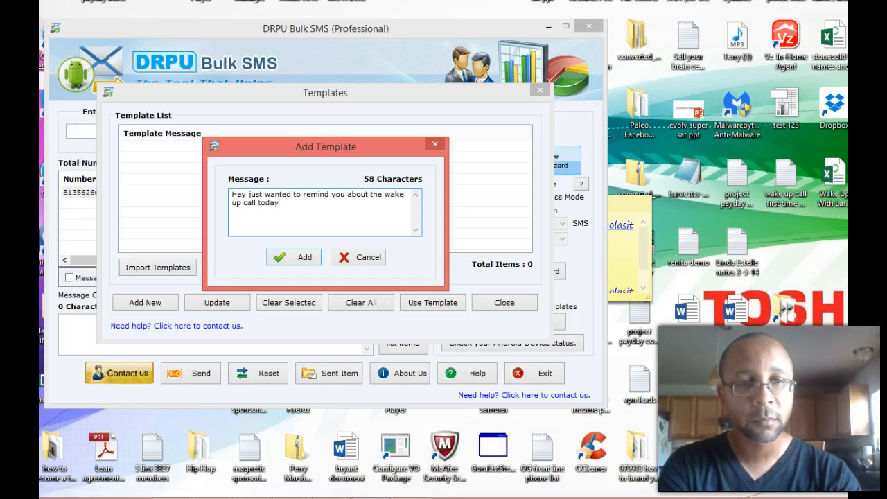
pyautogui.write('at 10am EST. See you there')
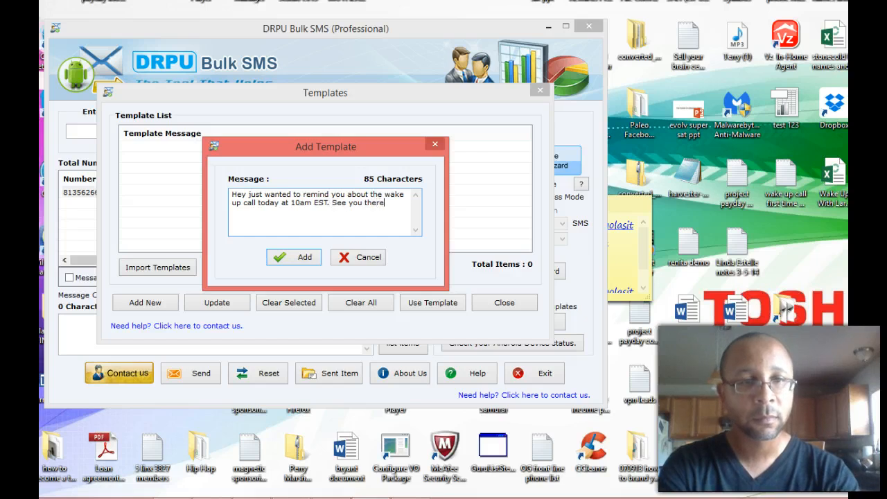
pyautogui.click(294, 257)
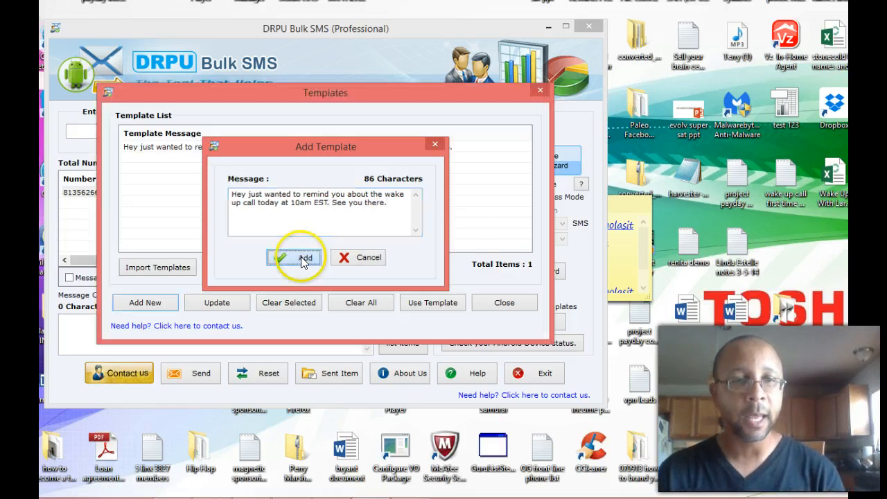
pyautogui.click(297, 257)
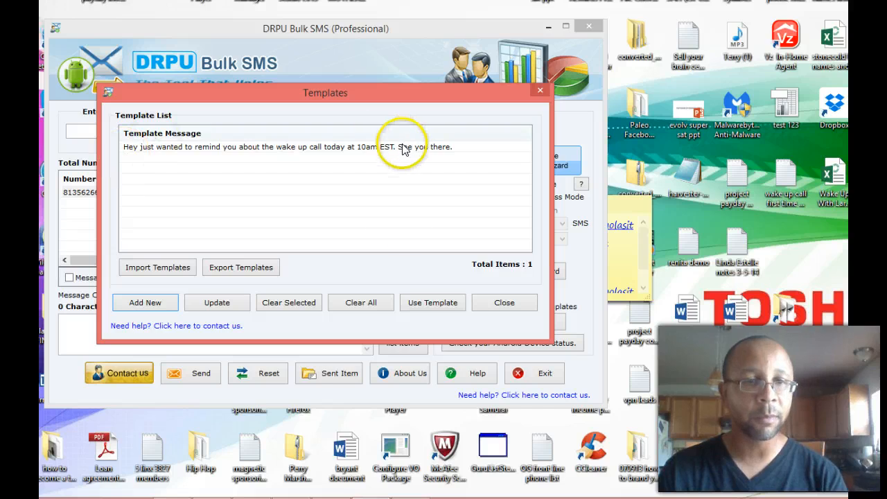
pyautogui.moveTo(291, 335)
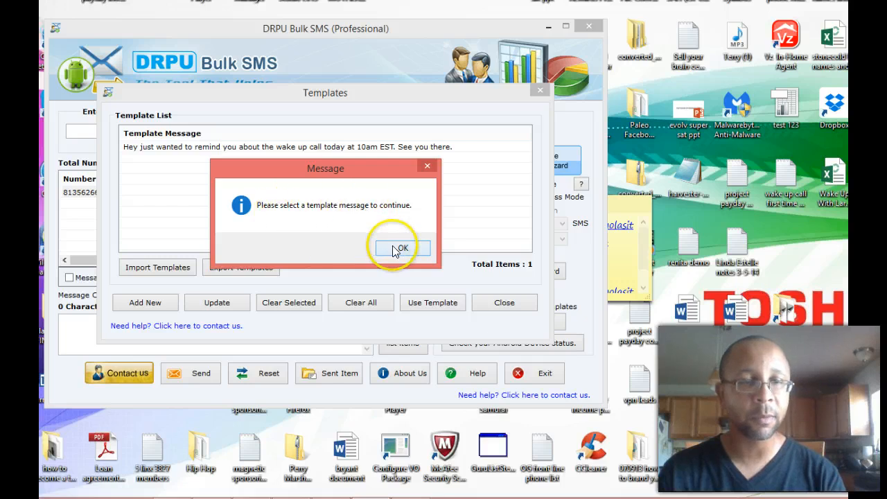
# Use the wake-up-call template in the Message Composer, then close Templates and dismiss the notices.
pyautogui.click(402, 248)
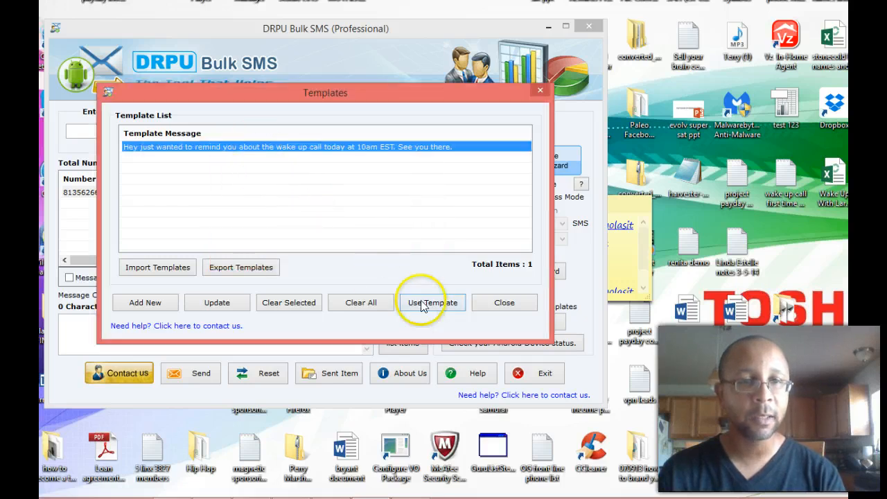
pyautogui.click(432, 302)
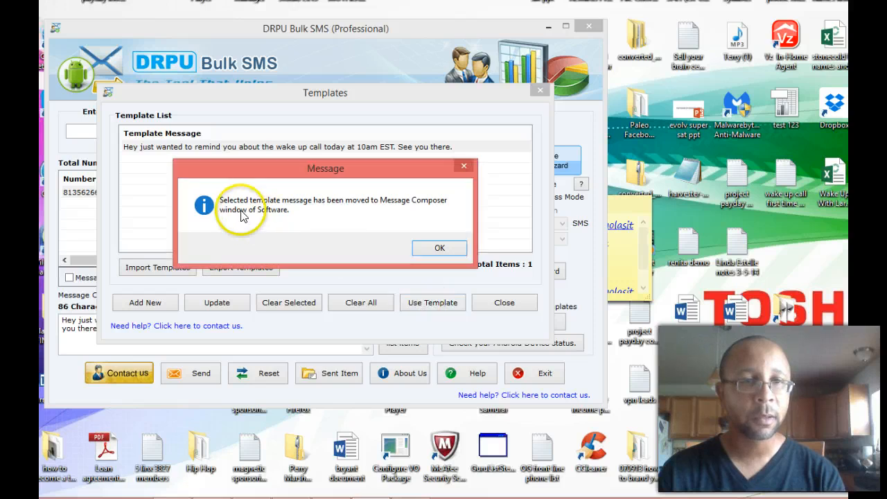
pyautogui.moveTo(219, 210)
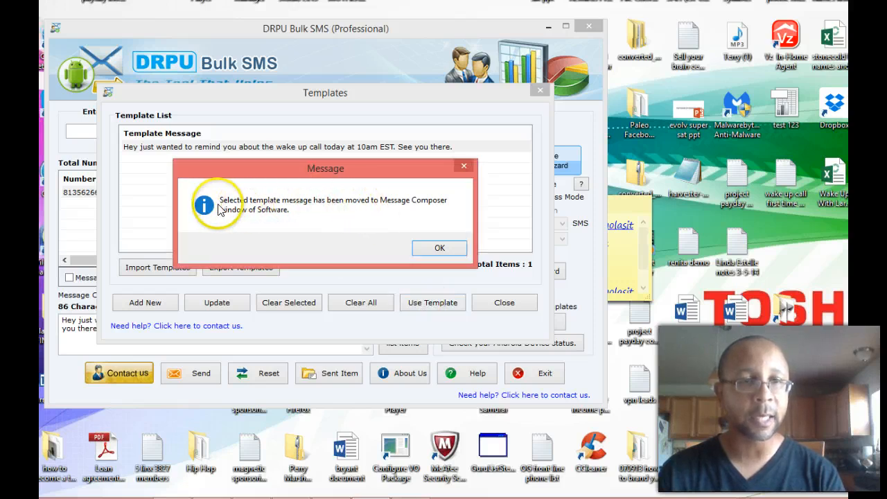
pyautogui.moveTo(399, 211)
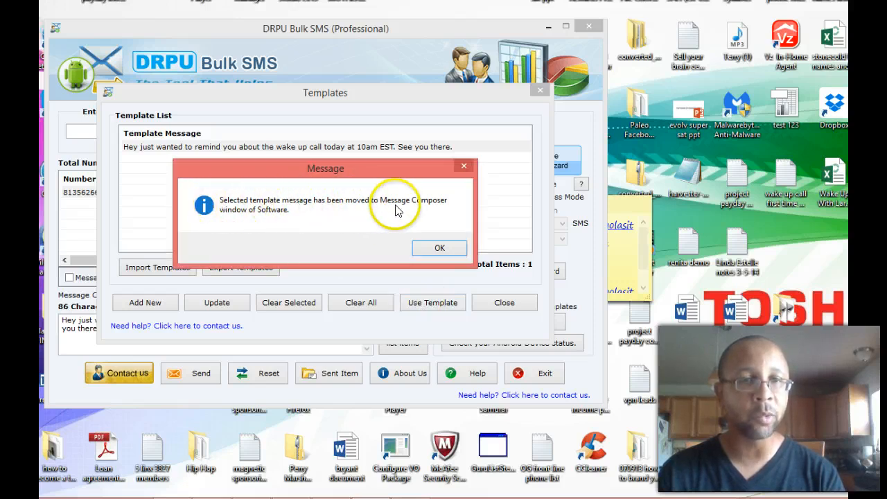
pyautogui.moveTo(413, 247)
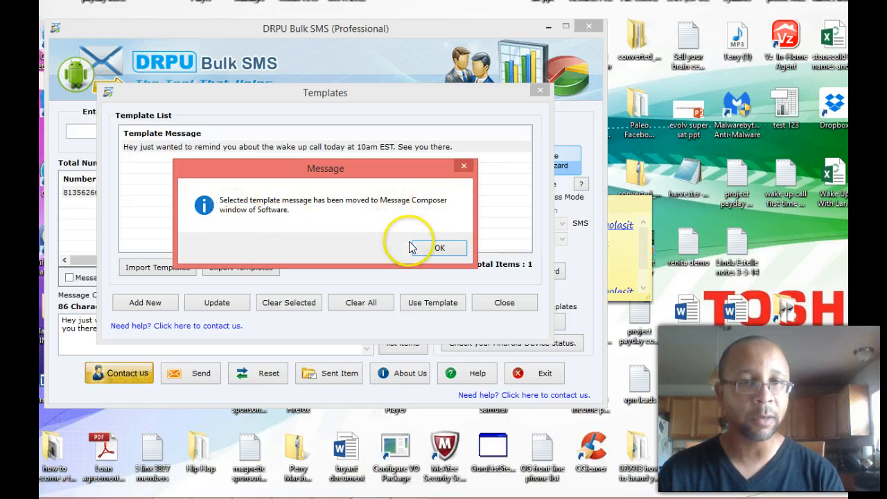
pyautogui.click(440, 248)
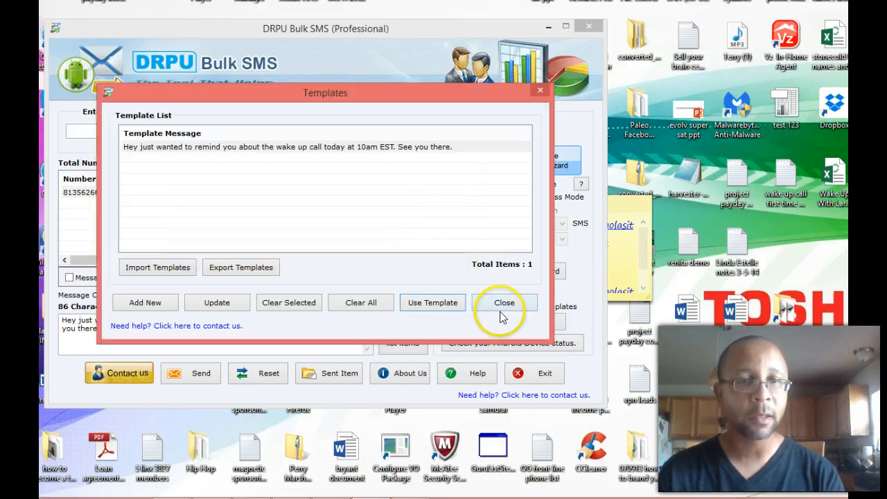
pyautogui.click(505, 303)
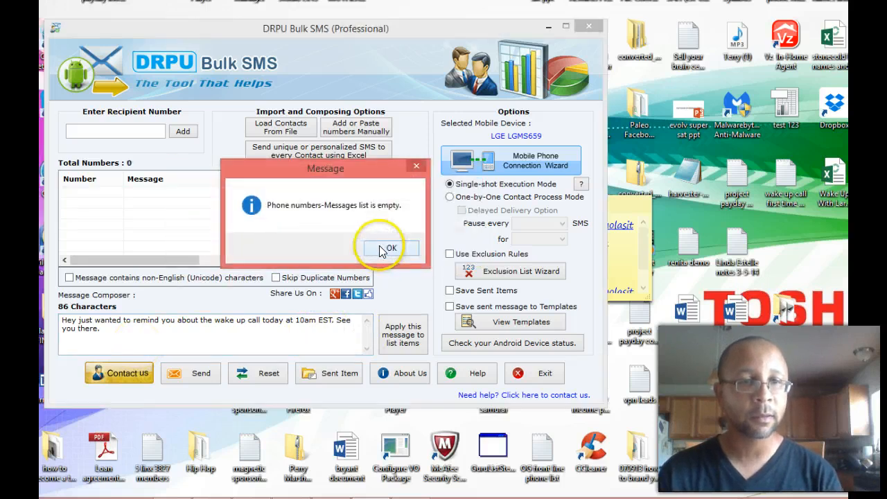
pyautogui.click(389, 247)
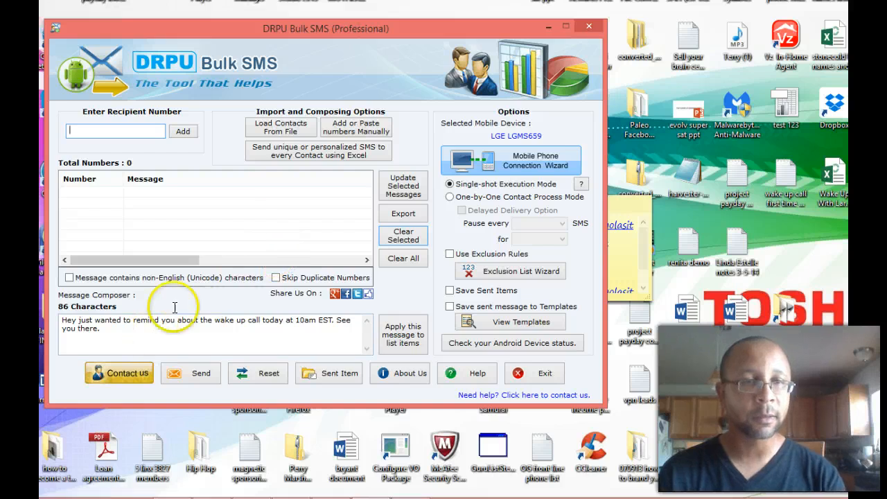
pyautogui.moveTo(470, 348)
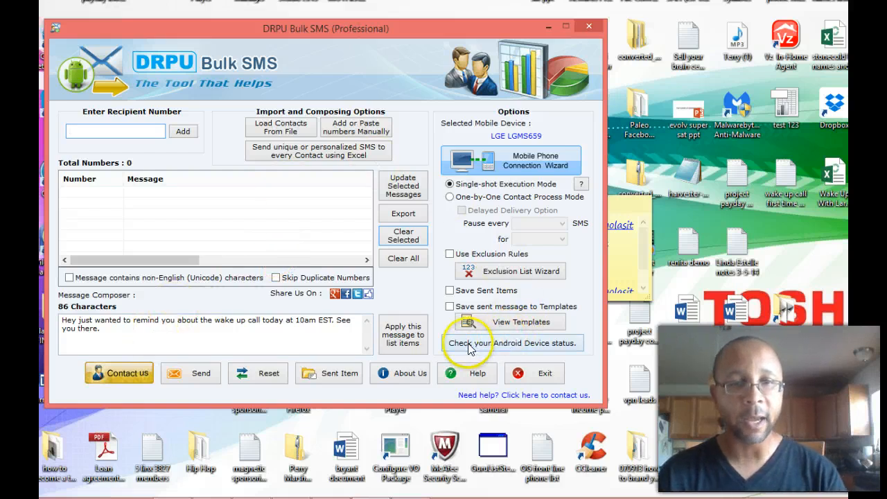
pyautogui.moveTo(478, 357)
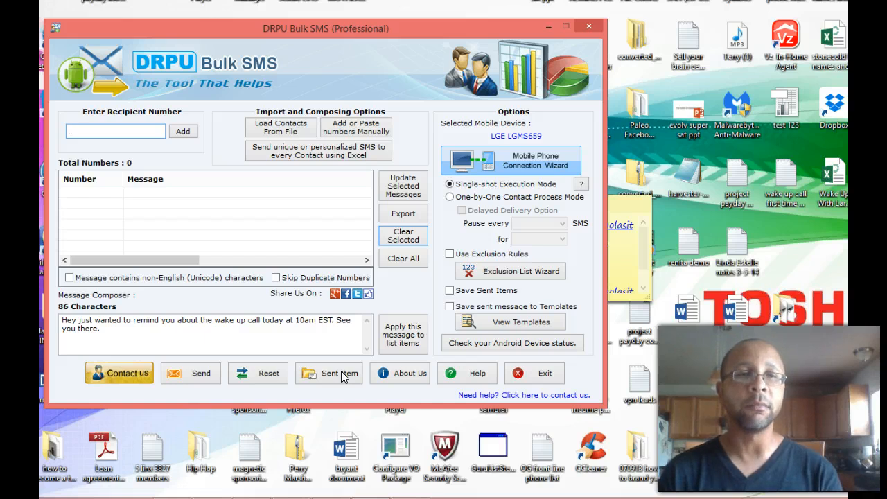
pyautogui.click(115, 131)
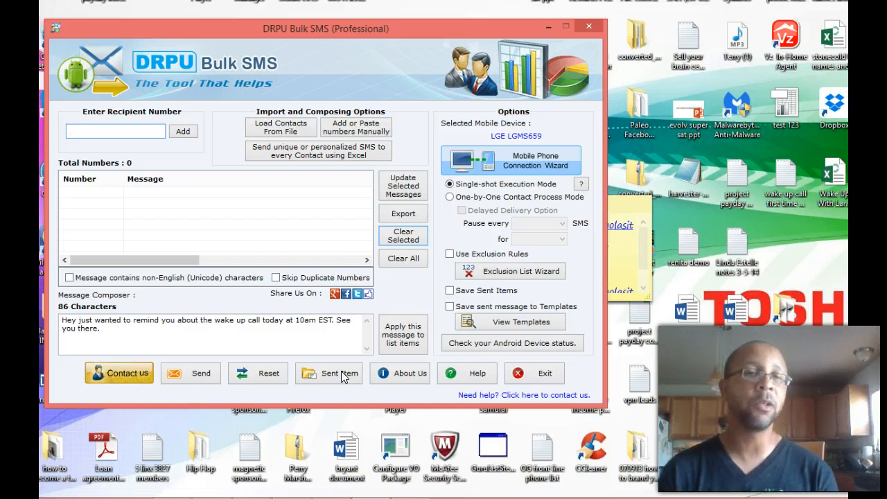
pyautogui.click(115, 130)
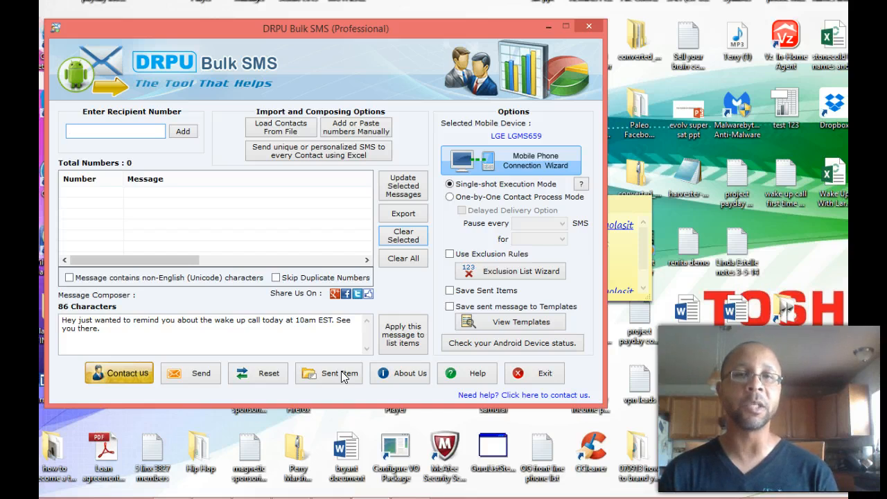
pyautogui.click(115, 130)
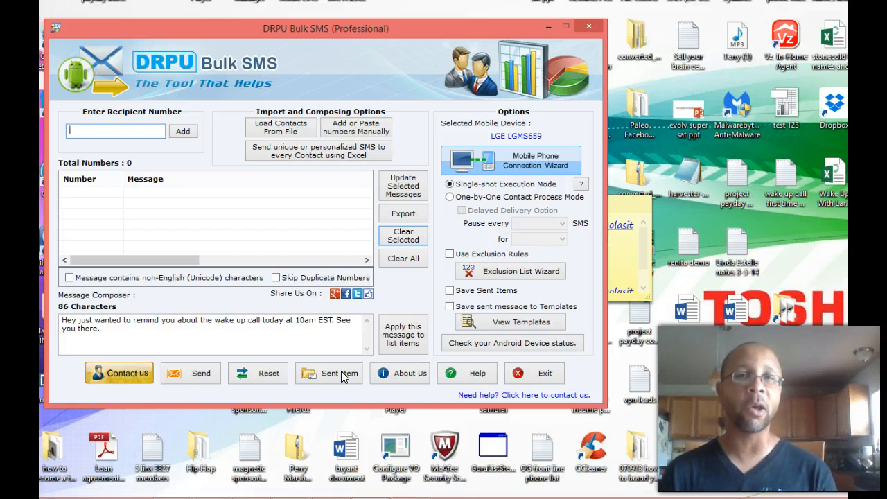